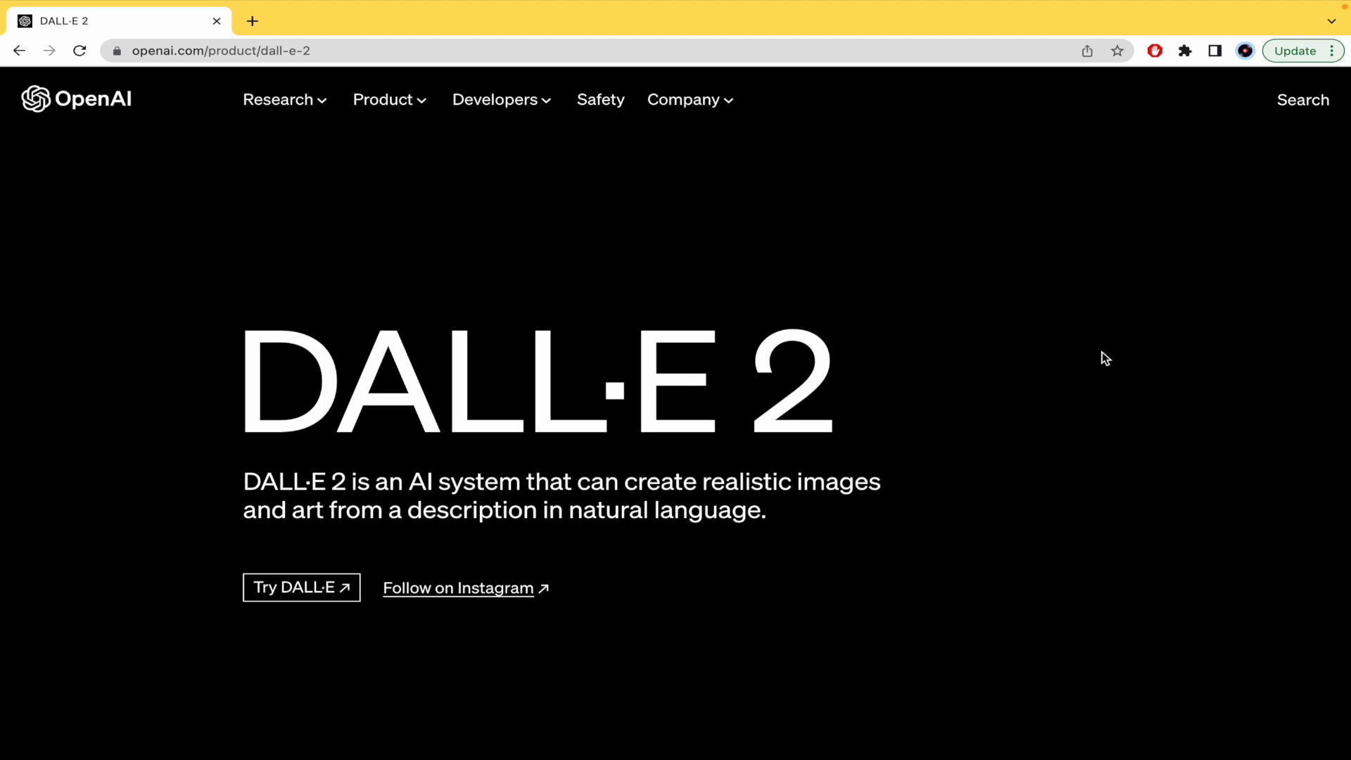
mouse_move(1076, 443)
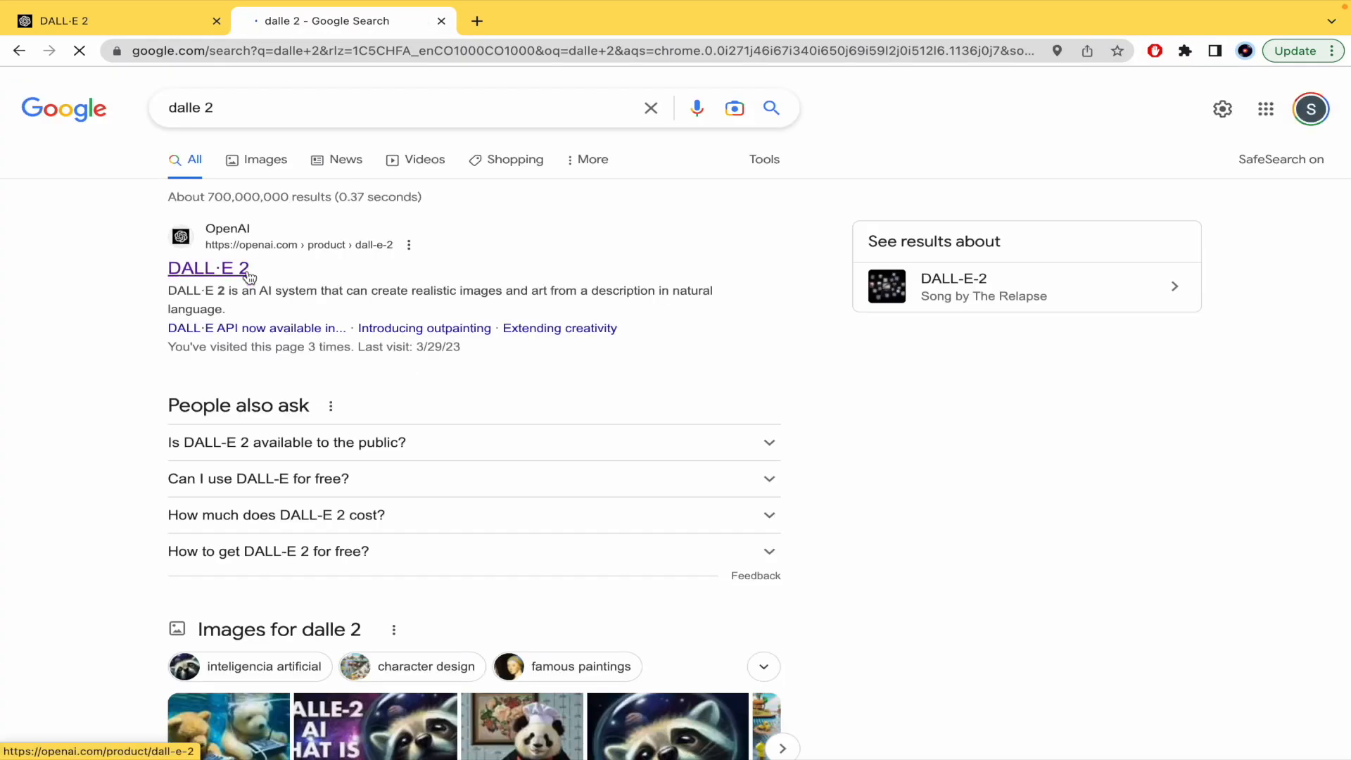
Open the OpenAI DALL·E 2 product page from the results and scroll to the Image generation example.
left_click(208, 267)
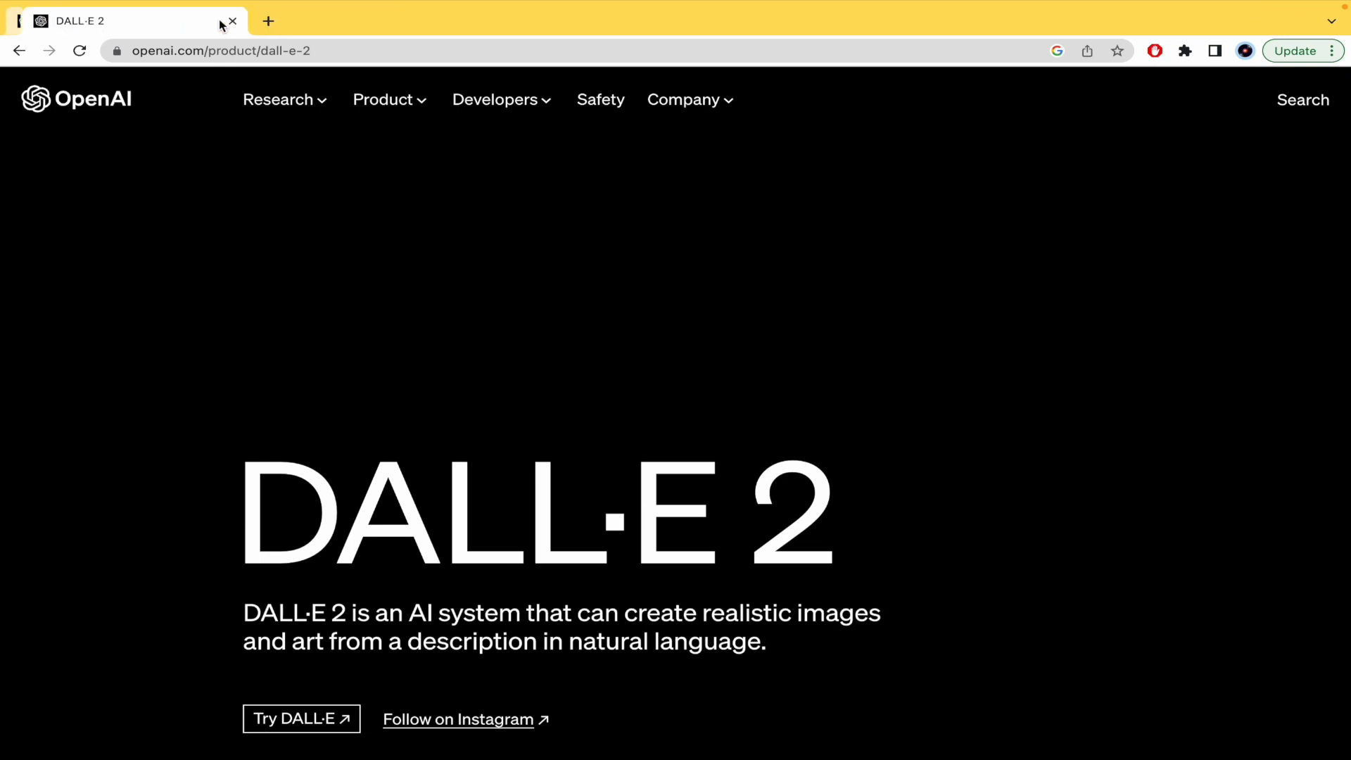
scroll("down", 3)
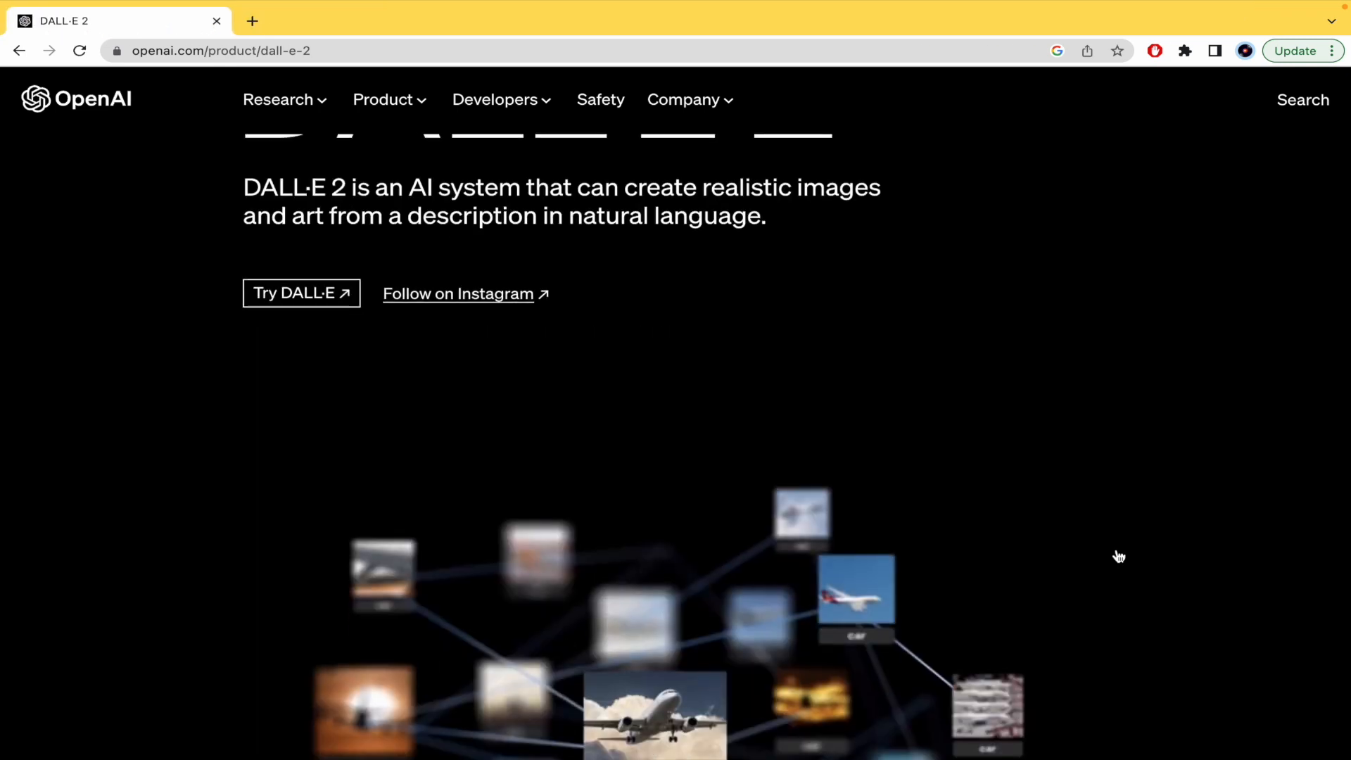
scroll("down", 3)
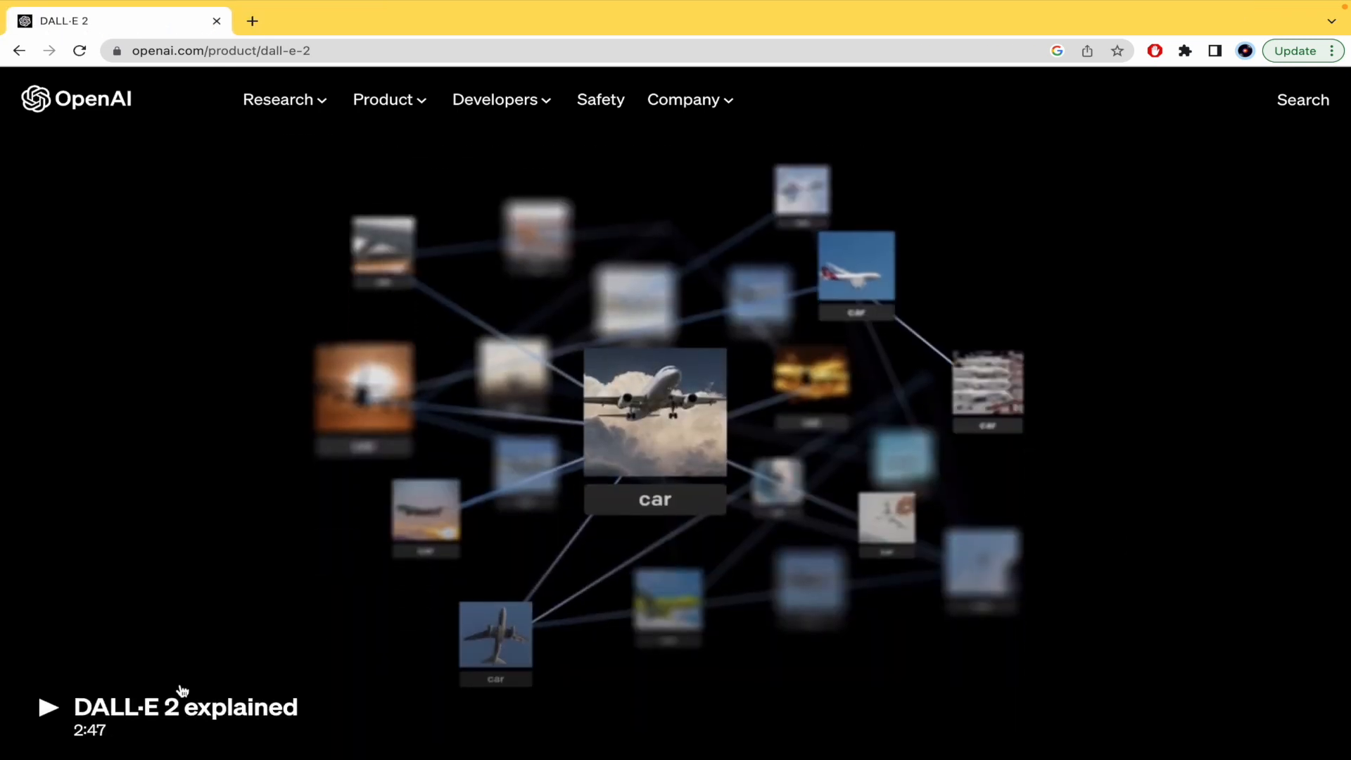
mouse_move(93, 722)
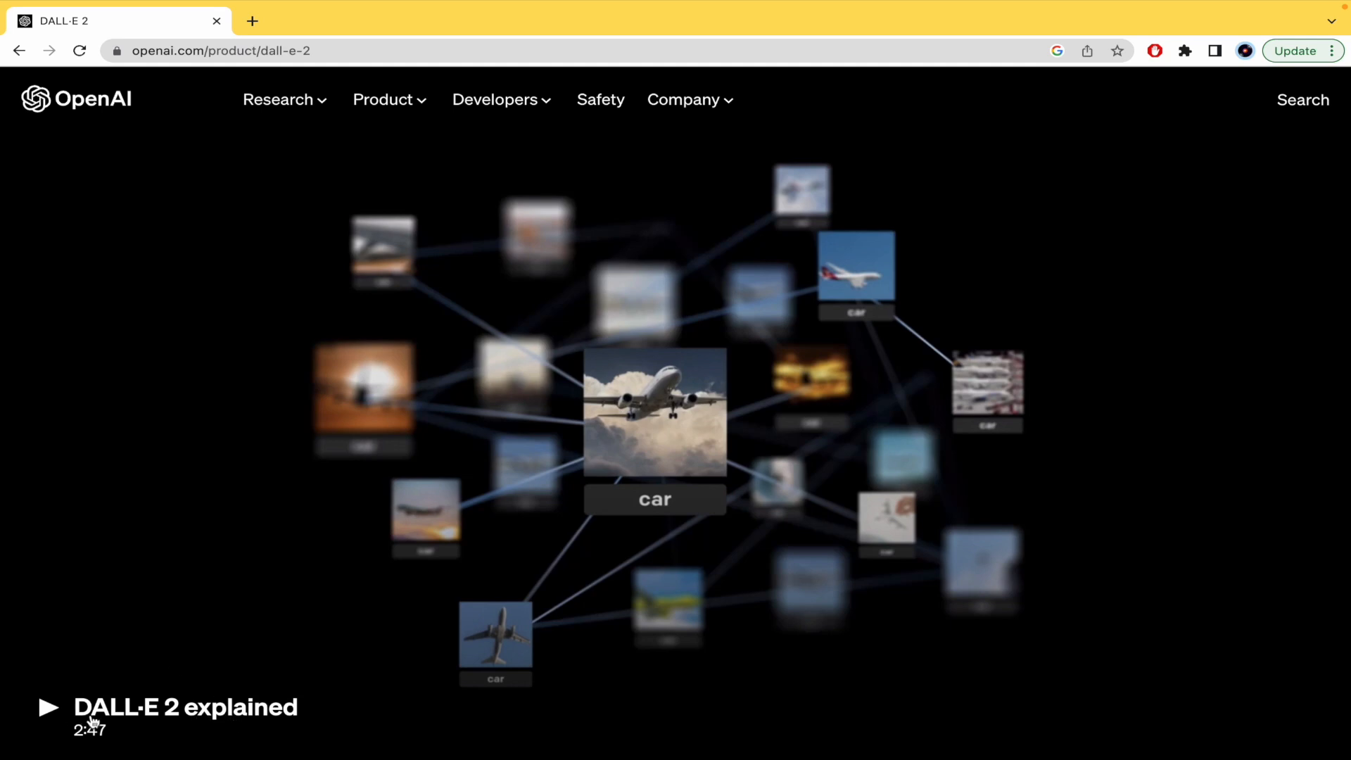
mouse_move(615, 570)
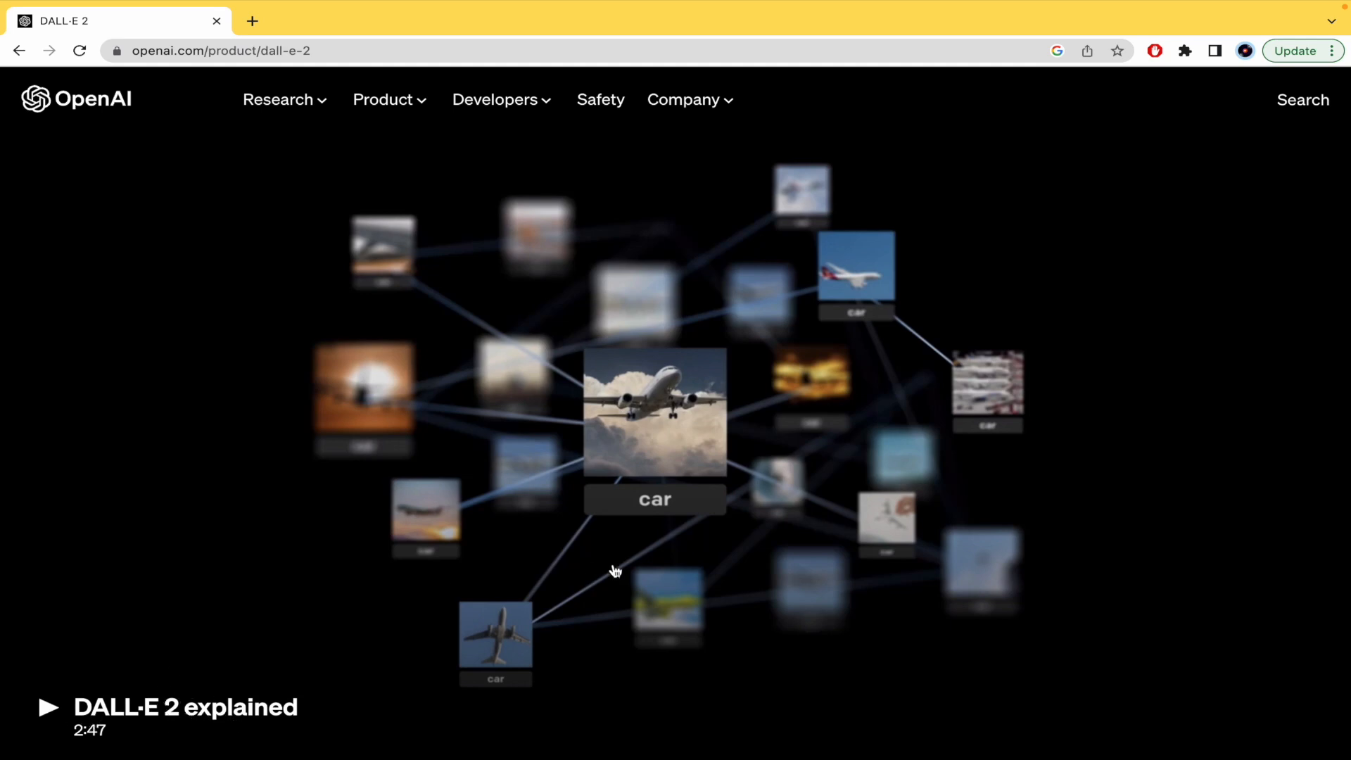
scroll("down", 3)
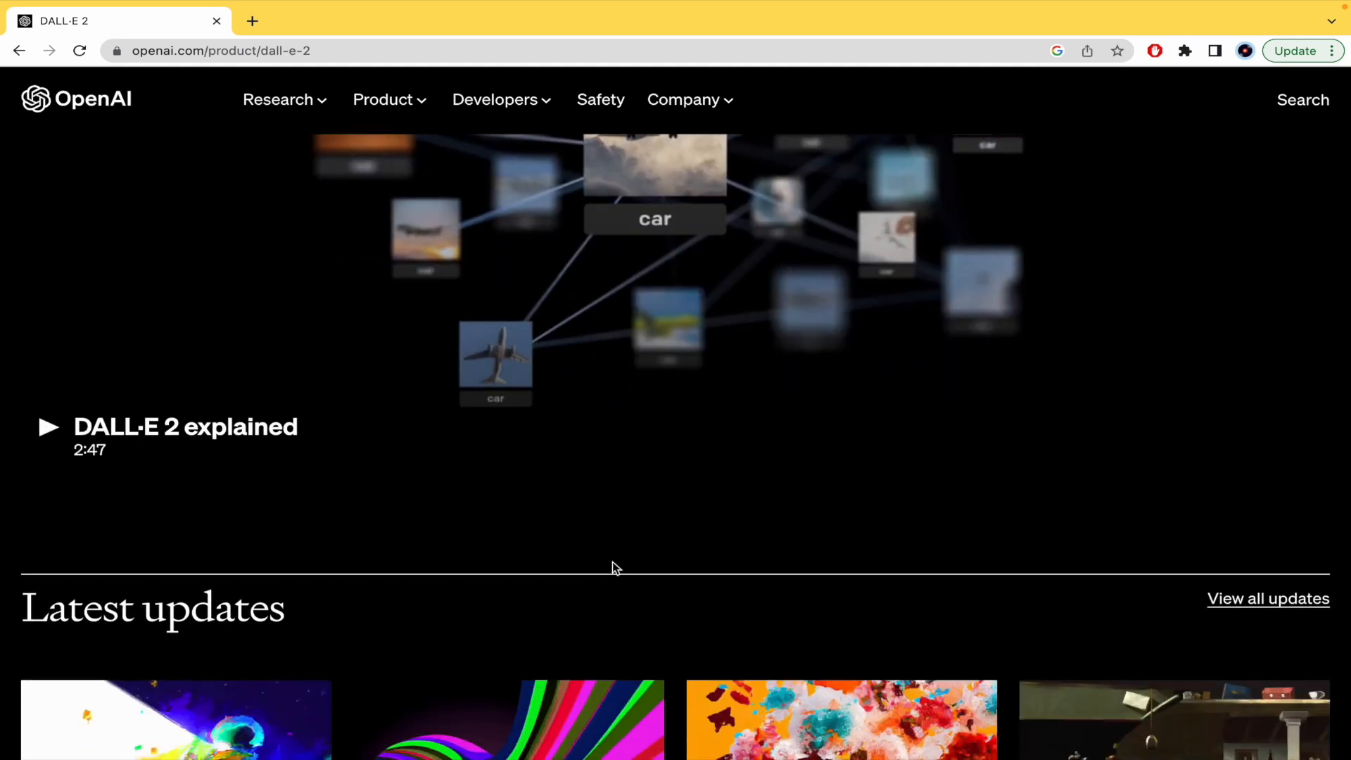
scroll("down", 3)
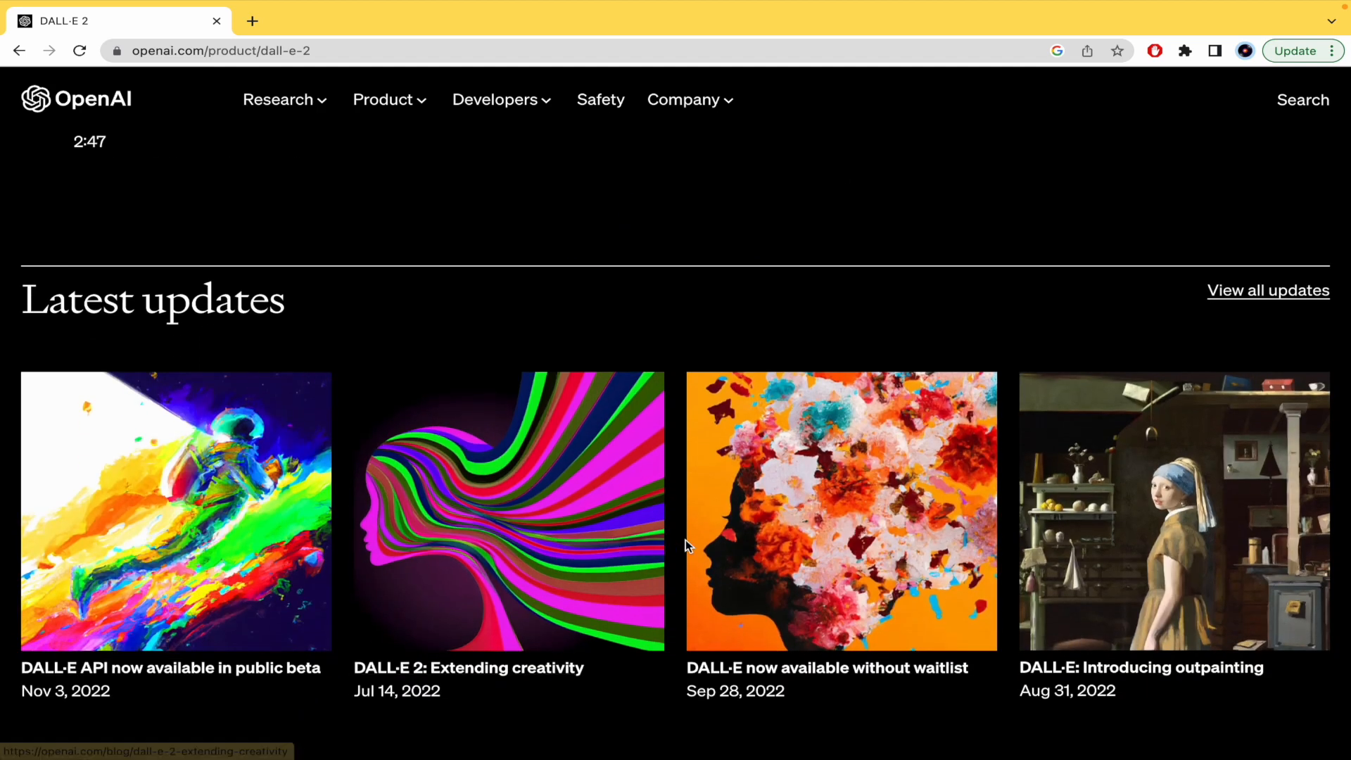
scroll("down", 3)
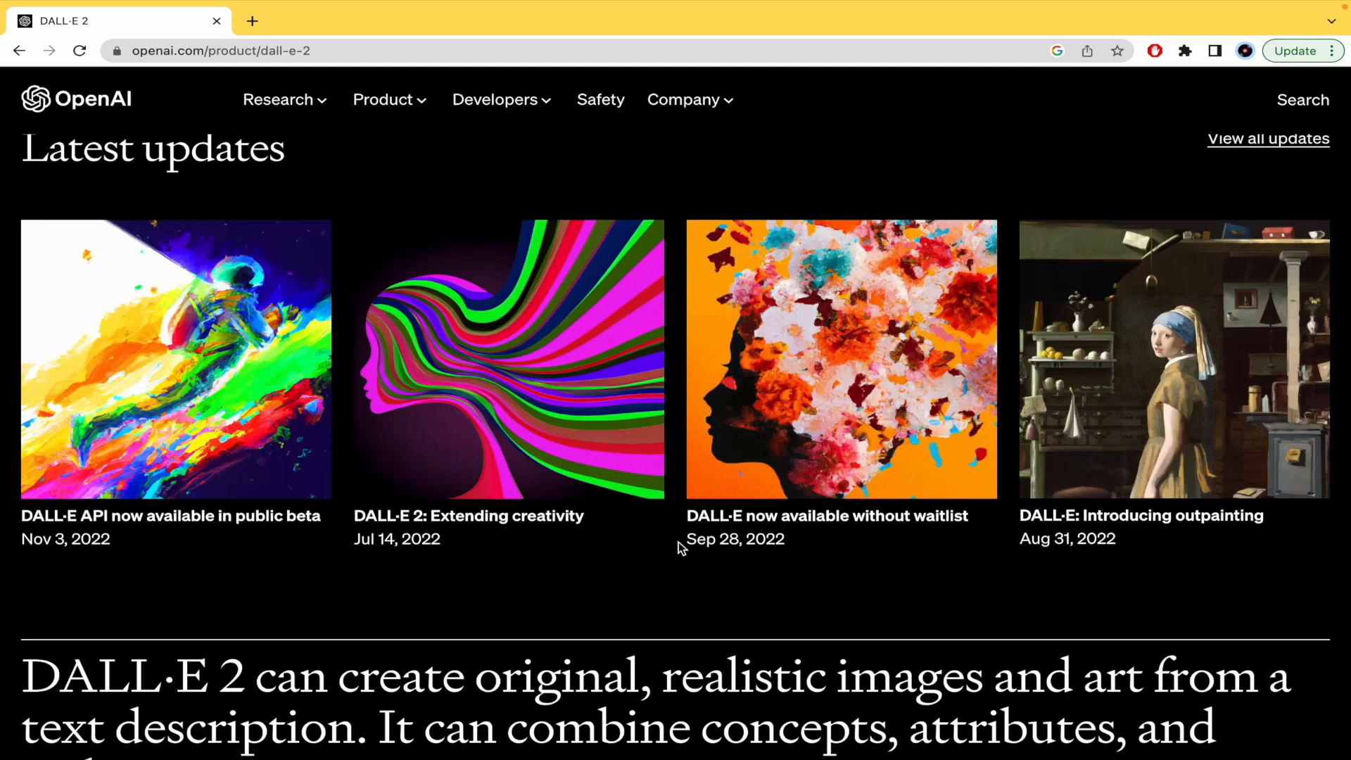
scroll("down", 3)
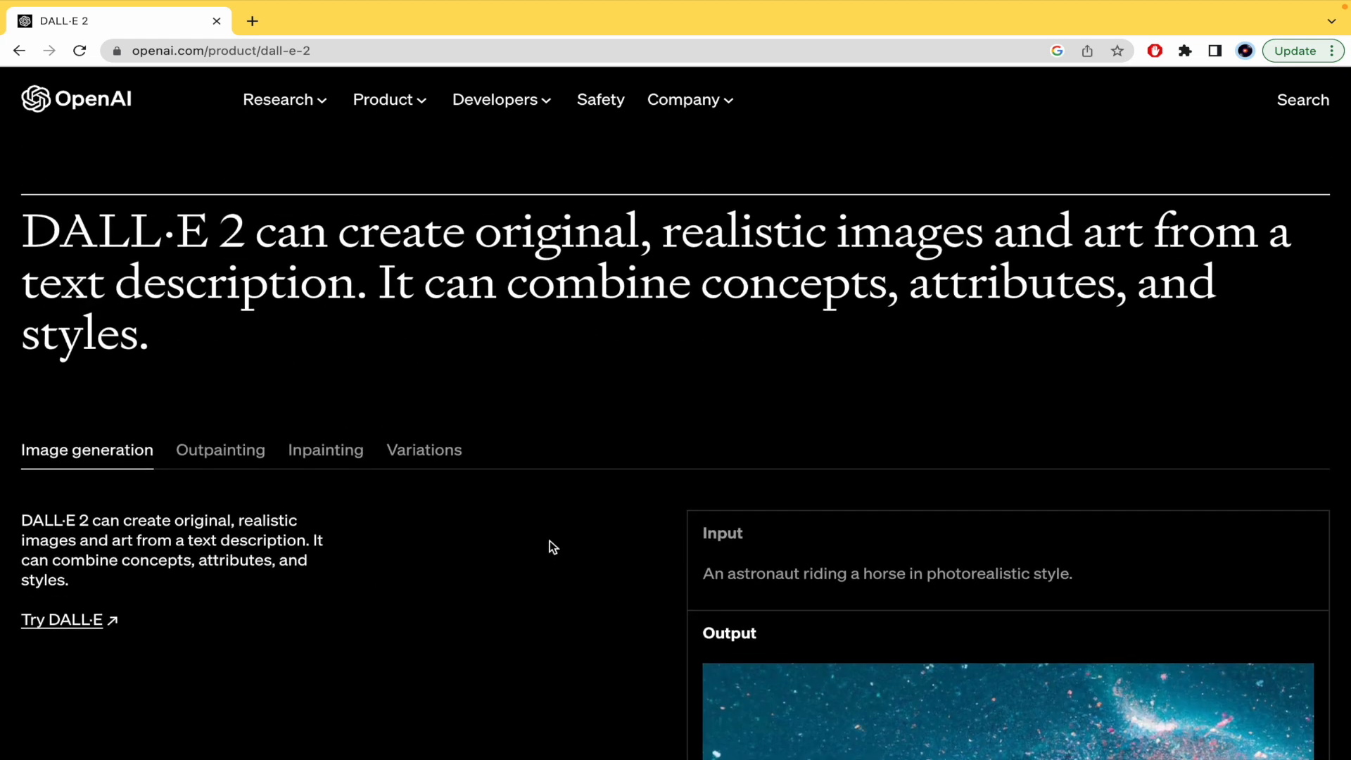
mouse_move(517, 245)
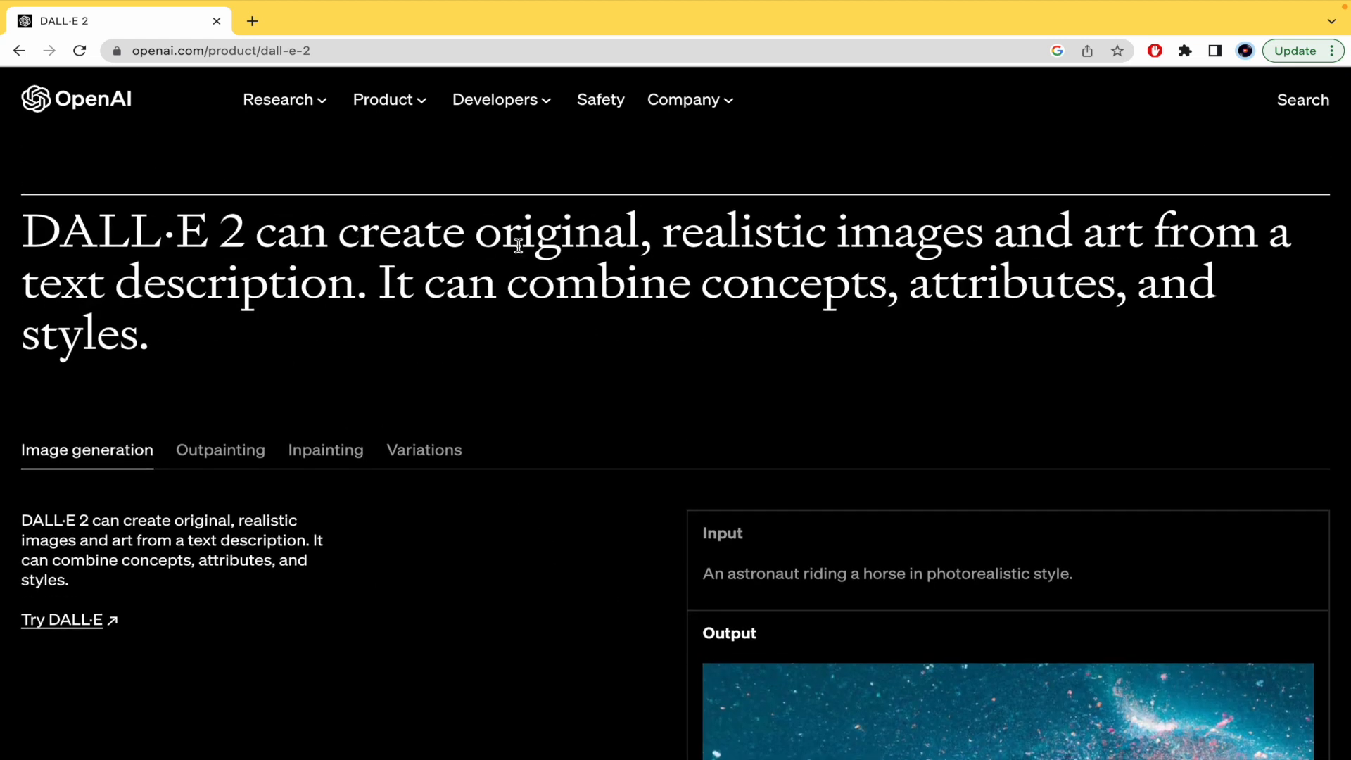
mouse_move(815, 263)
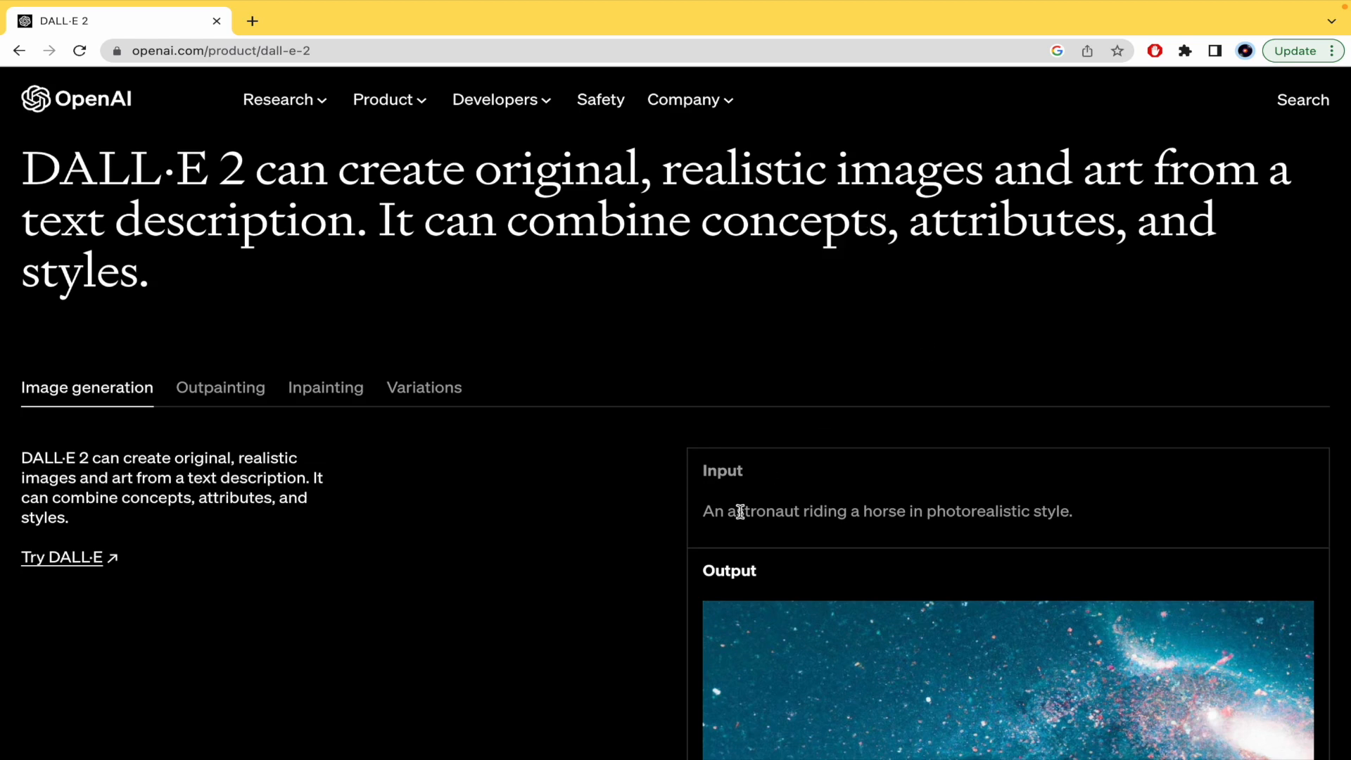
Browse the astronaut-riding-a-horse output carousel forward and back through its example images.
scroll("down", 3)
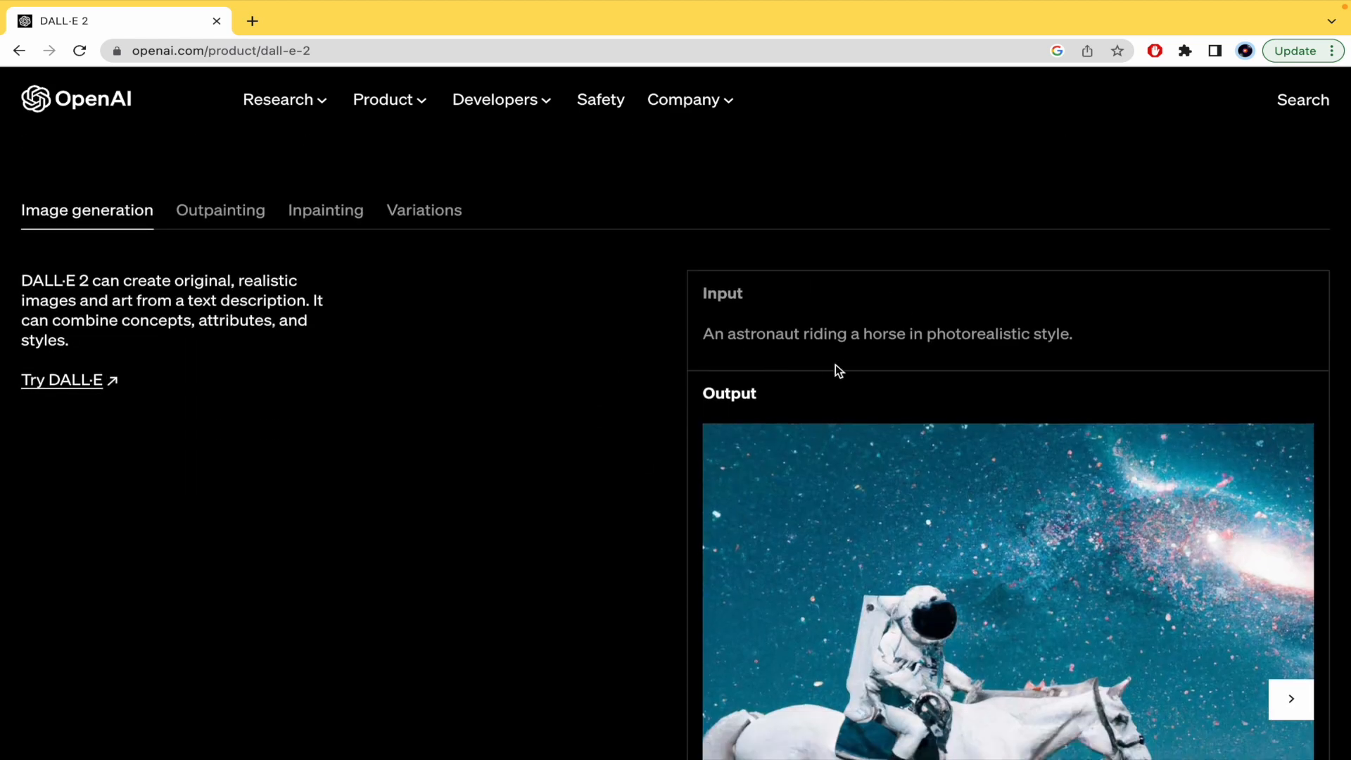
scroll("down", 3)
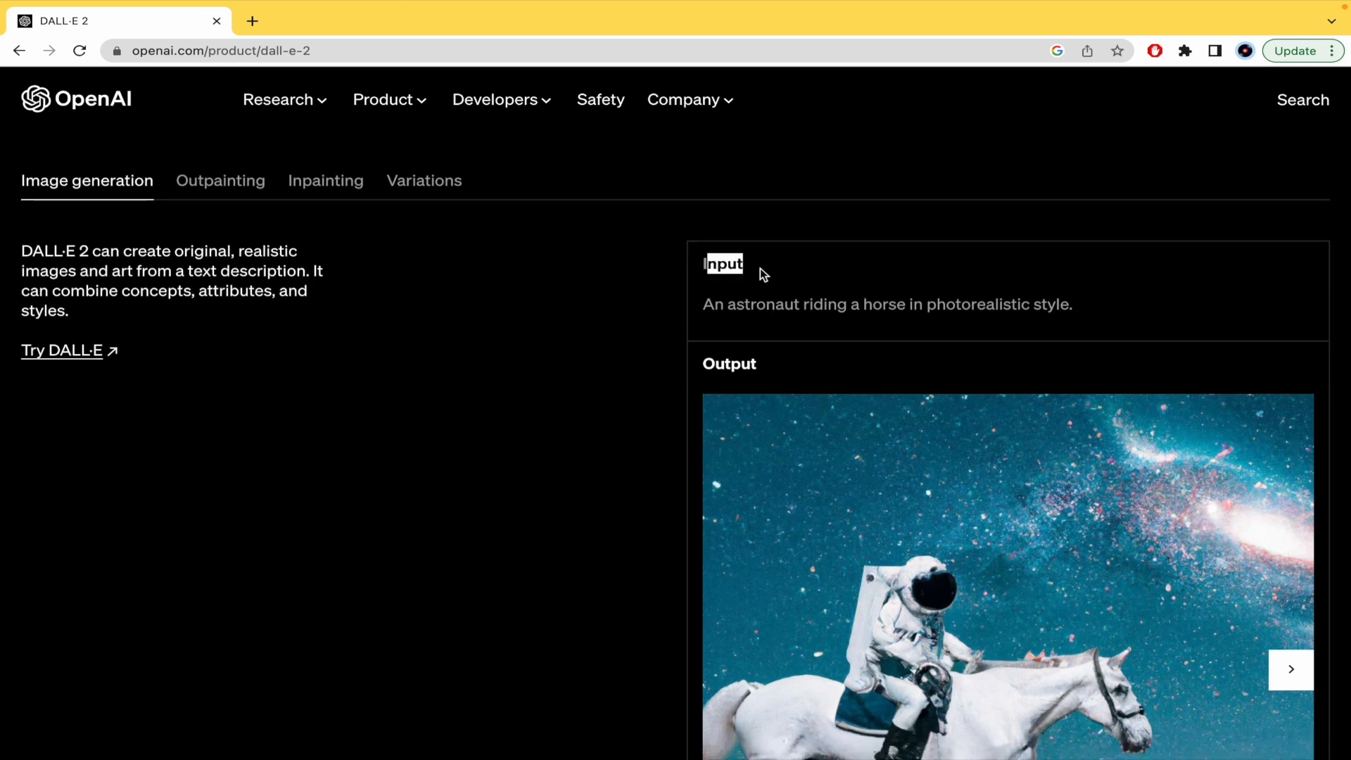
mouse_move(889, 321)
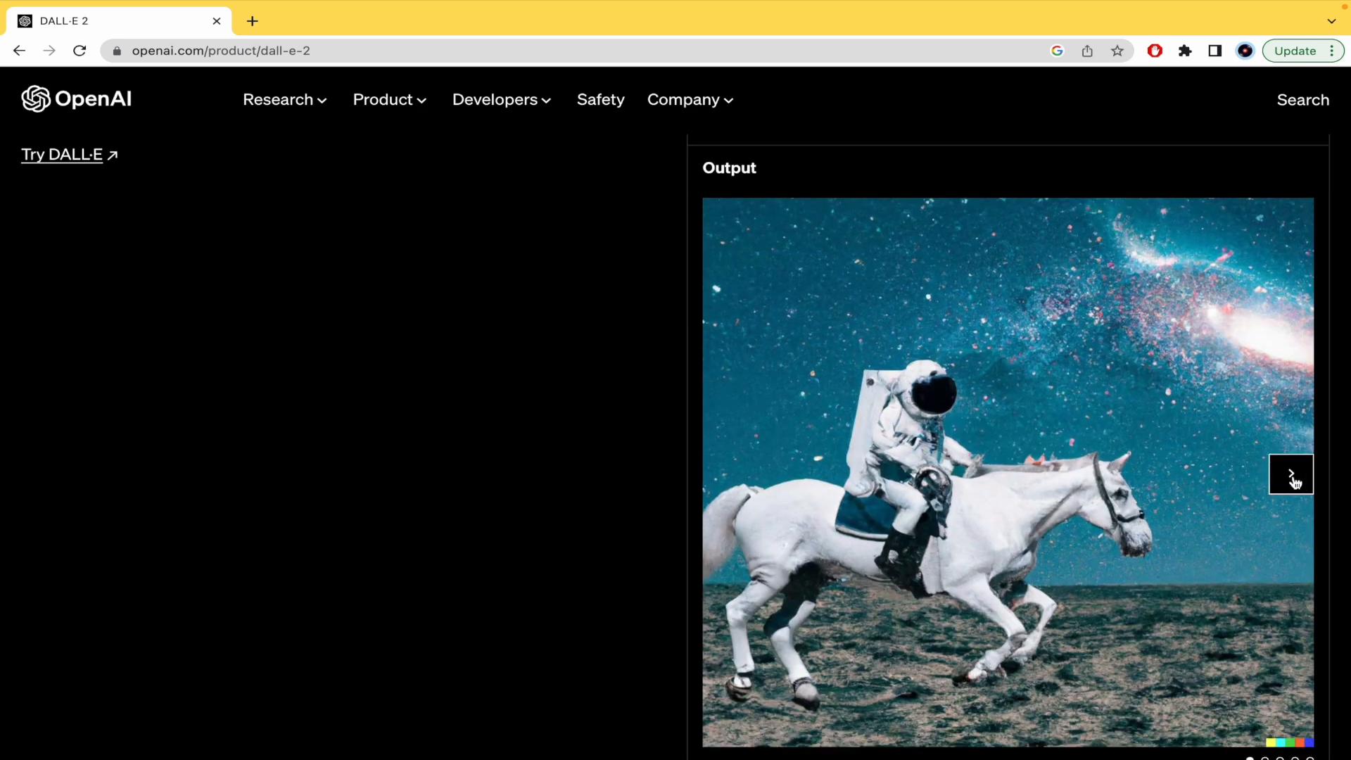
left_click(1290, 474)
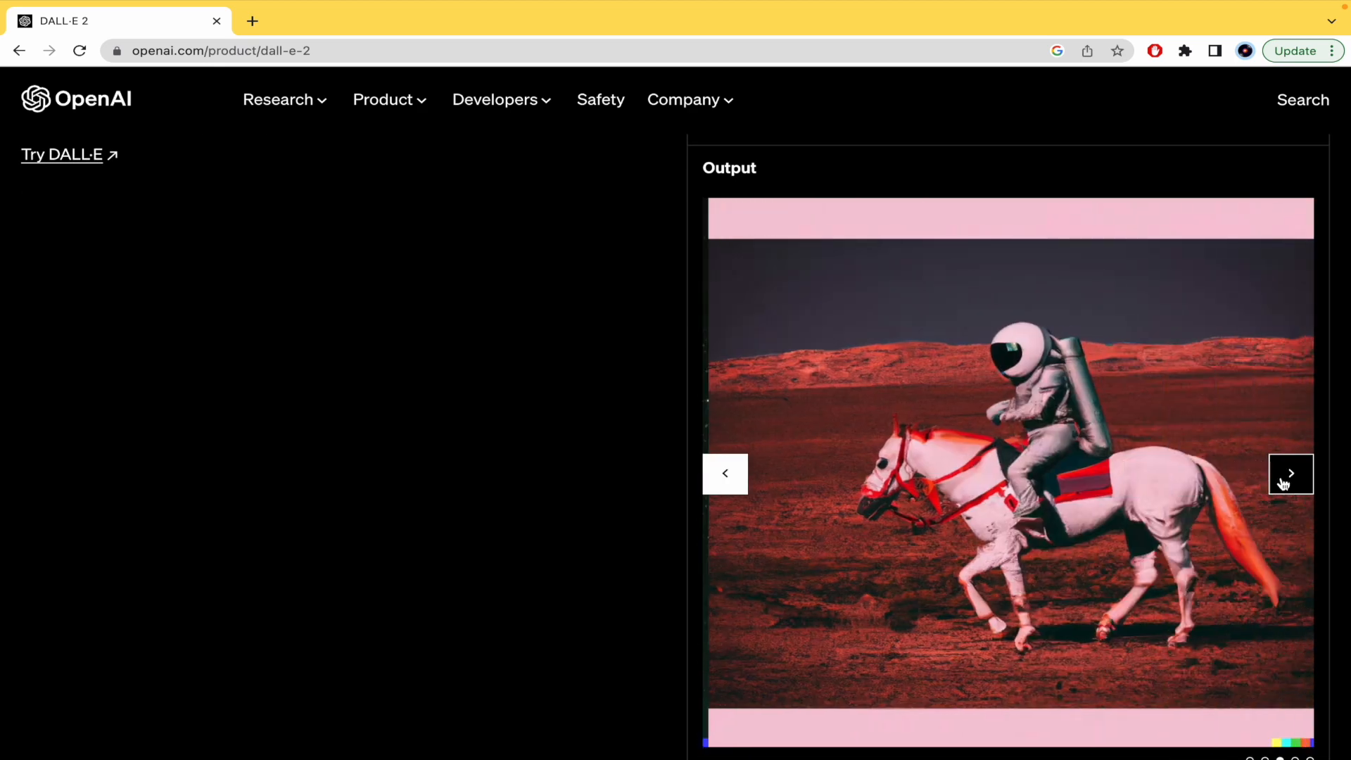
left_click(1291, 473)
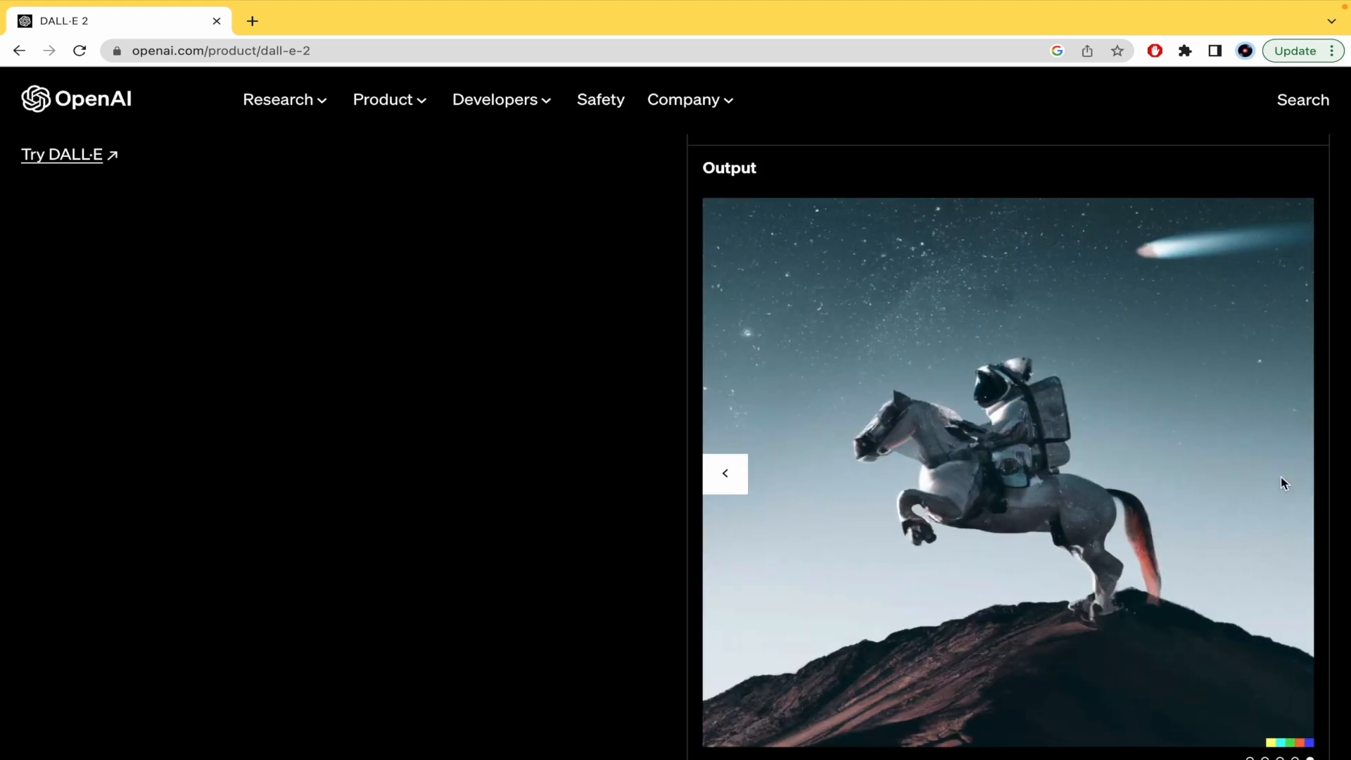
left_click(725, 473)
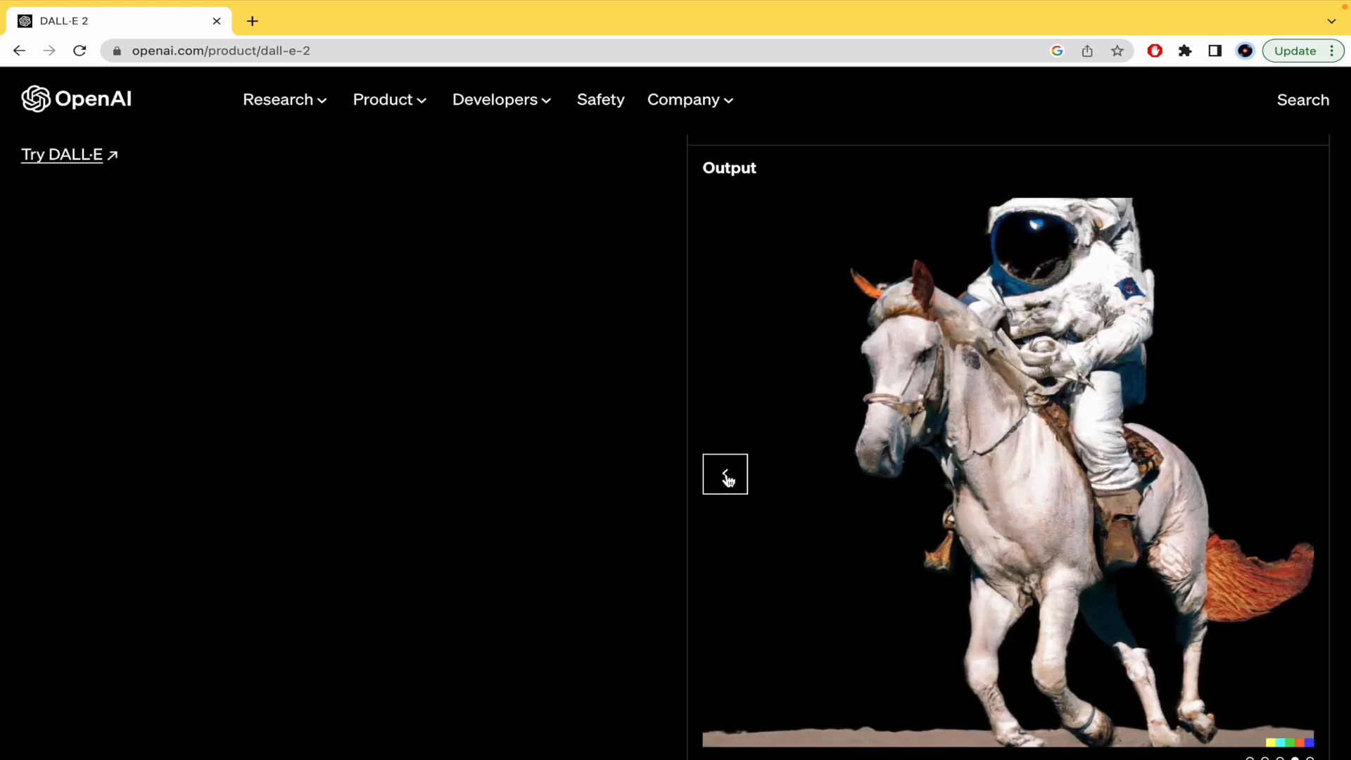
left_click(725, 472)
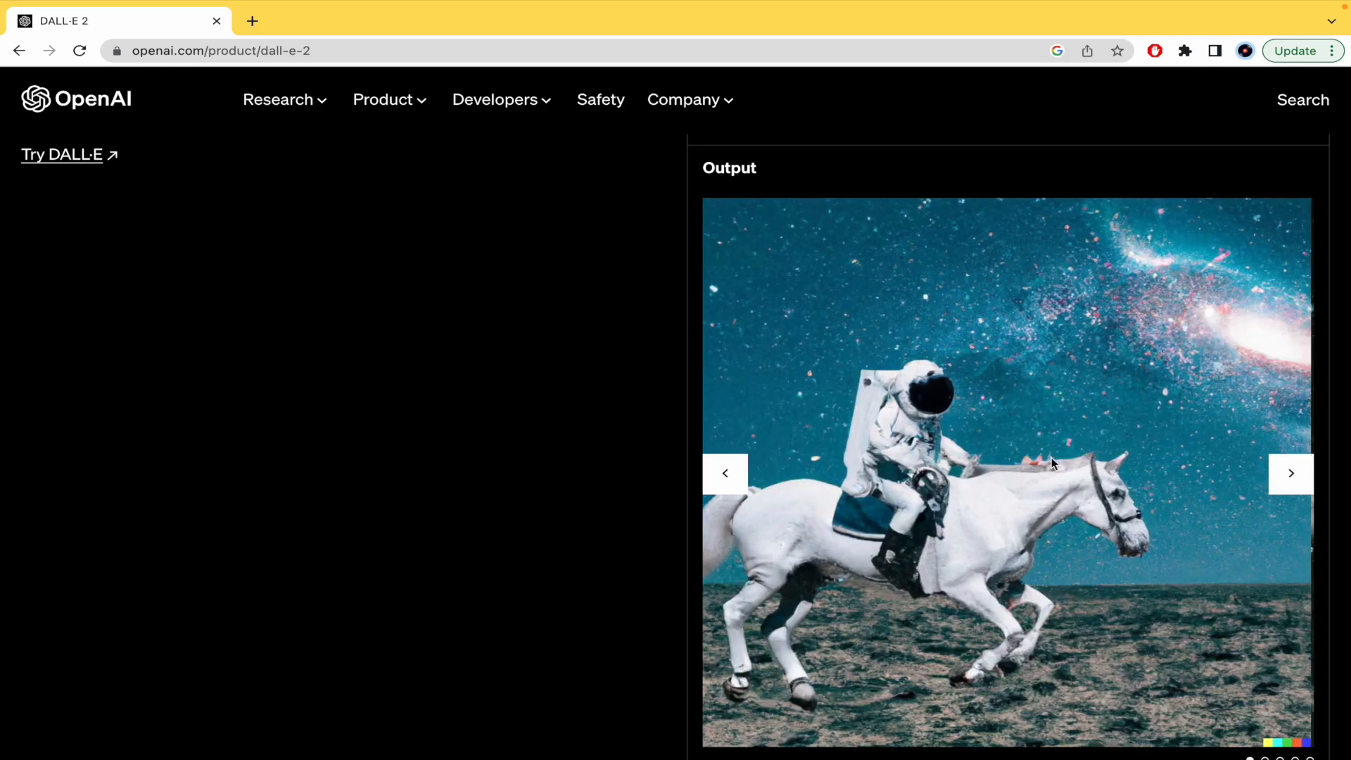
left_click(1290, 473)
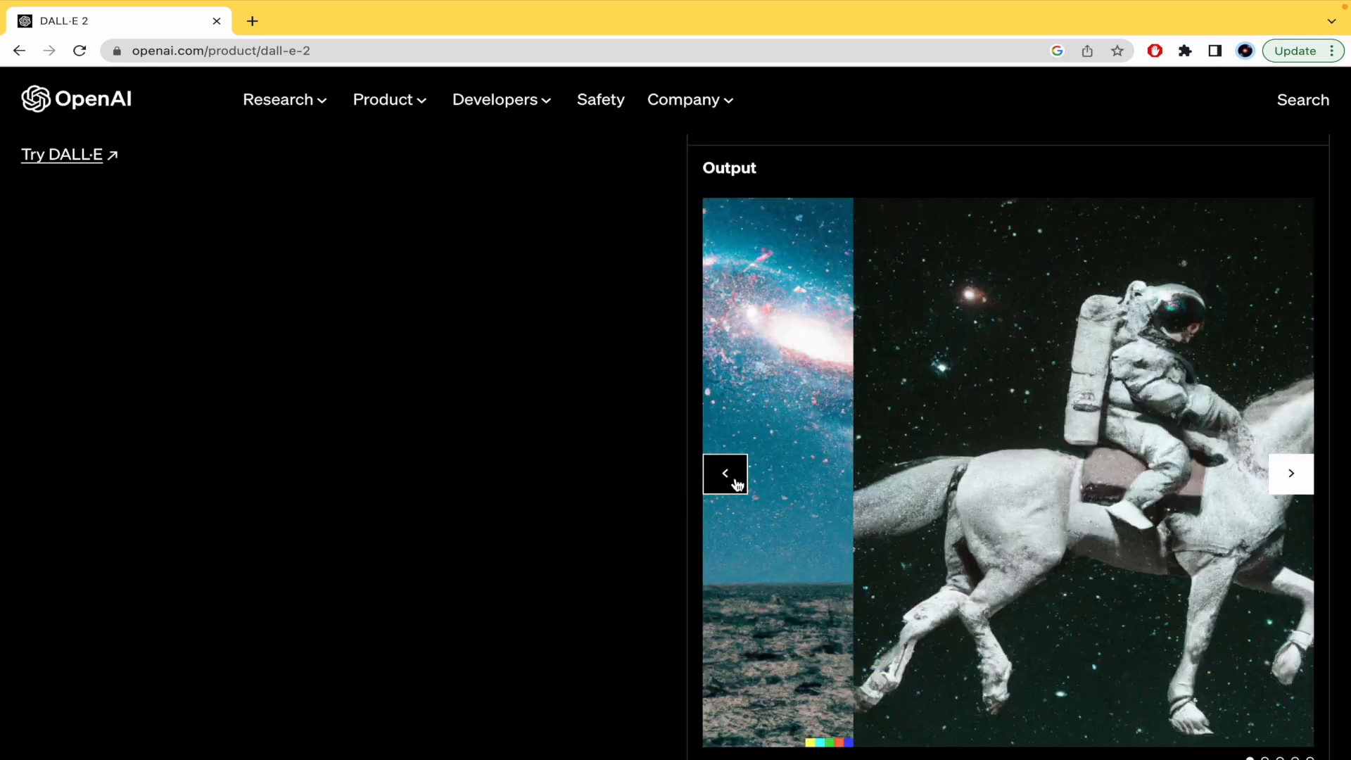
Scroll through the DALL·E 1 versus DALL·E 2 fox comparison and back toward the page top.
scroll("down", 3)
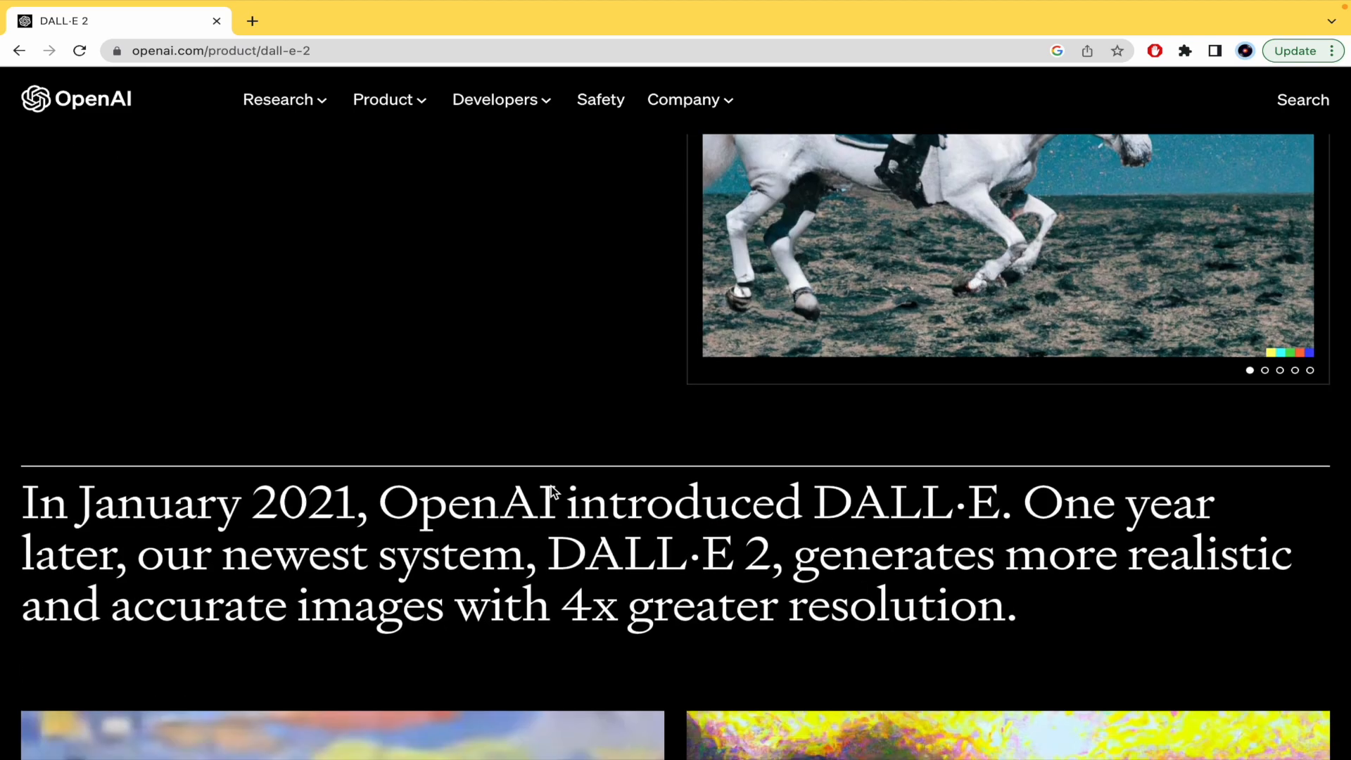
scroll("down", 3)
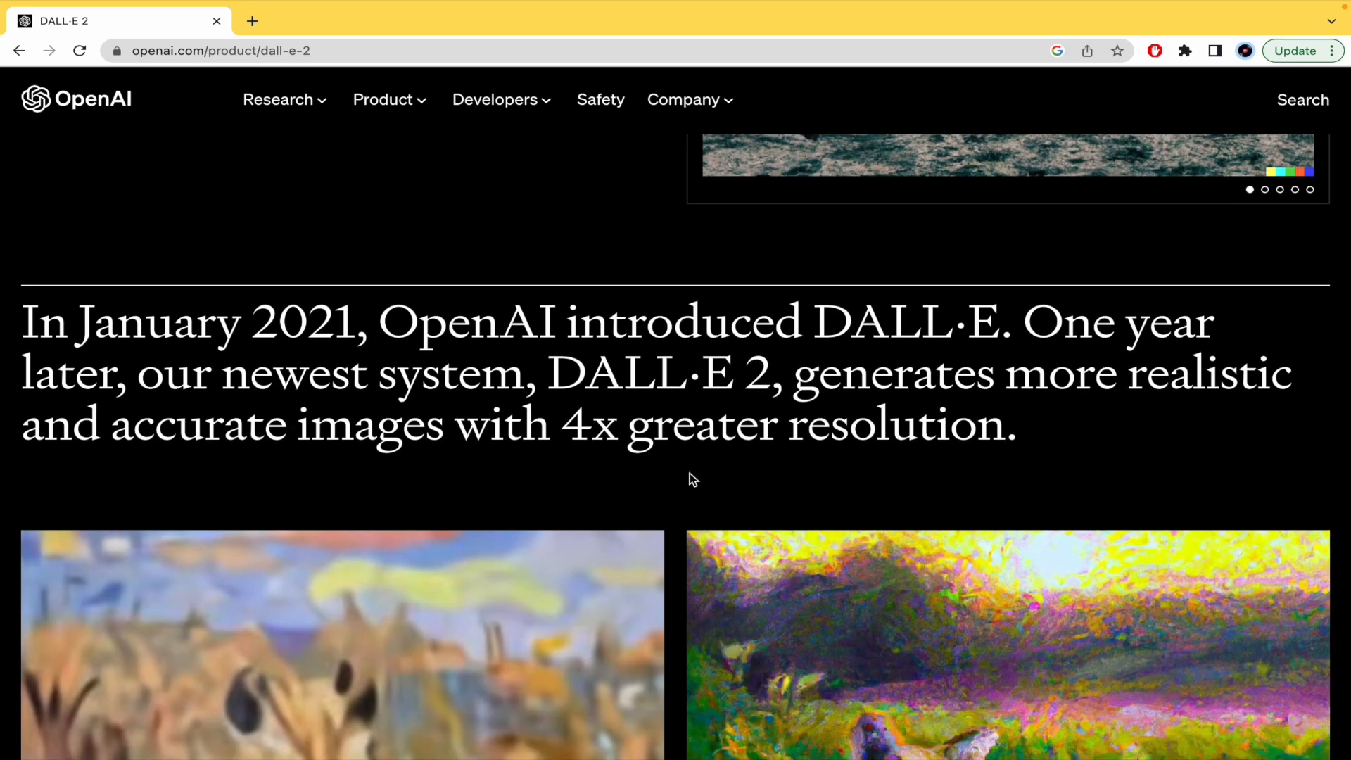
scroll("down", 3)
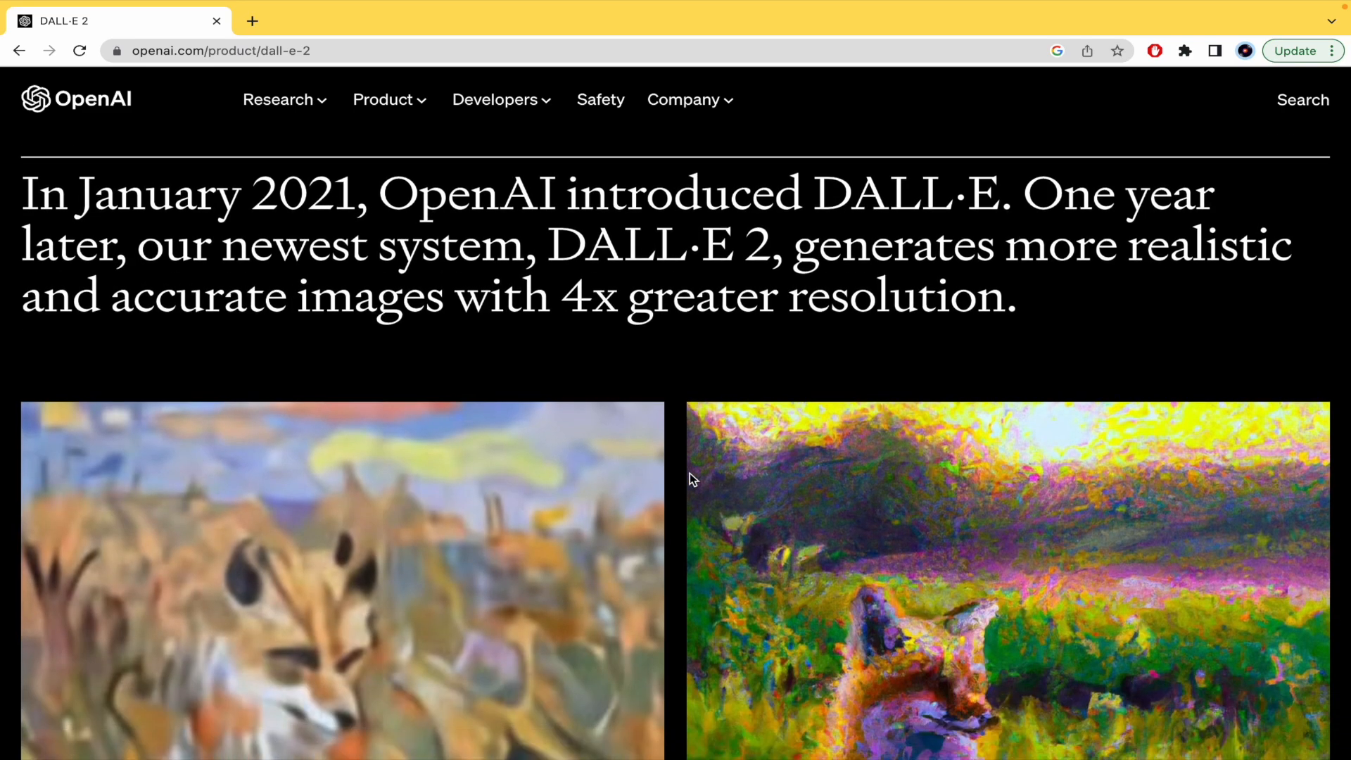
scroll("down", 3)
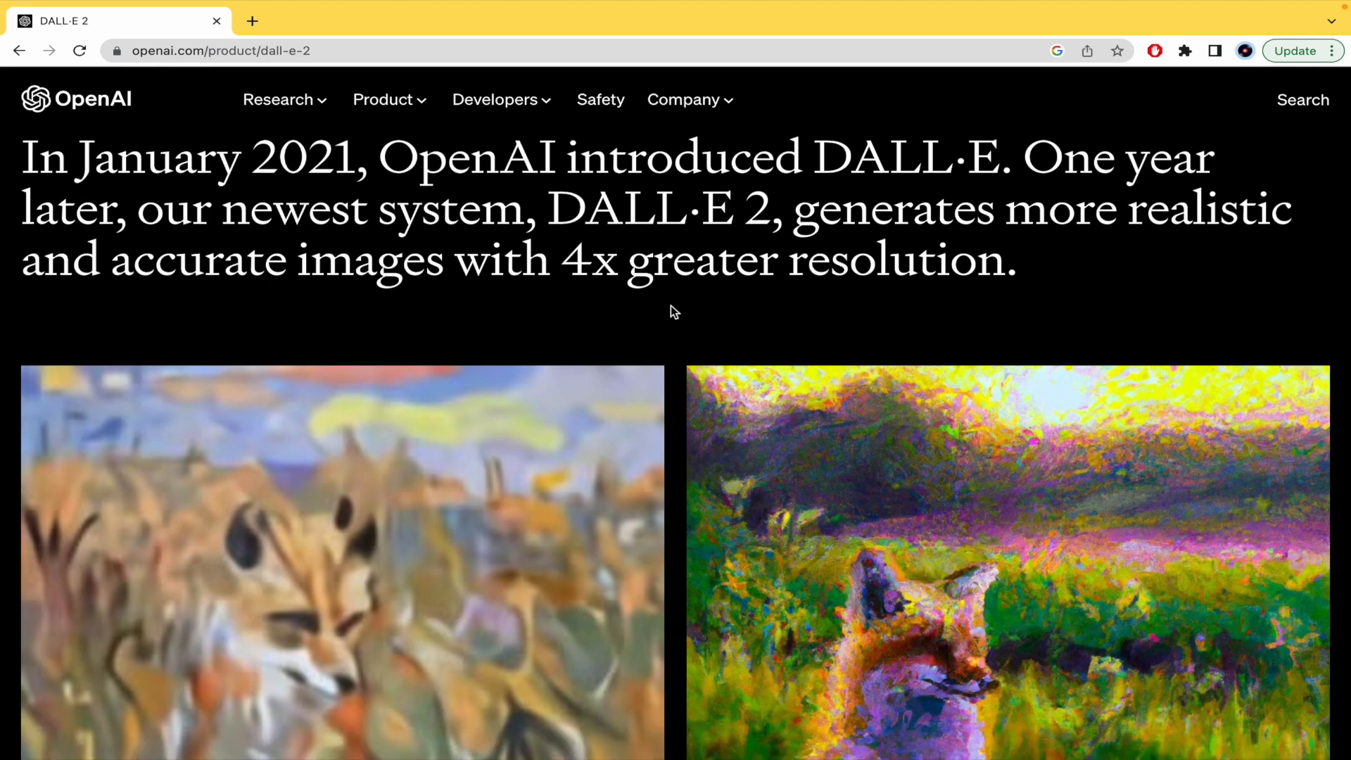
mouse_move(593, 284)
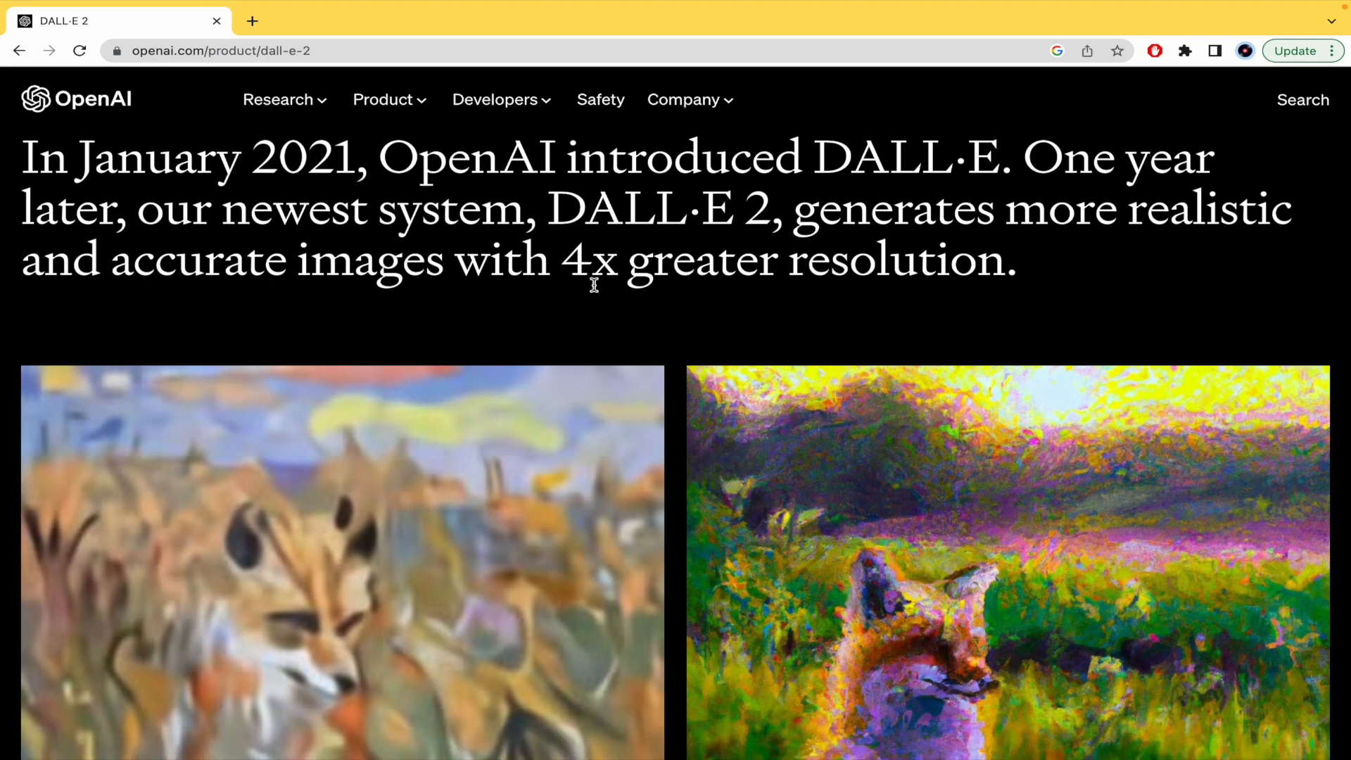
scroll("down", 3)
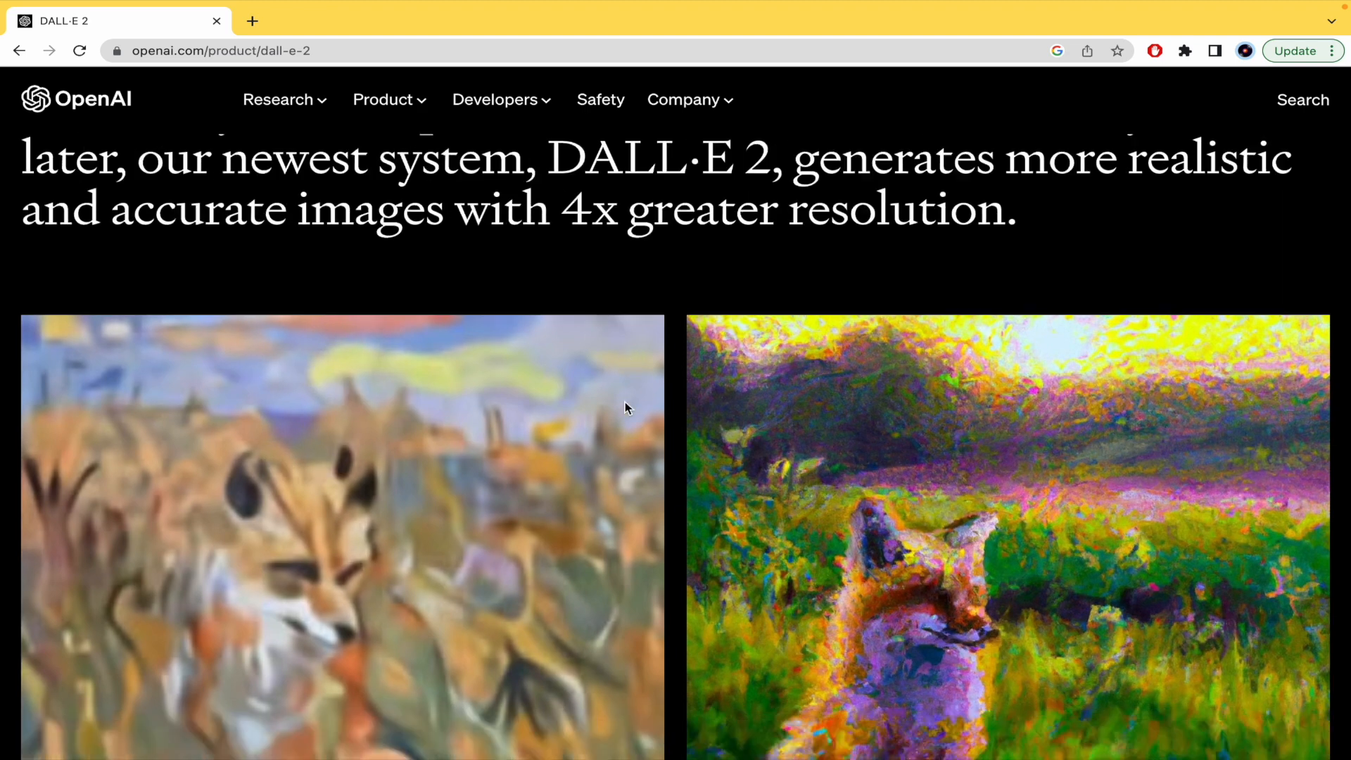
scroll("down", 3)
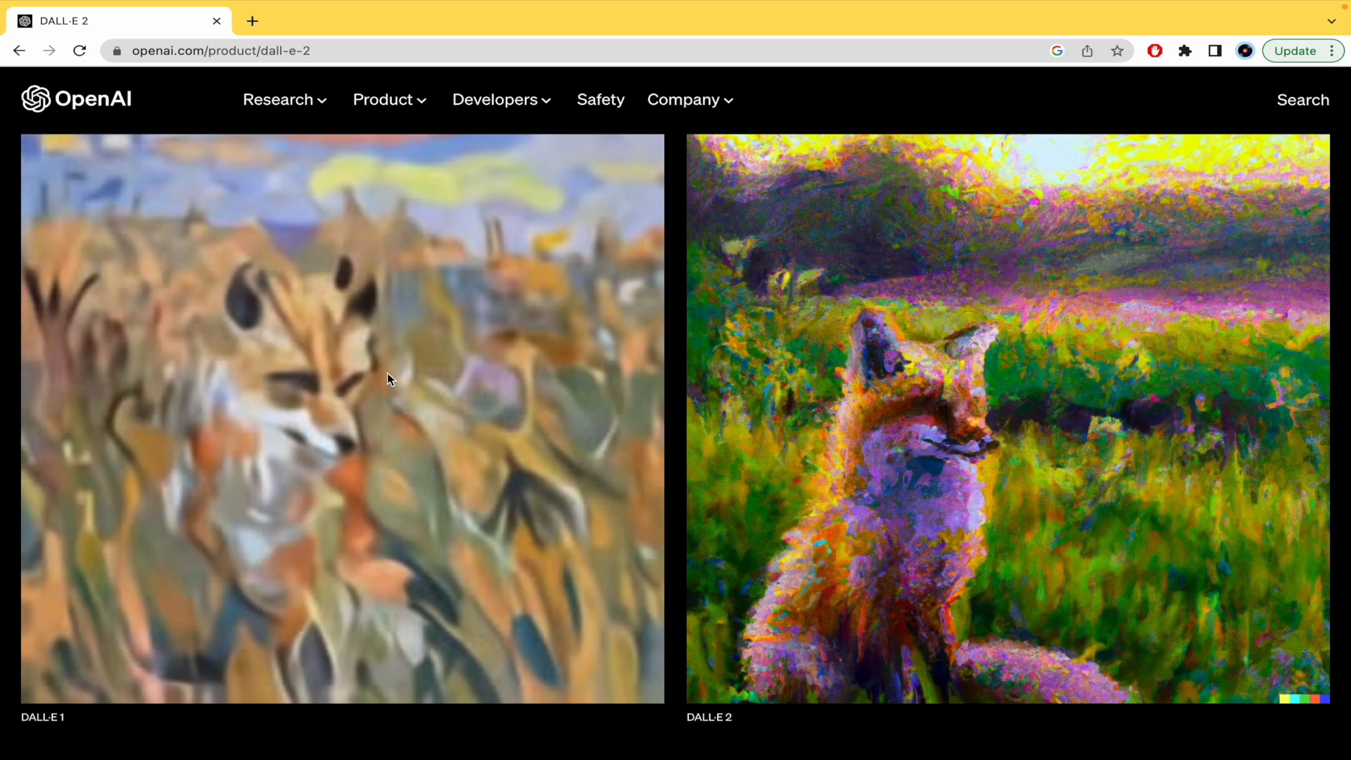
scroll("down", 3)
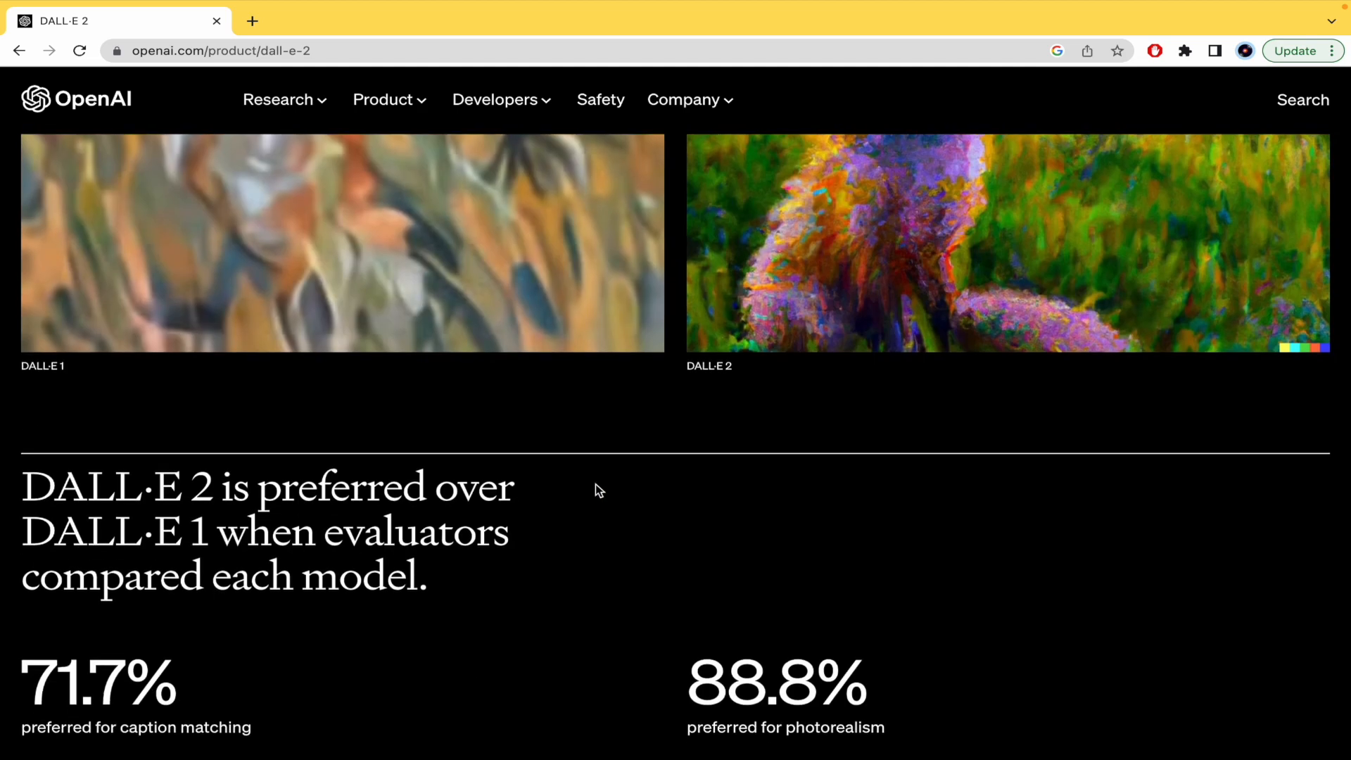
scroll("up", 3)
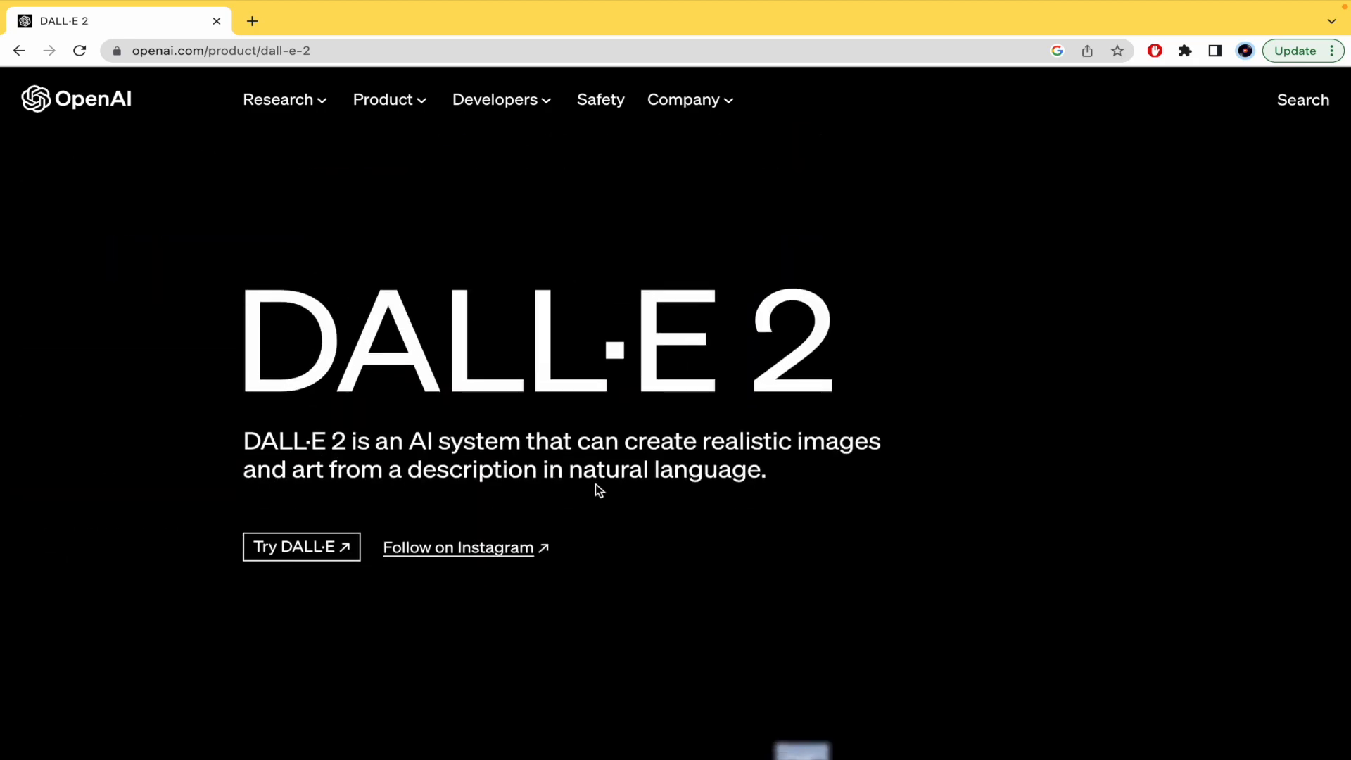
mouse_move(302, 546)
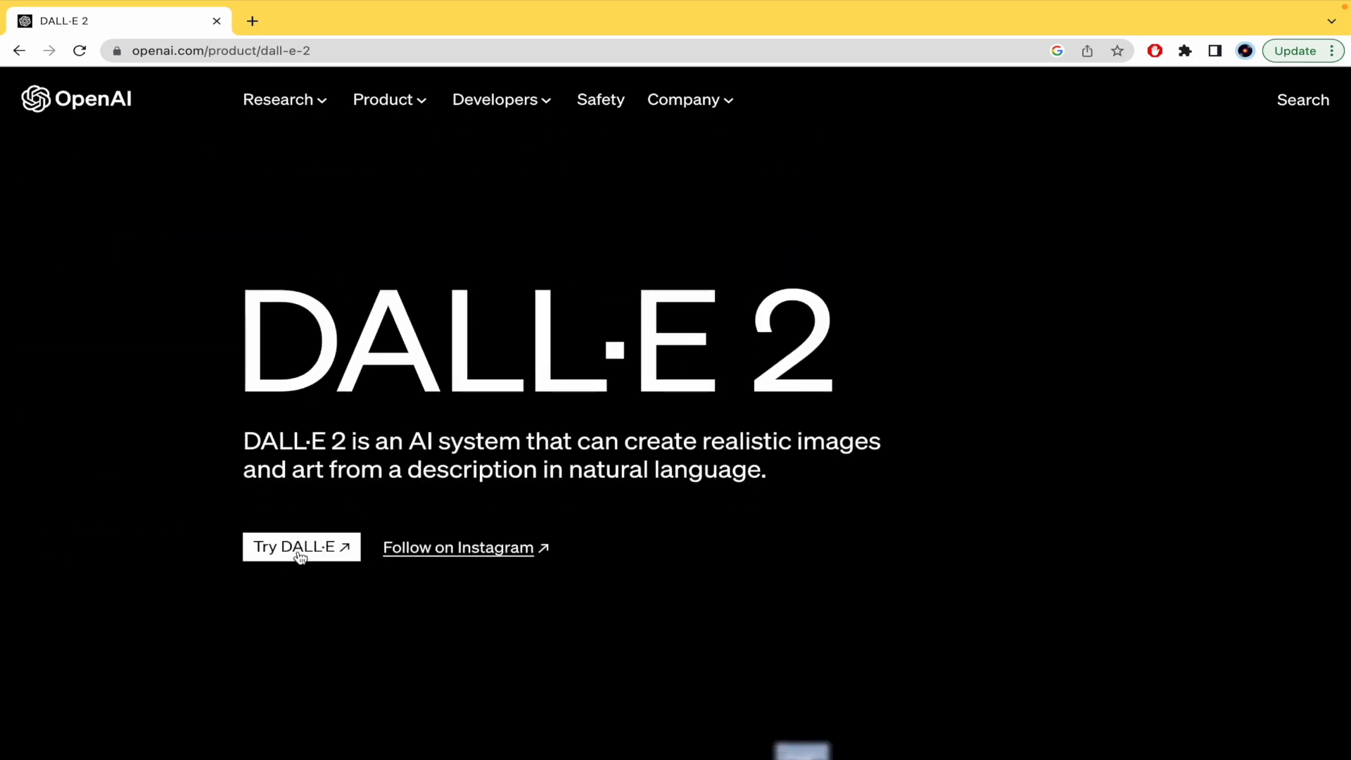
Start Try DALL·E, switch to Sign up and choose Continue with Google on the create-account page.
left_click(301, 547)
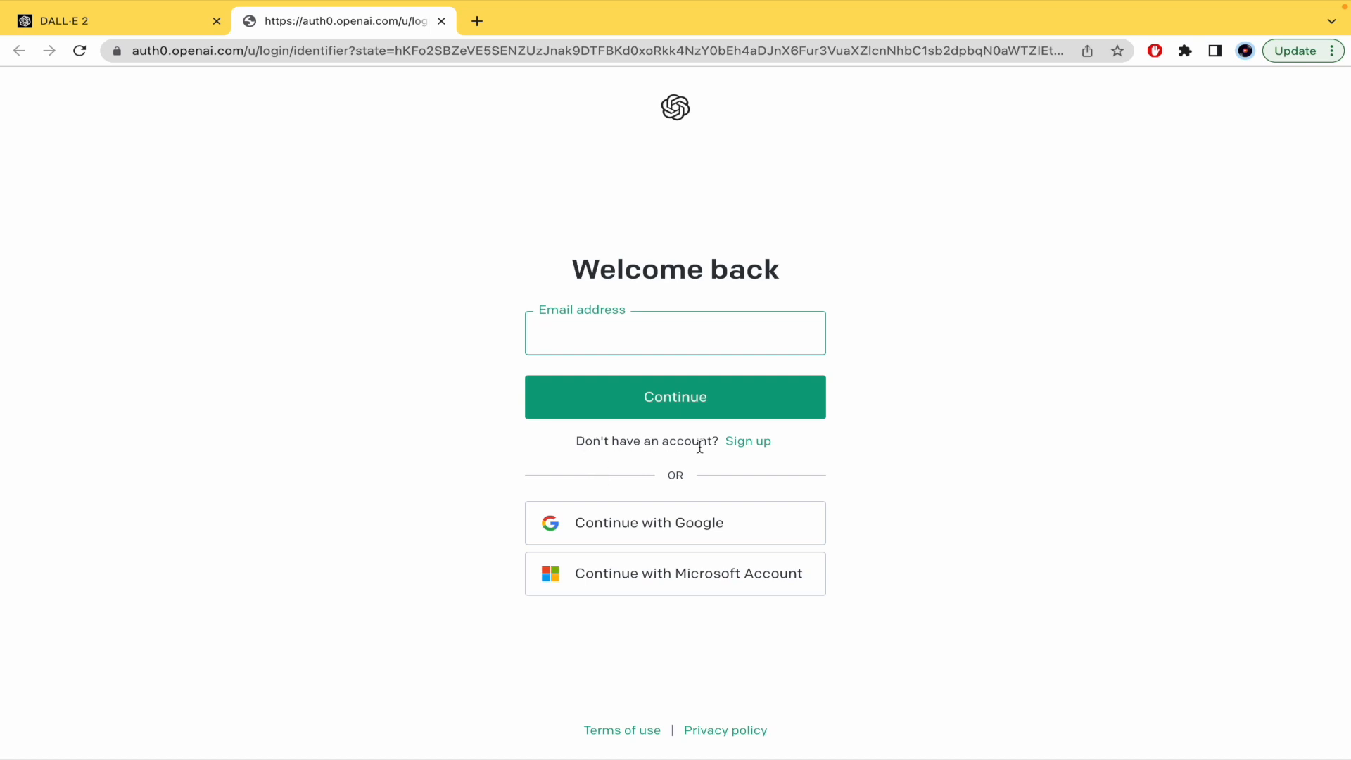
mouse_move(747, 440)
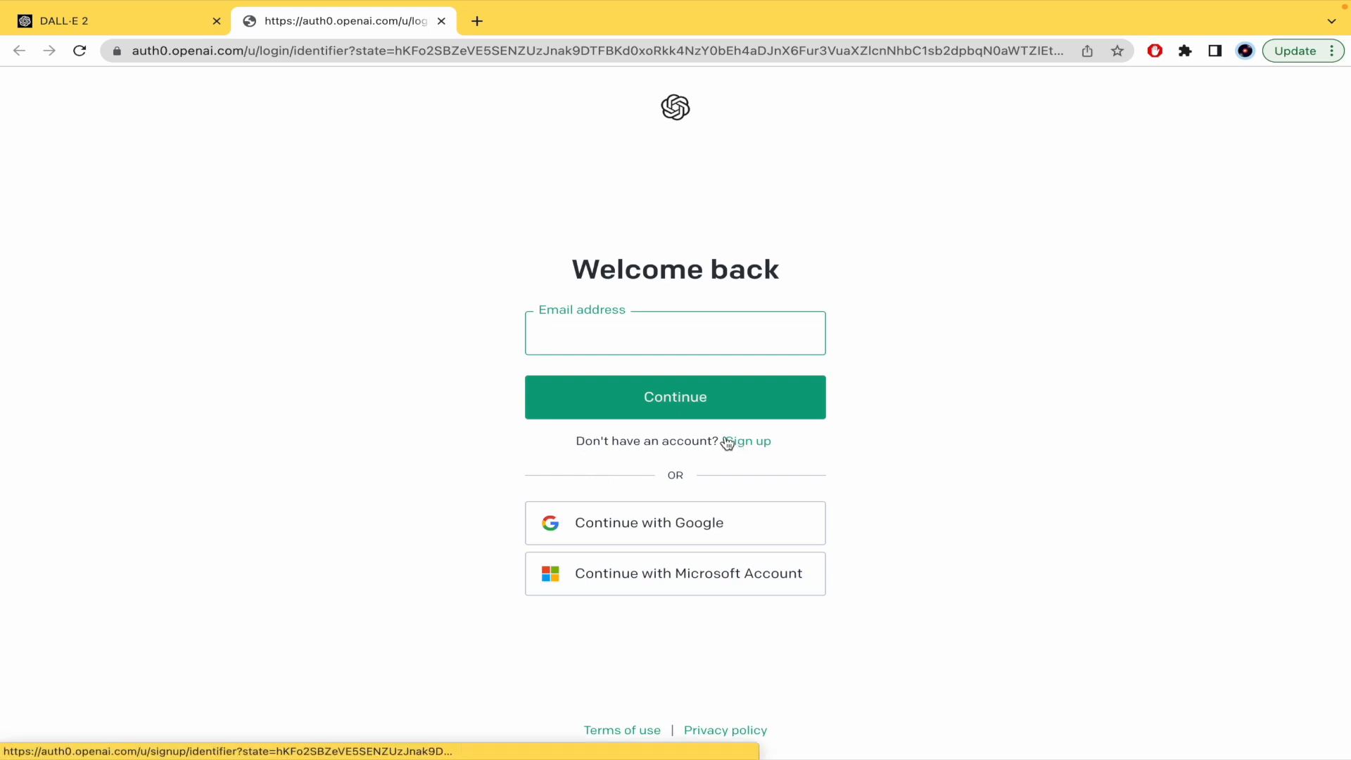
left_click(747, 440)
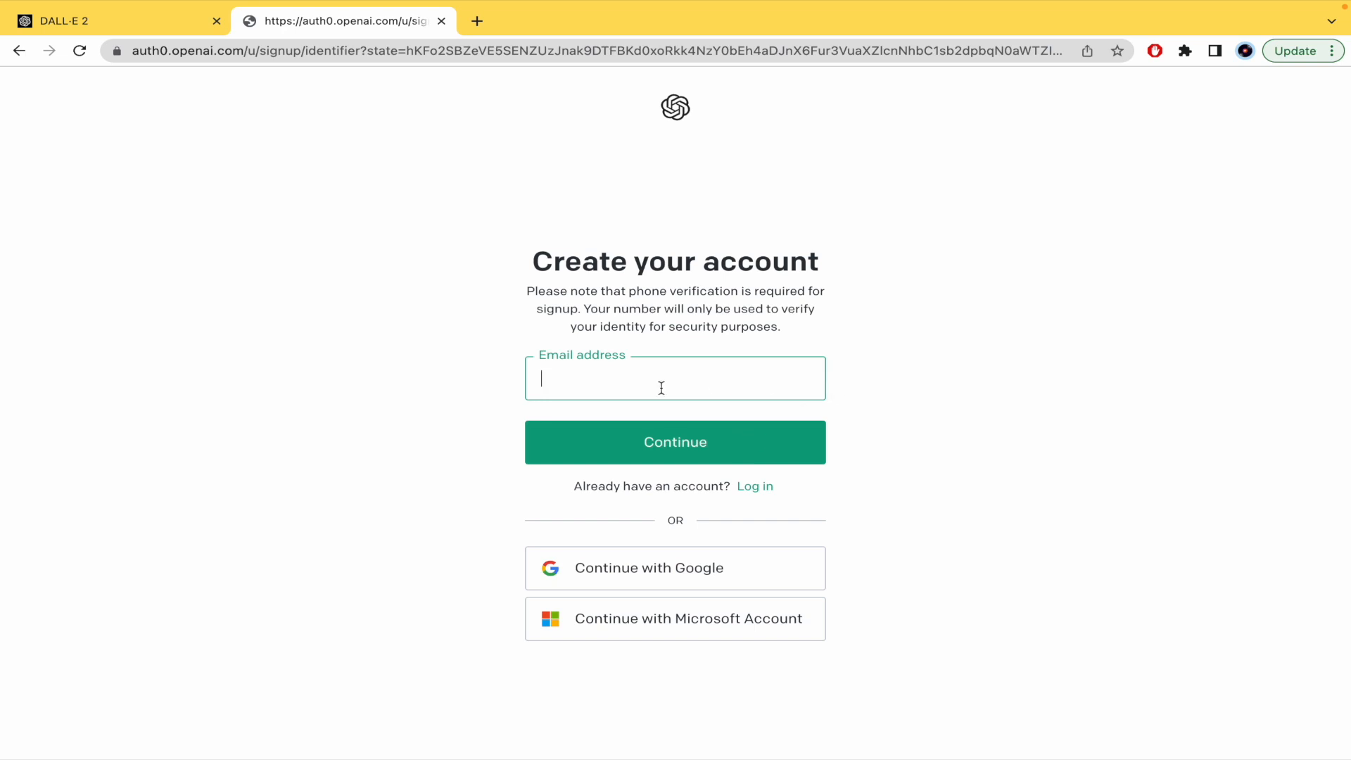
left_click(674, 442)
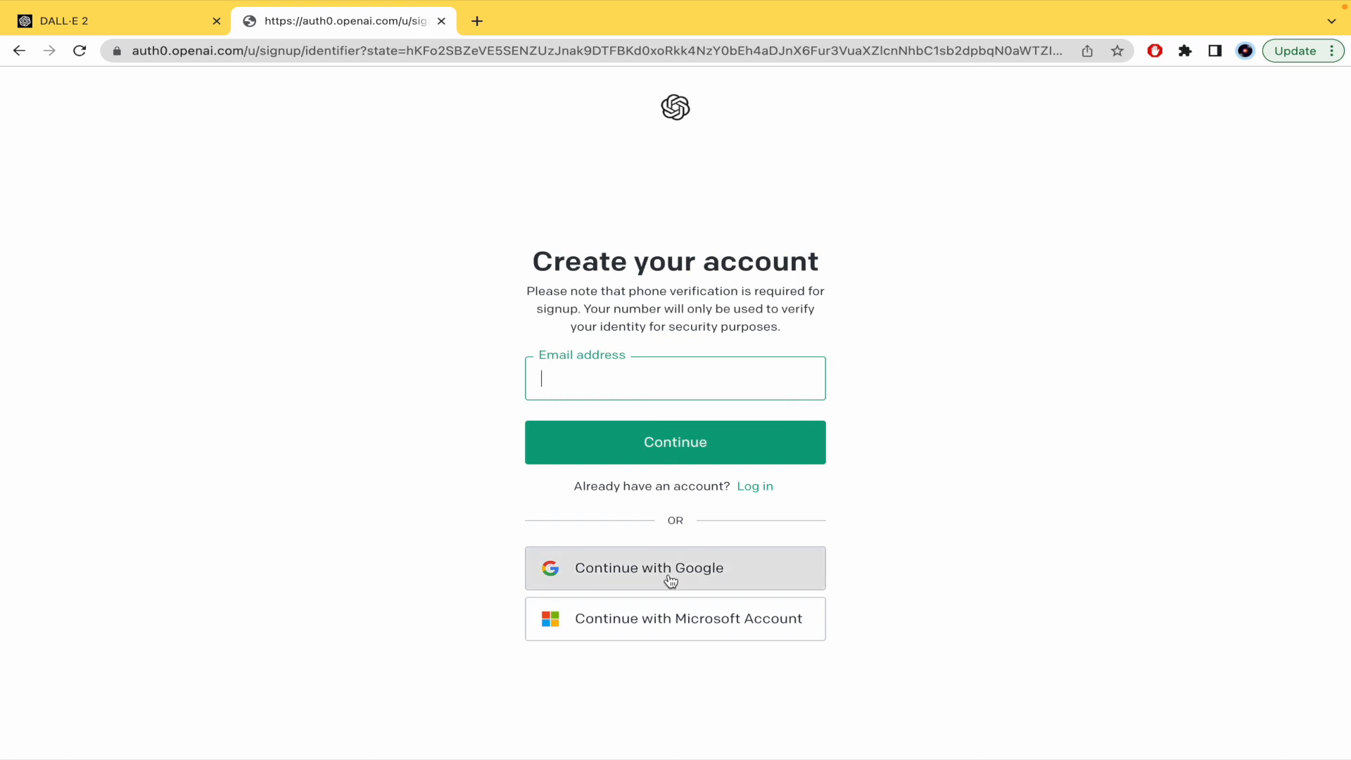
mouse_move(729, 636)
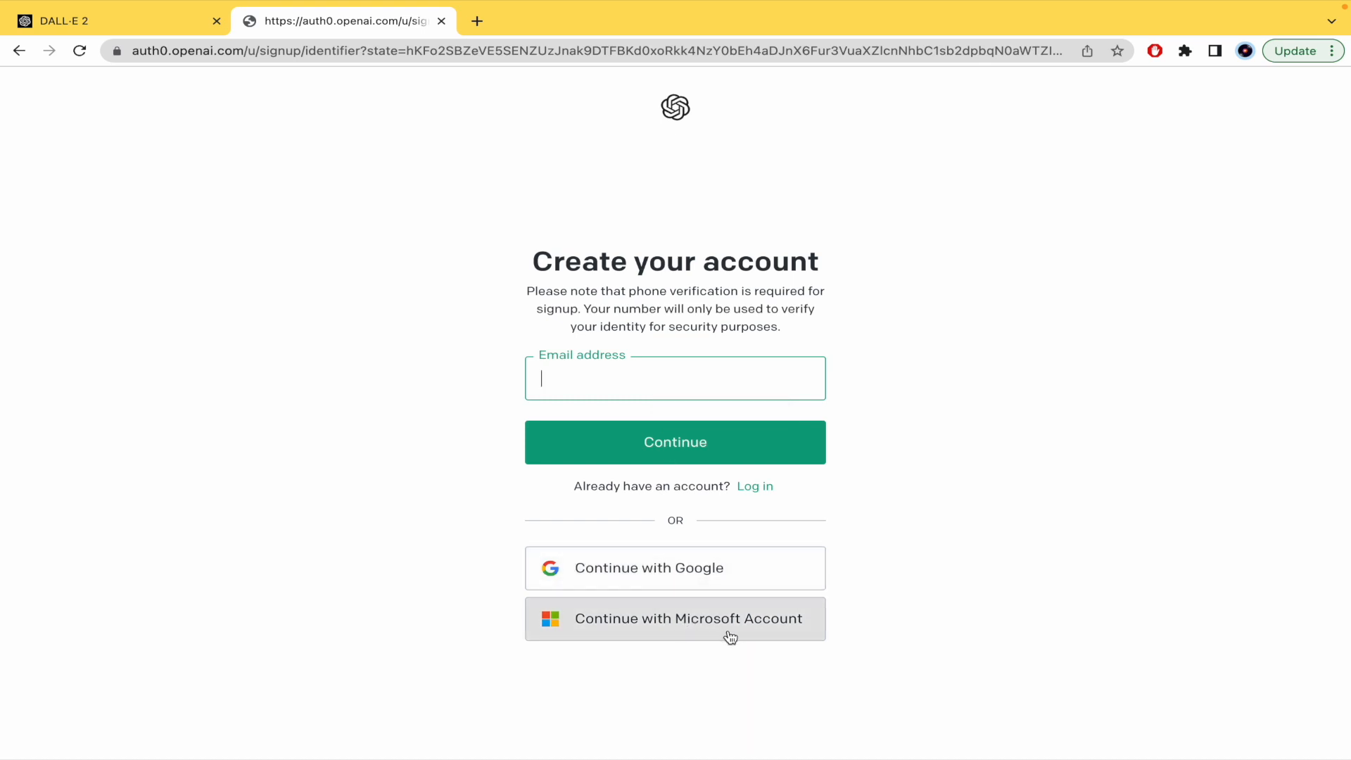
left_click(674, 567)
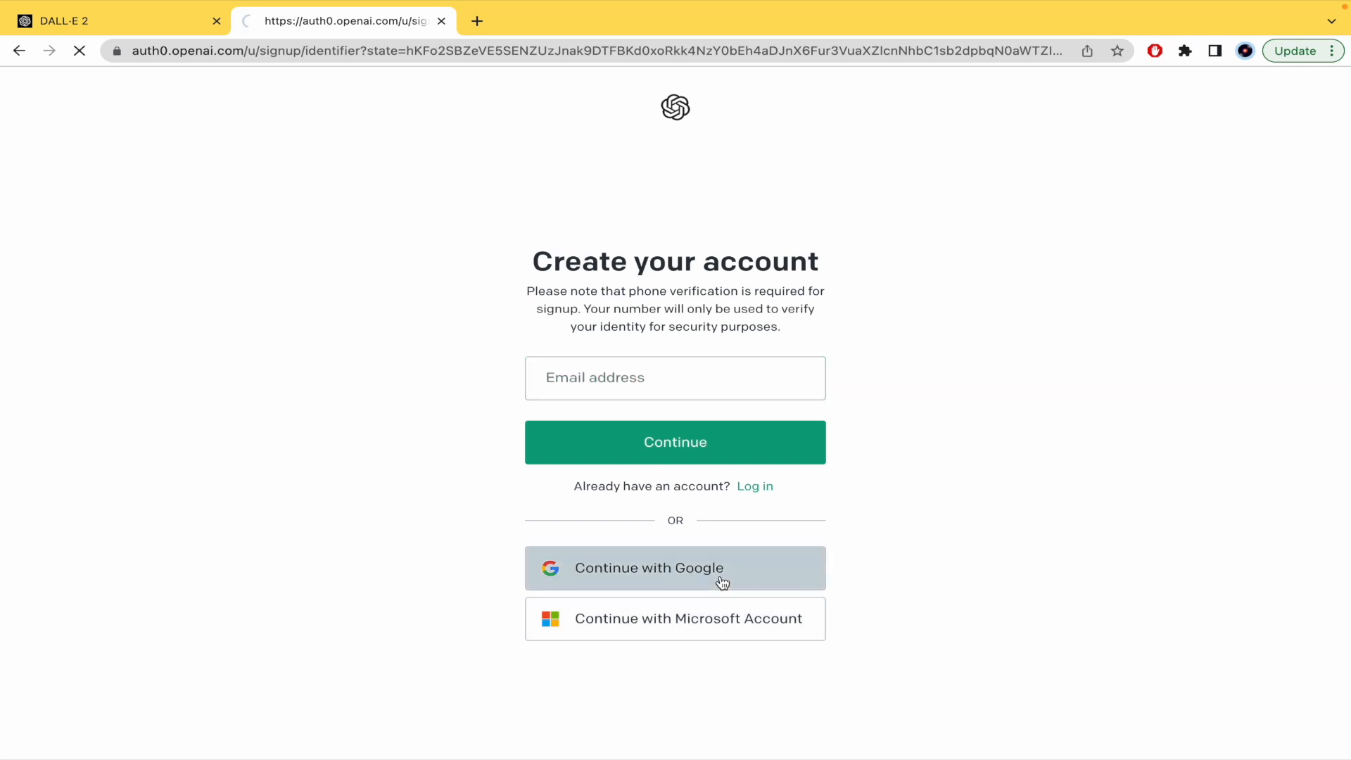
Close the cookies dialog, retry Try DALL·E and sign in with Google using the first listed account.
left_click(674, 567)
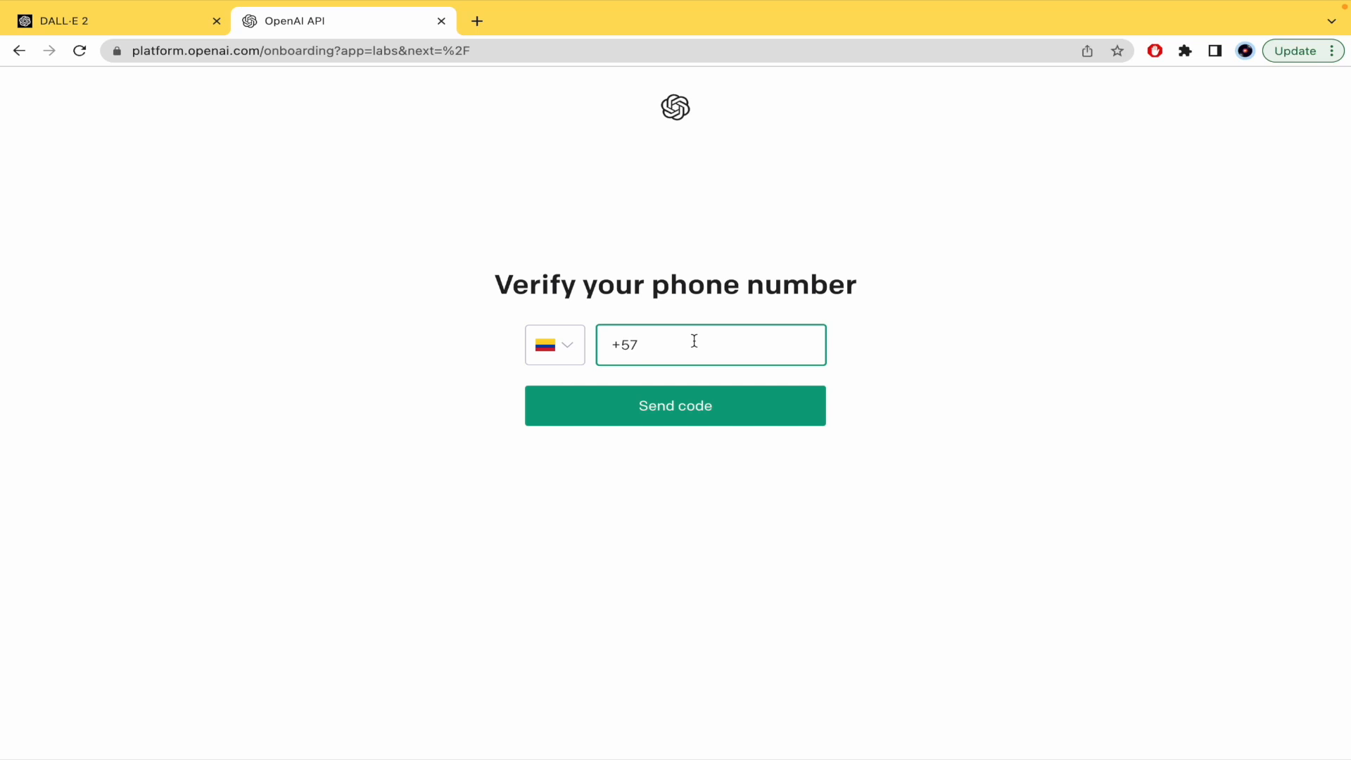
mouse_move(158, 114)
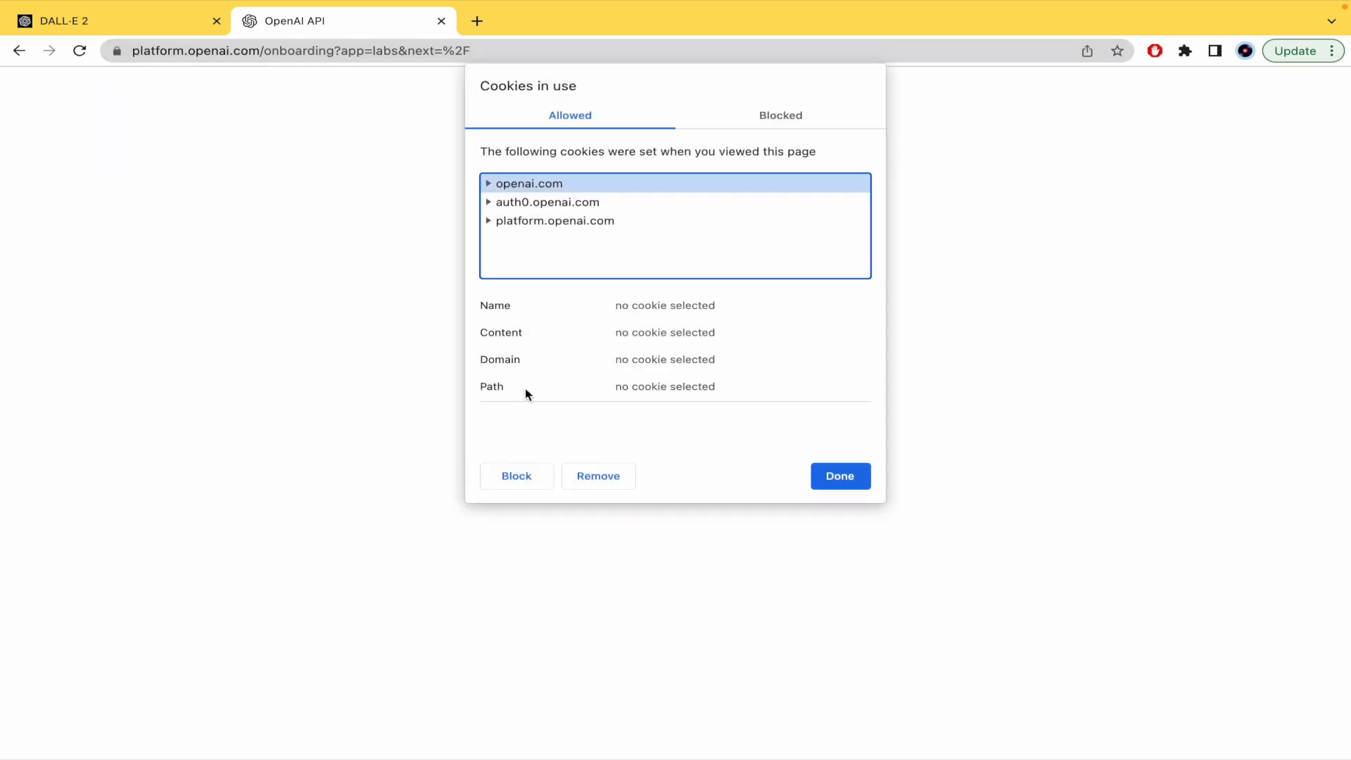
left_click(838, 476)
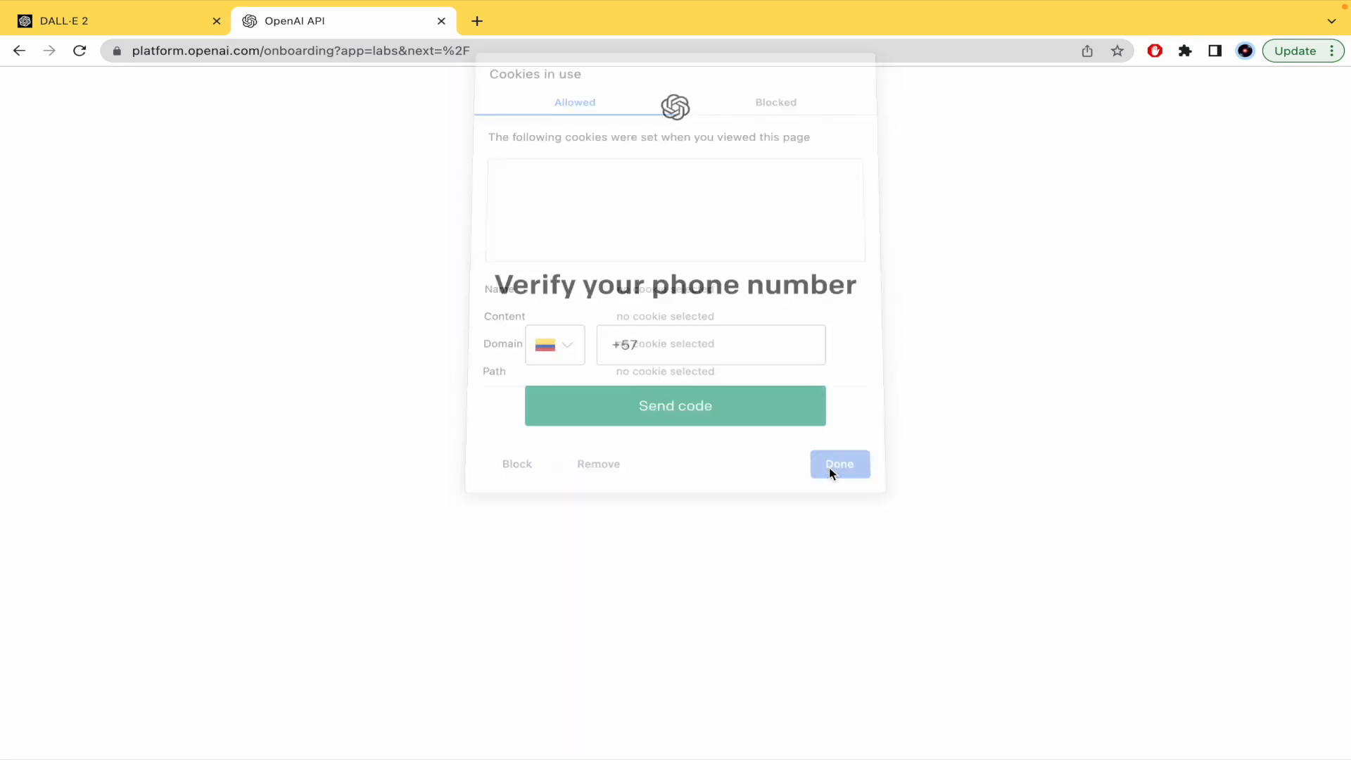
left_click(441, 21)
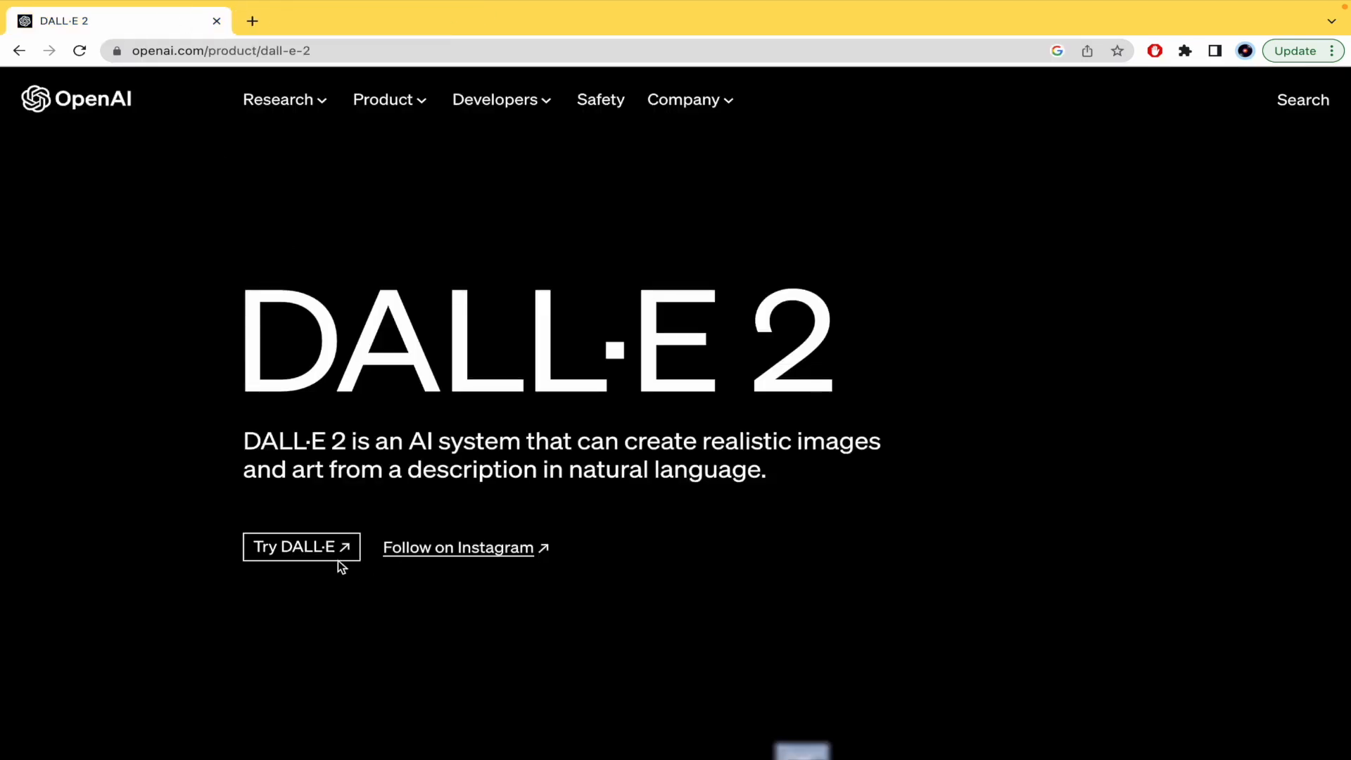
left_click(301, 546)
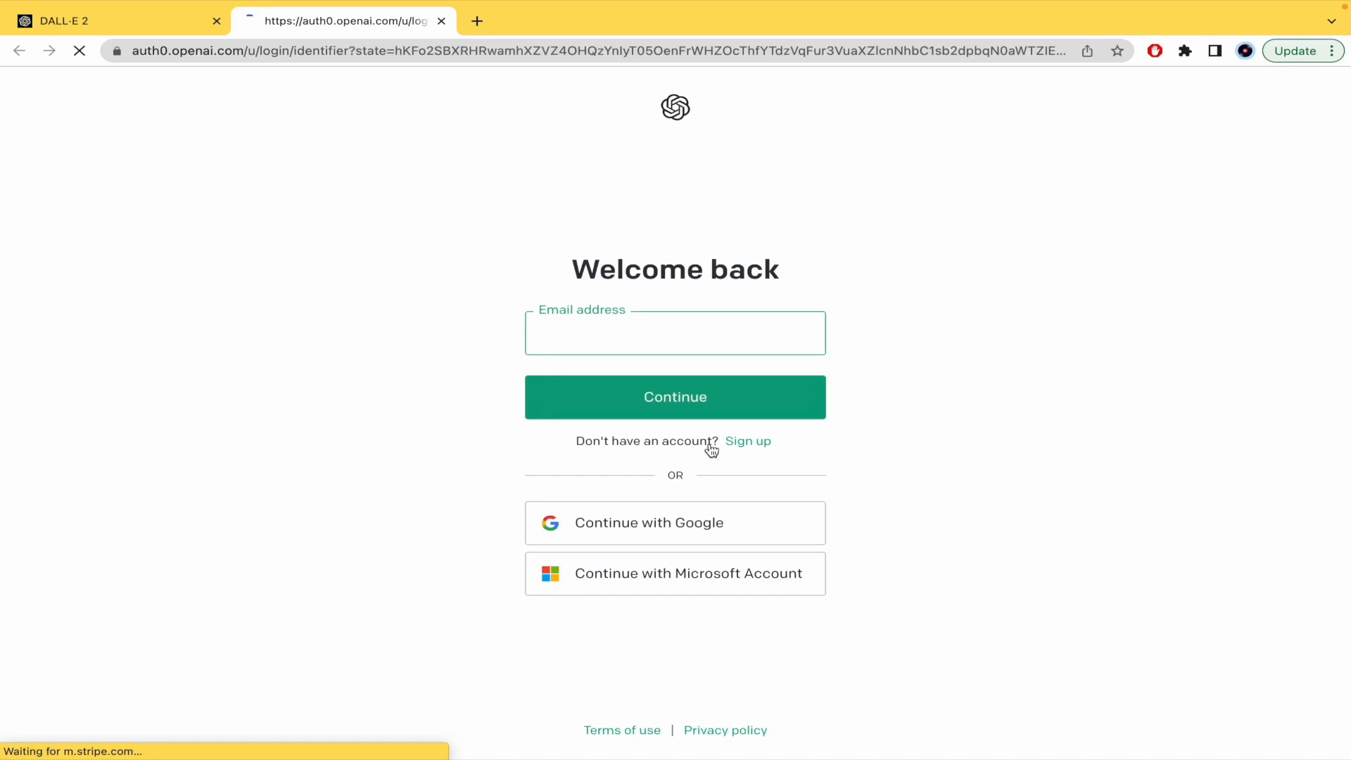
left_click(674, 523)
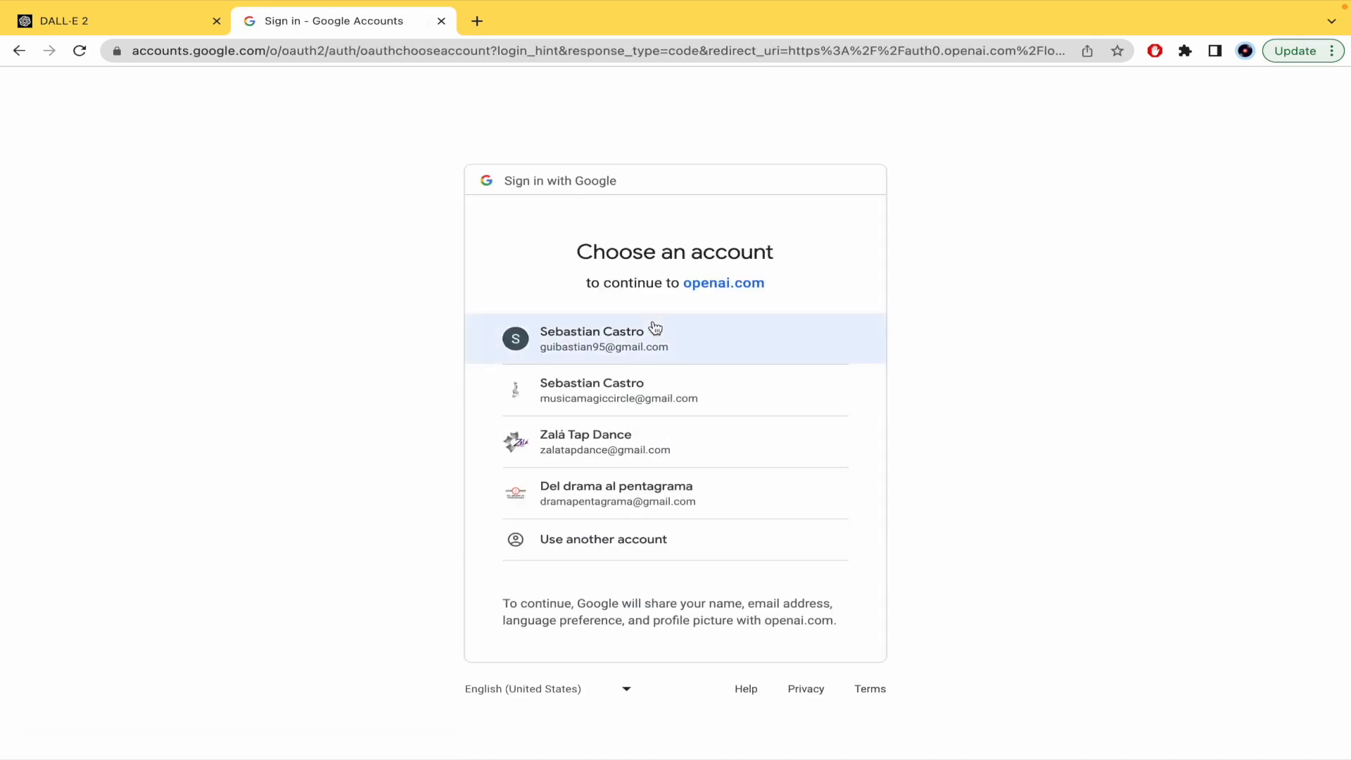
left_click(604, 338)
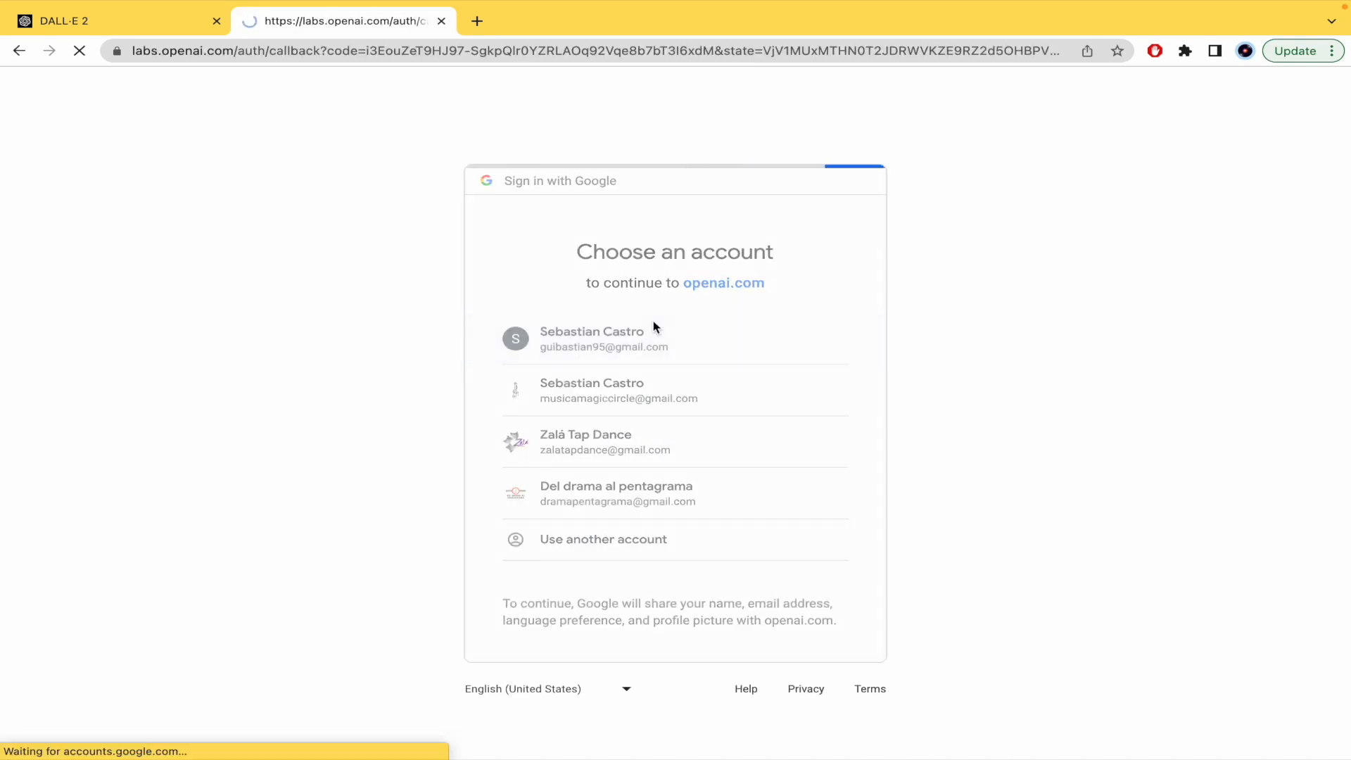
Cycle Surprise me prompts from teddy bears shopping until 'a sea otter with a pearl earring' by Vermeer appears.
left_click(604, 339)
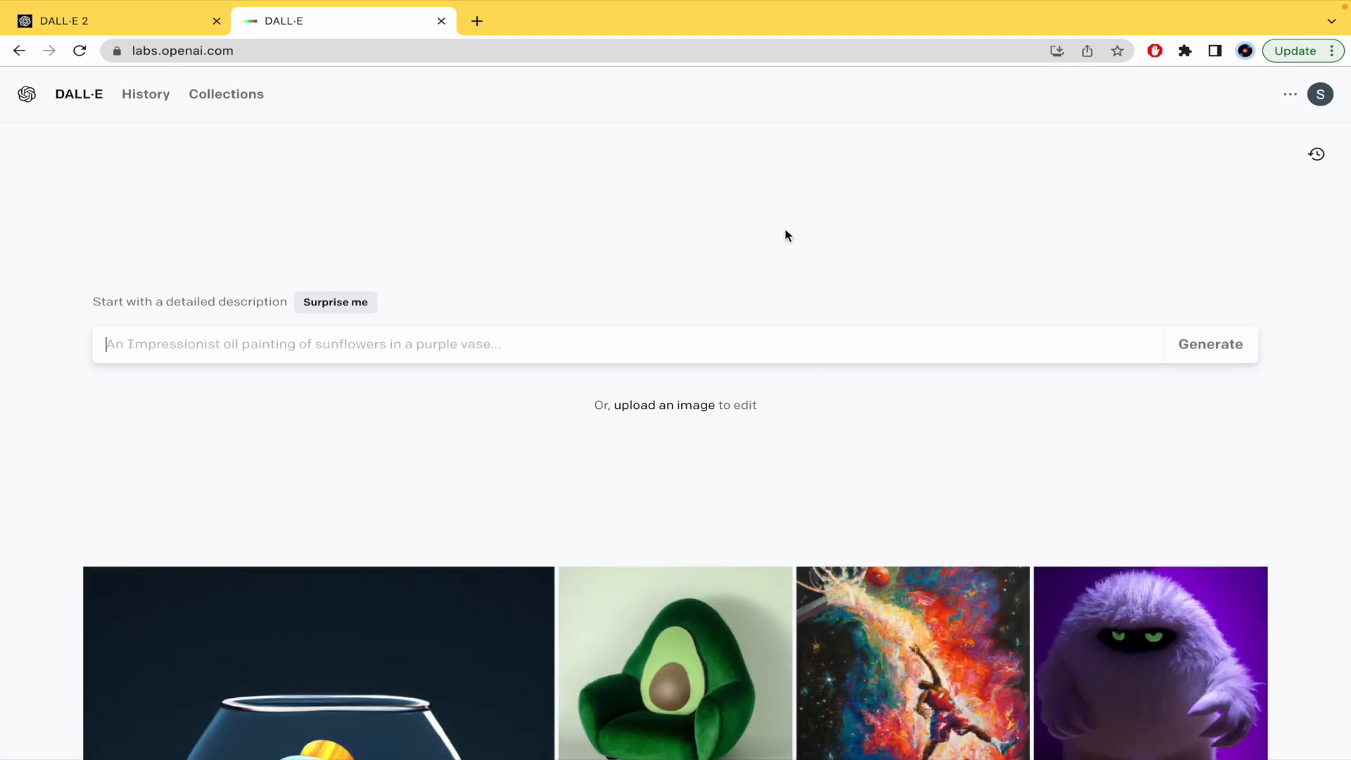
mouse_move(757, 235)
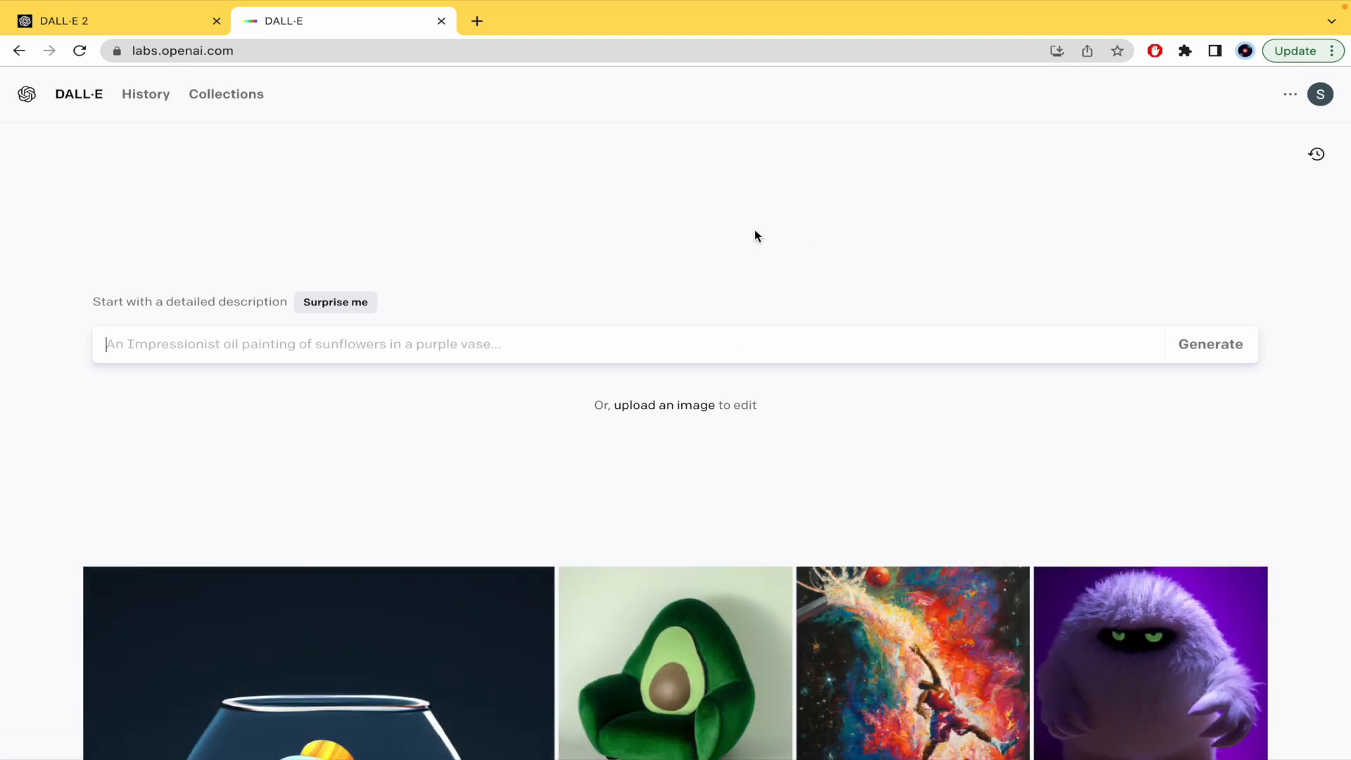
mouse_move(734, 195)
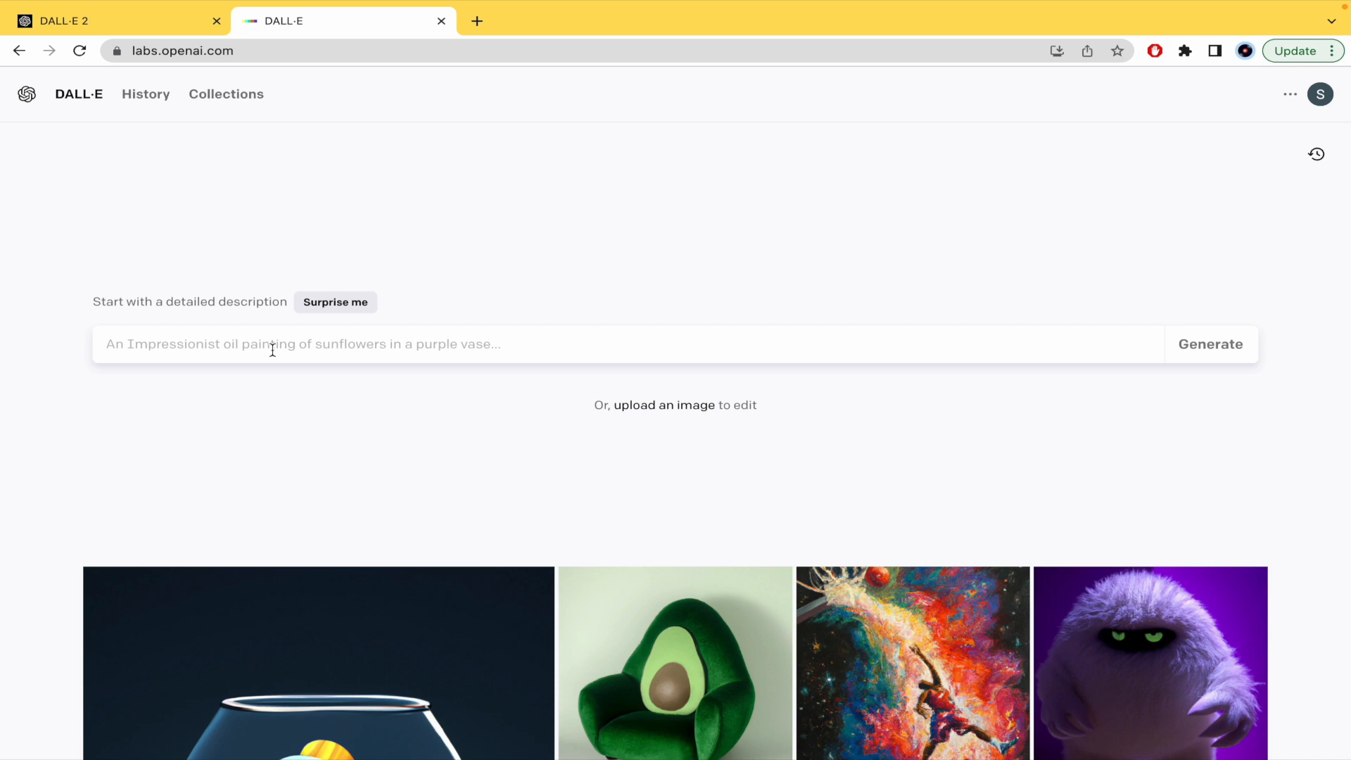
mouse_move(141, 321)
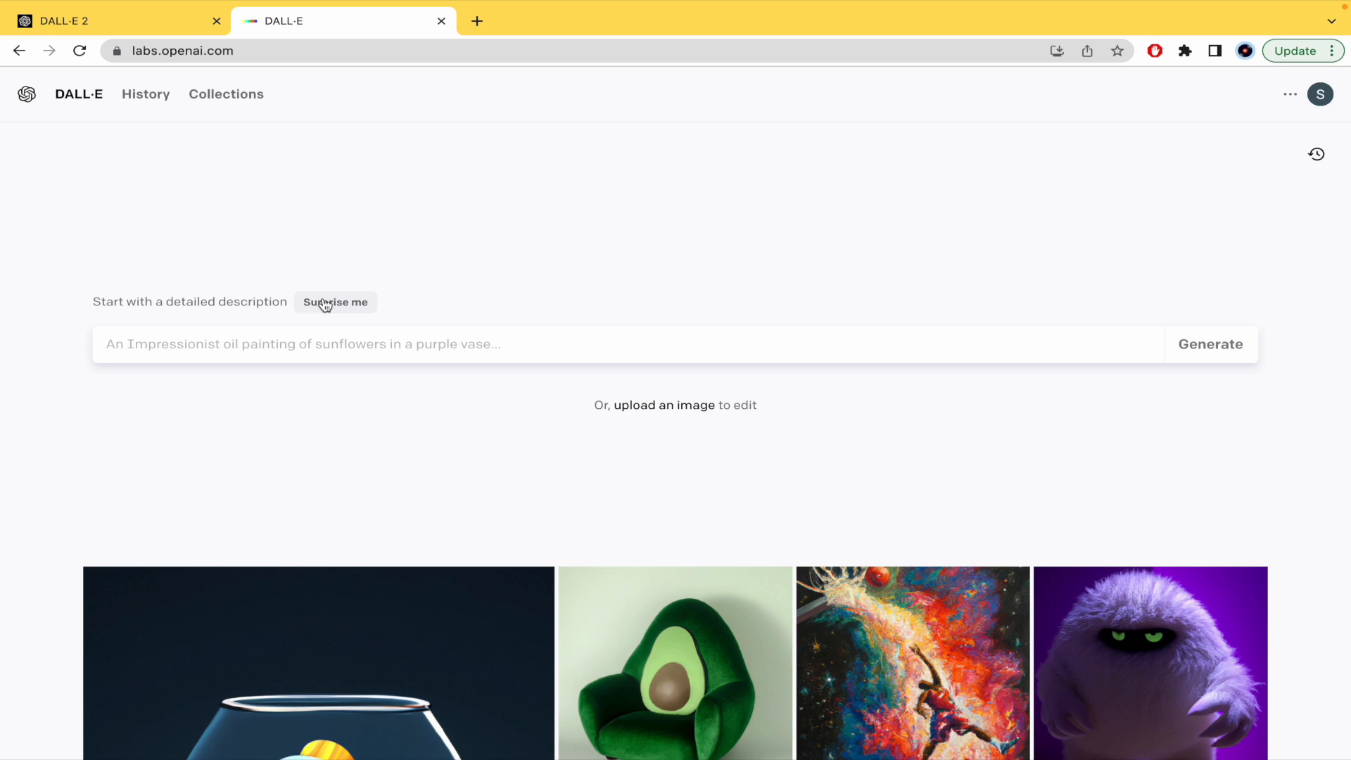
type("teddy bears shopping for groceries, one-line drawing")
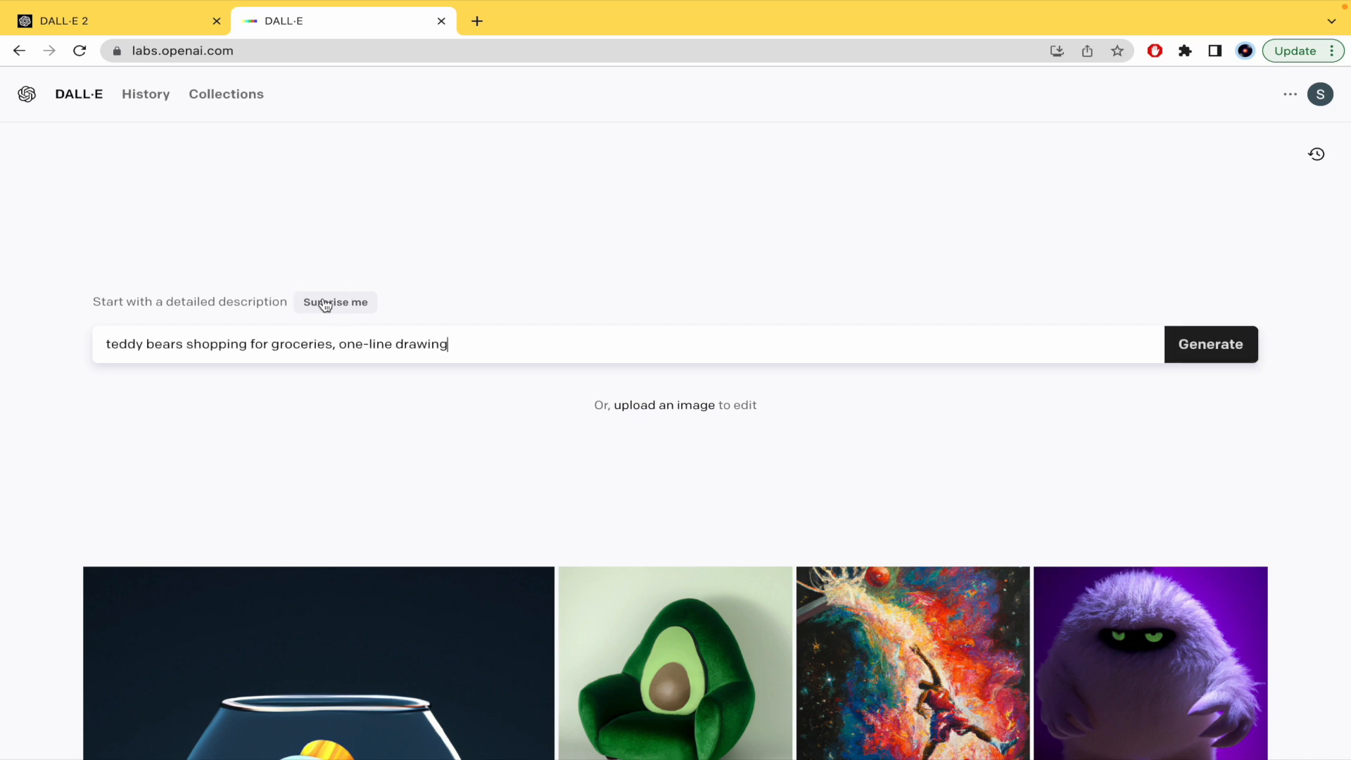
left_click(335, 303)
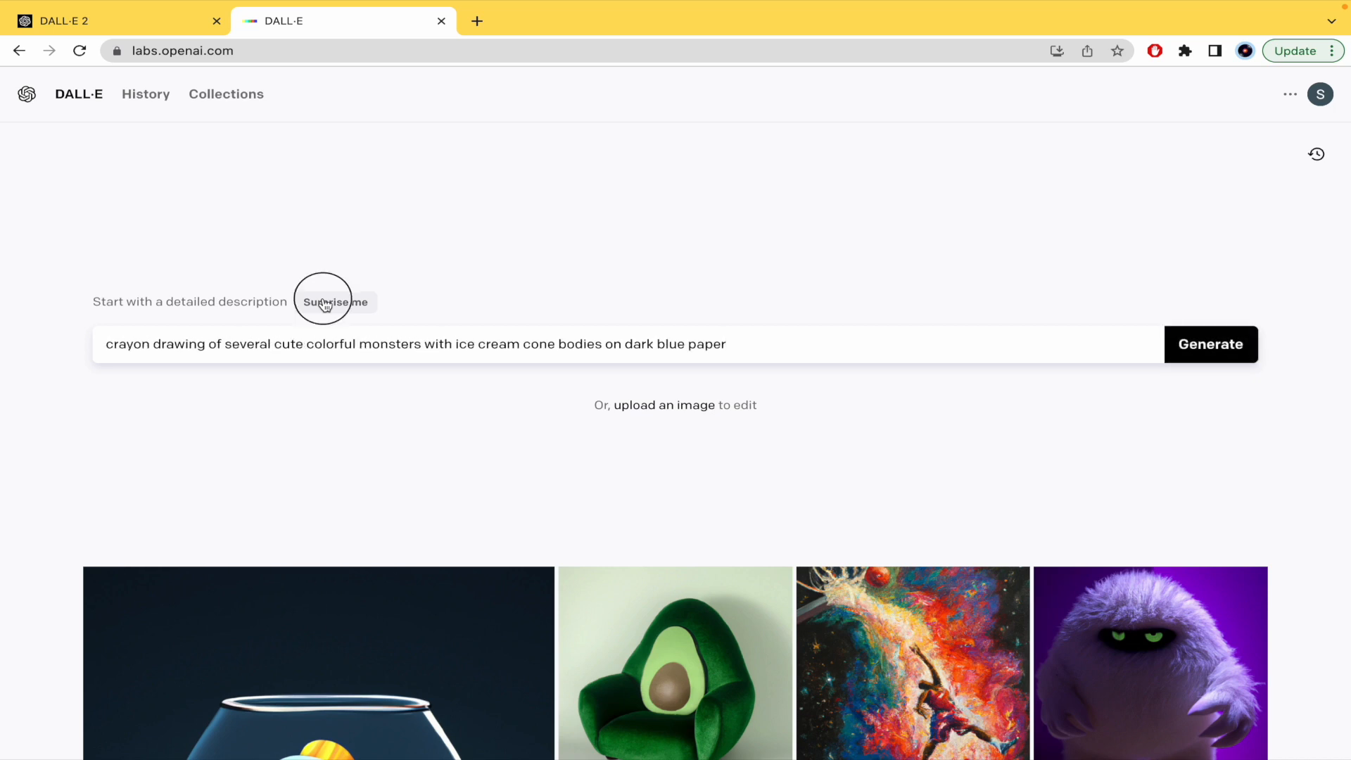
left_click(335, 302)
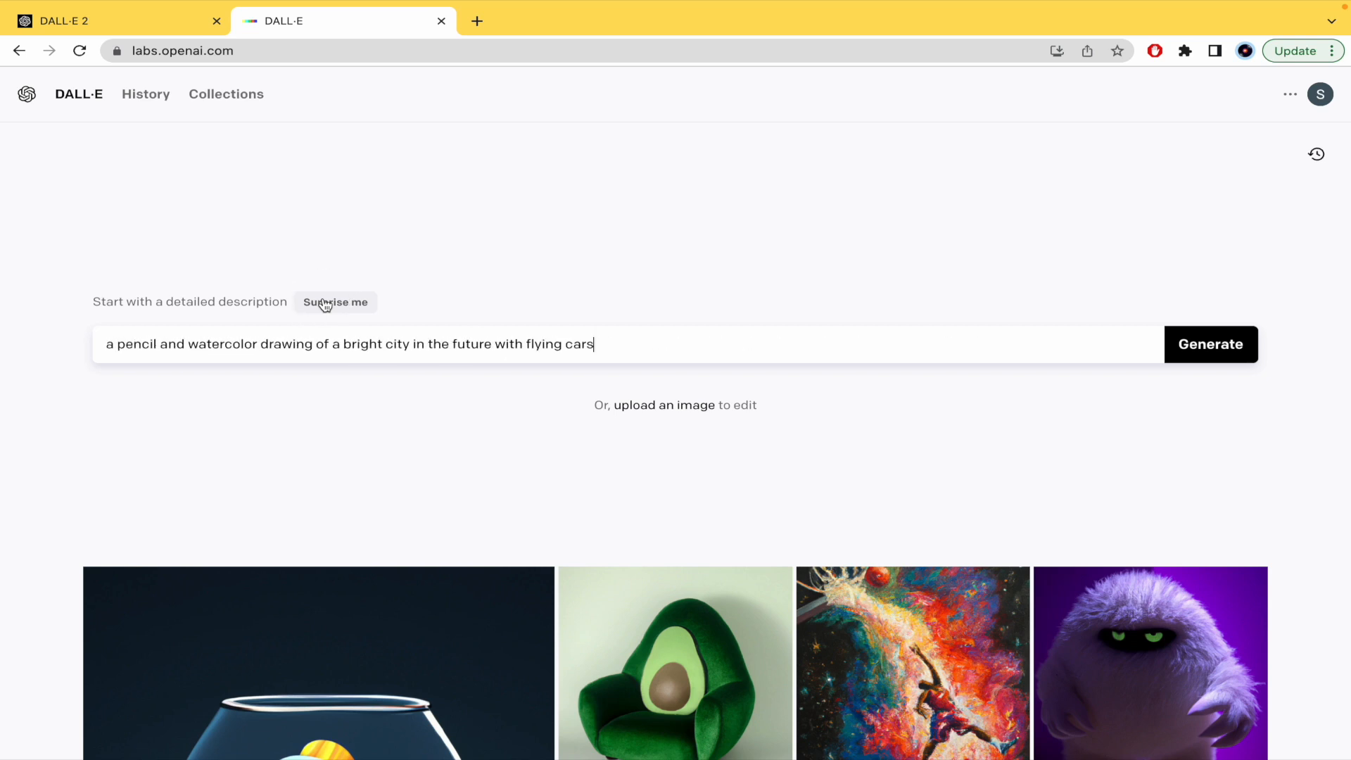
left_click(335, 301)
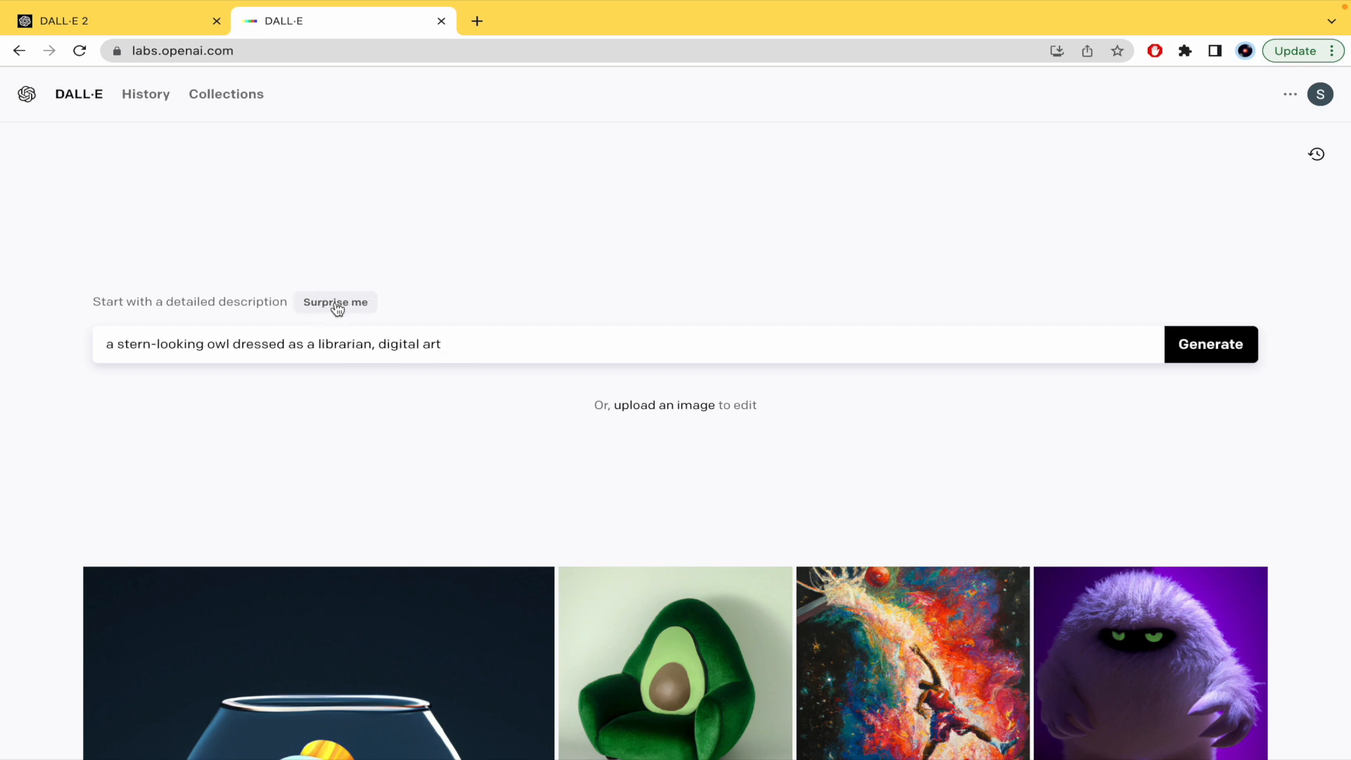
left_click(335, 303)
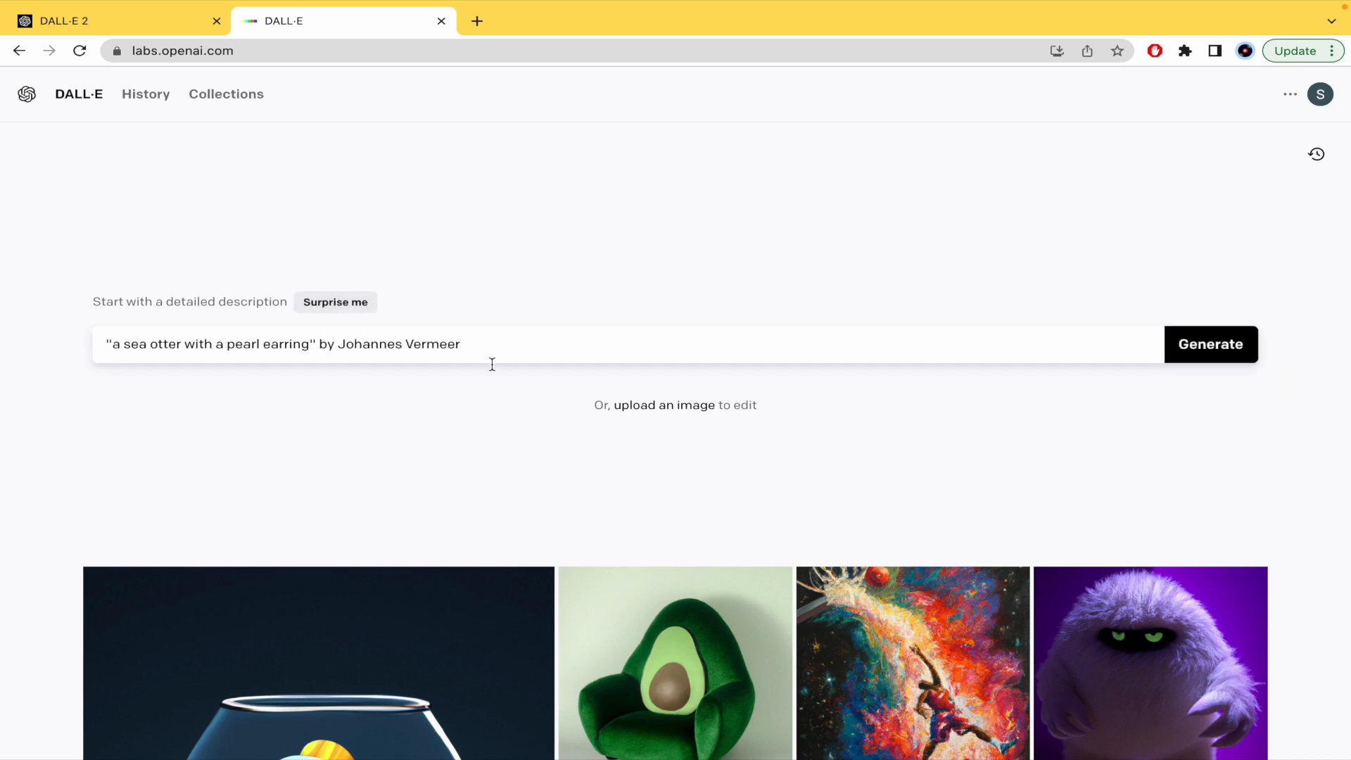
scroll("down", 3)
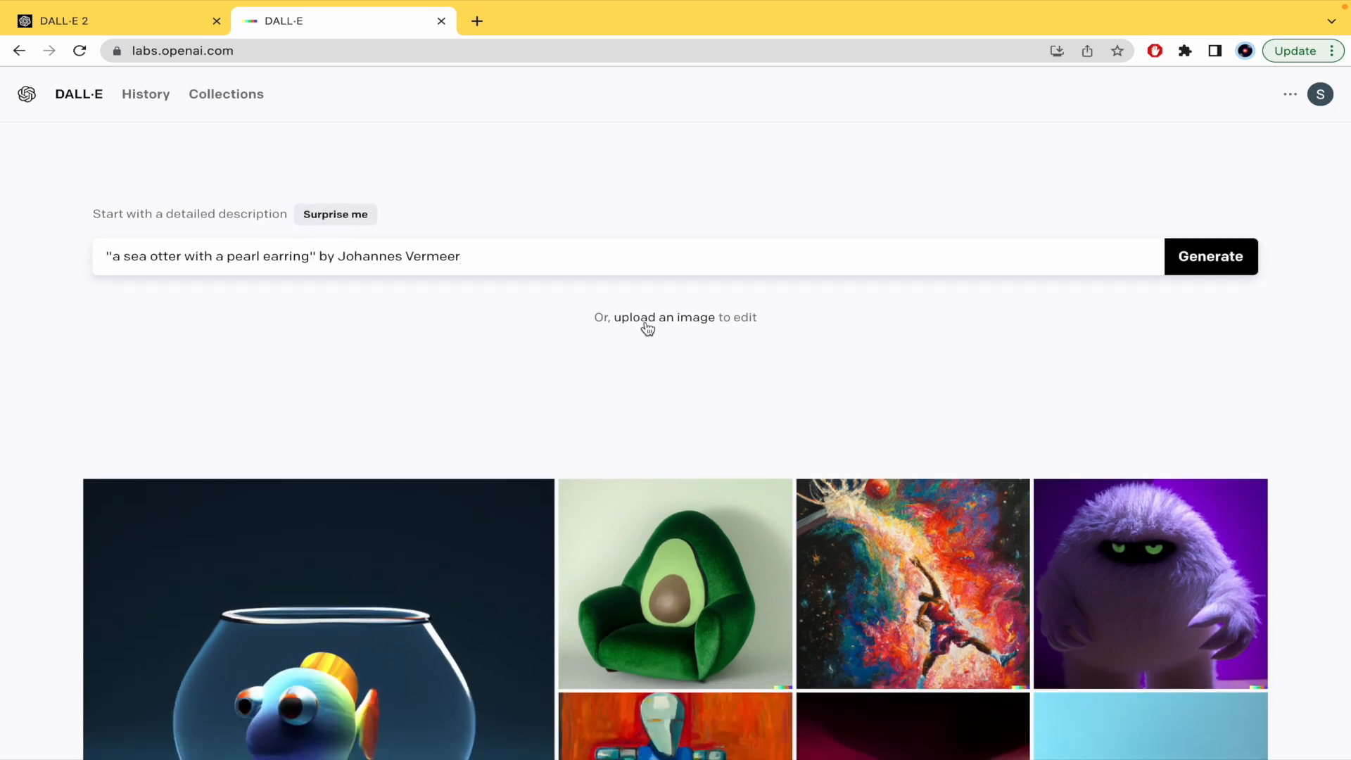
mouse_move(832, 339)
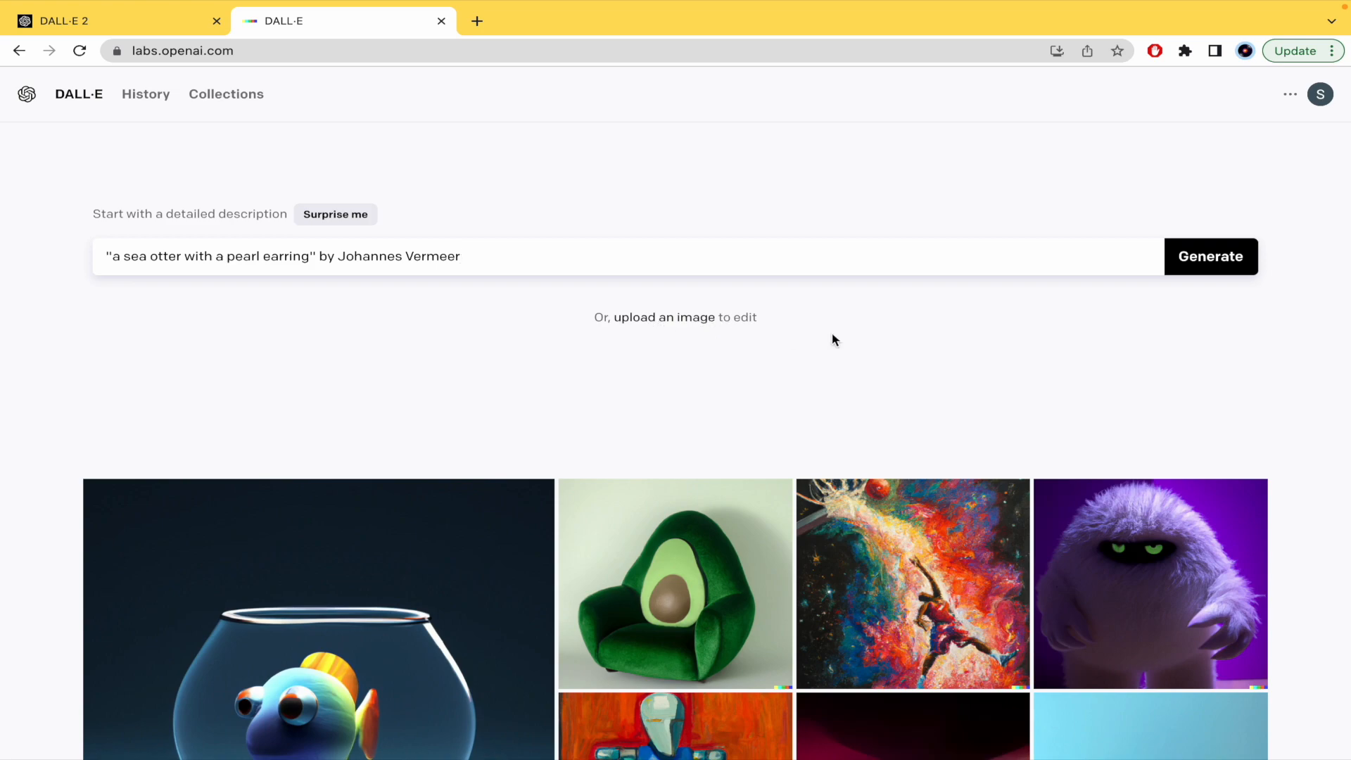
scroll("down", 3)
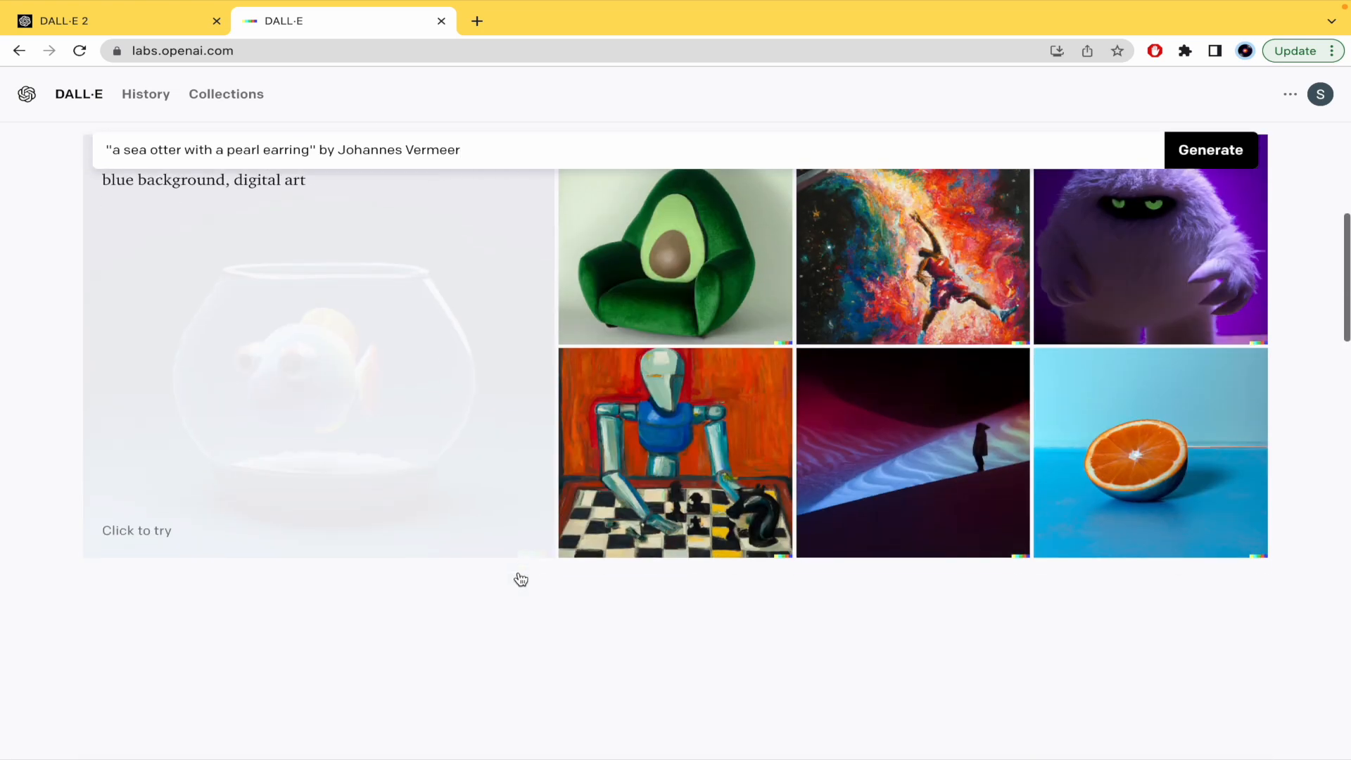
scroll("down", 3)
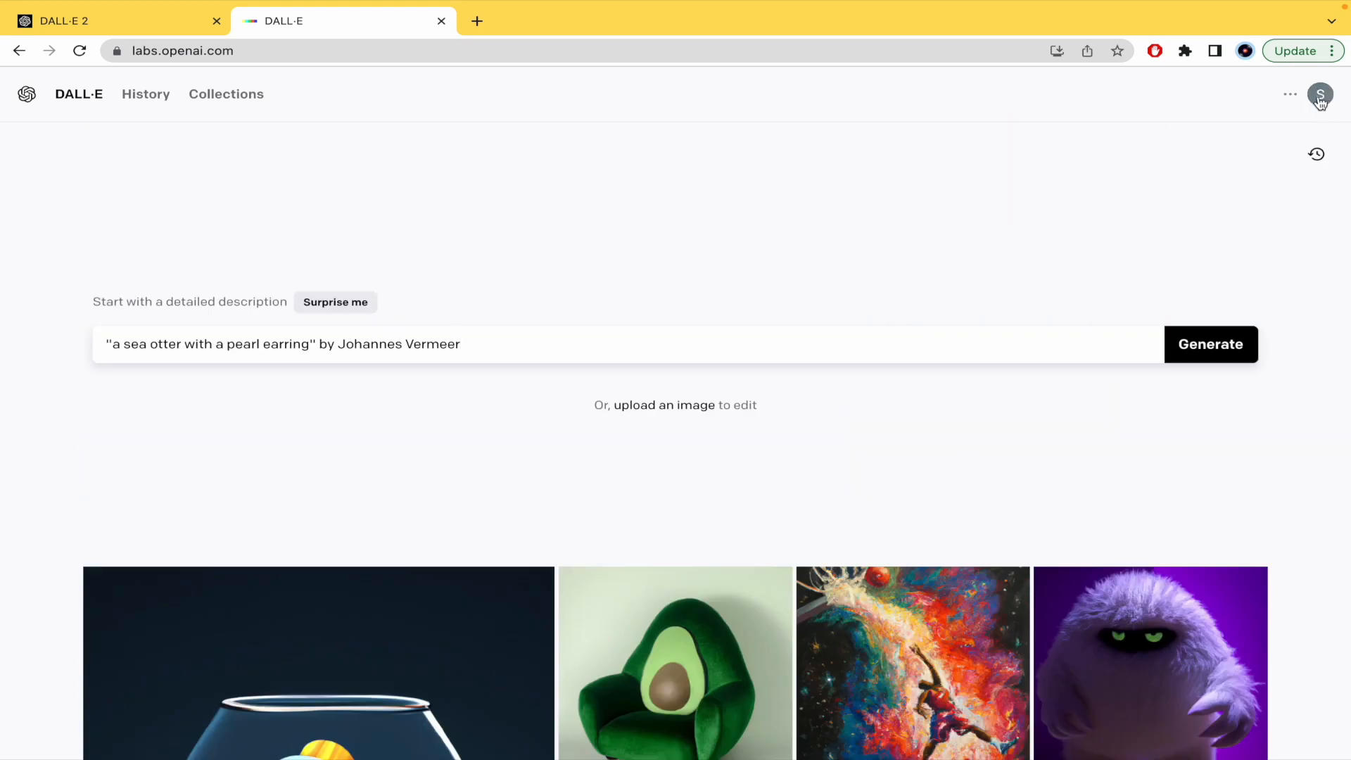
Open the account menu showing 11 credits remaining and the outpainting offer.
left_click(1320, 94)
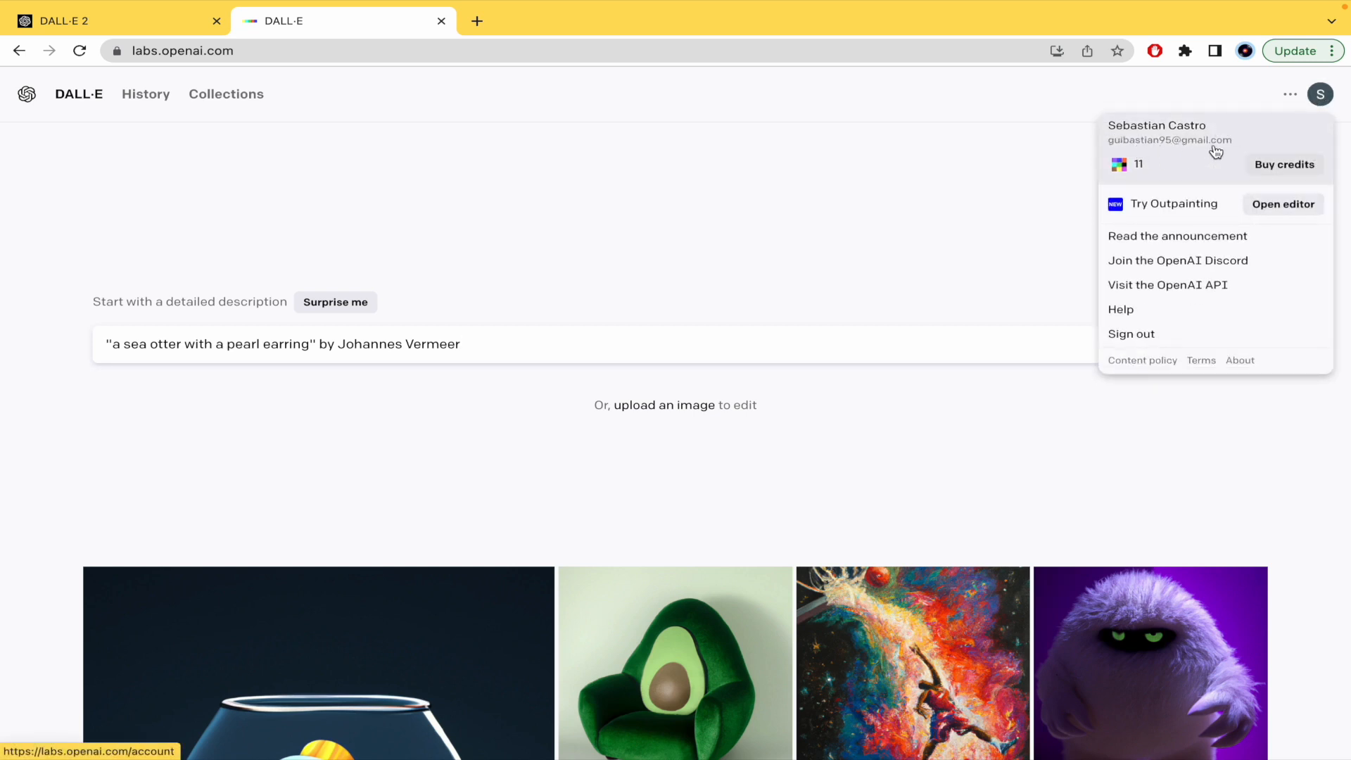
mouse_move(1140, 172)
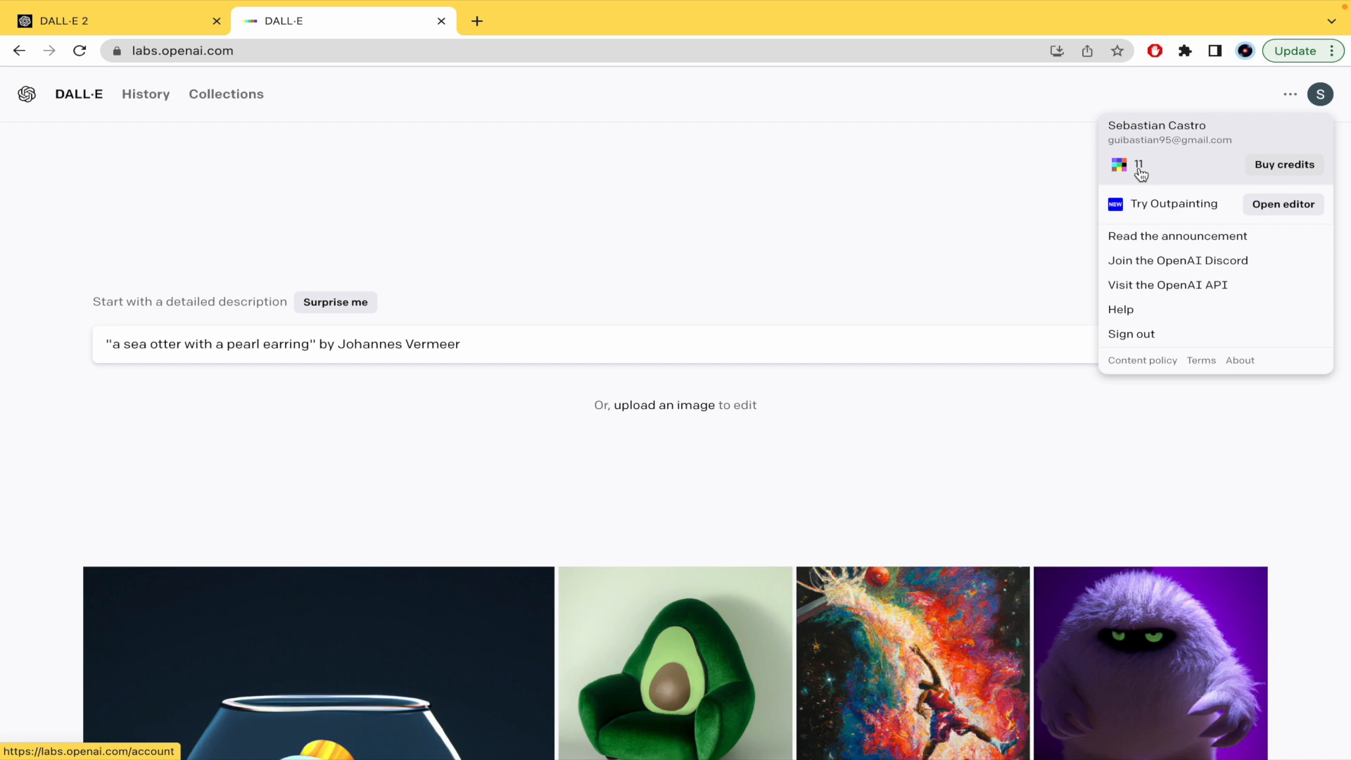
Review the 115 credits for $15 offer, cancel without buying, and reopen the account menu.
left_click(1283, 165)
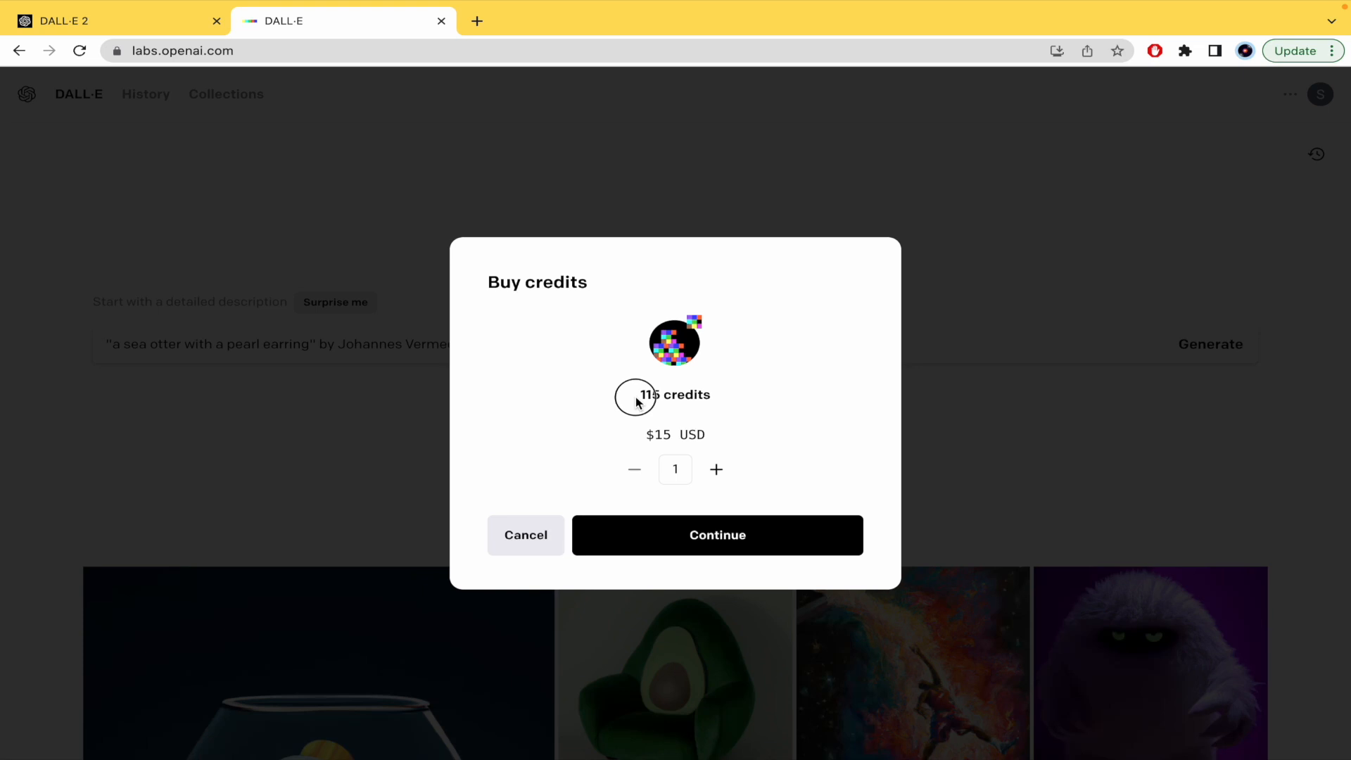
mouse_move(654, 398)
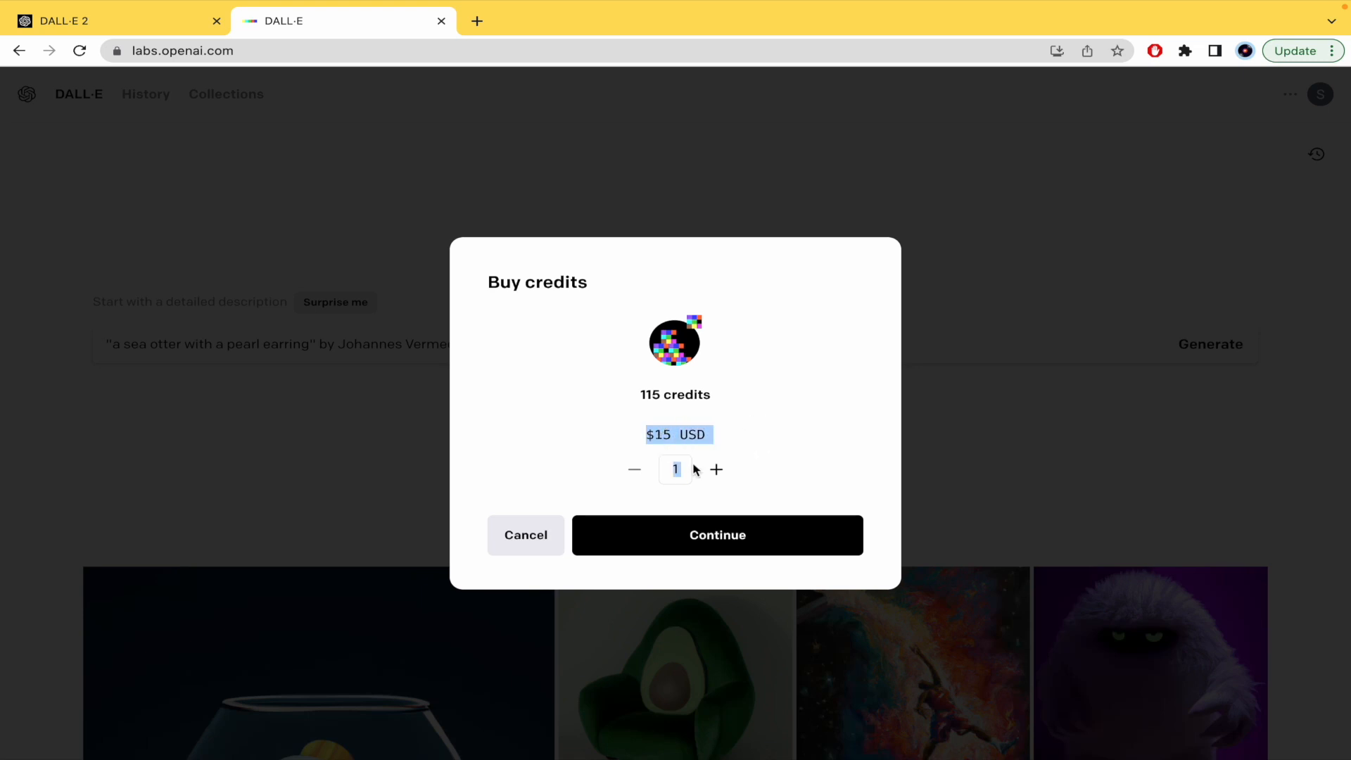
left_click(717, 470)
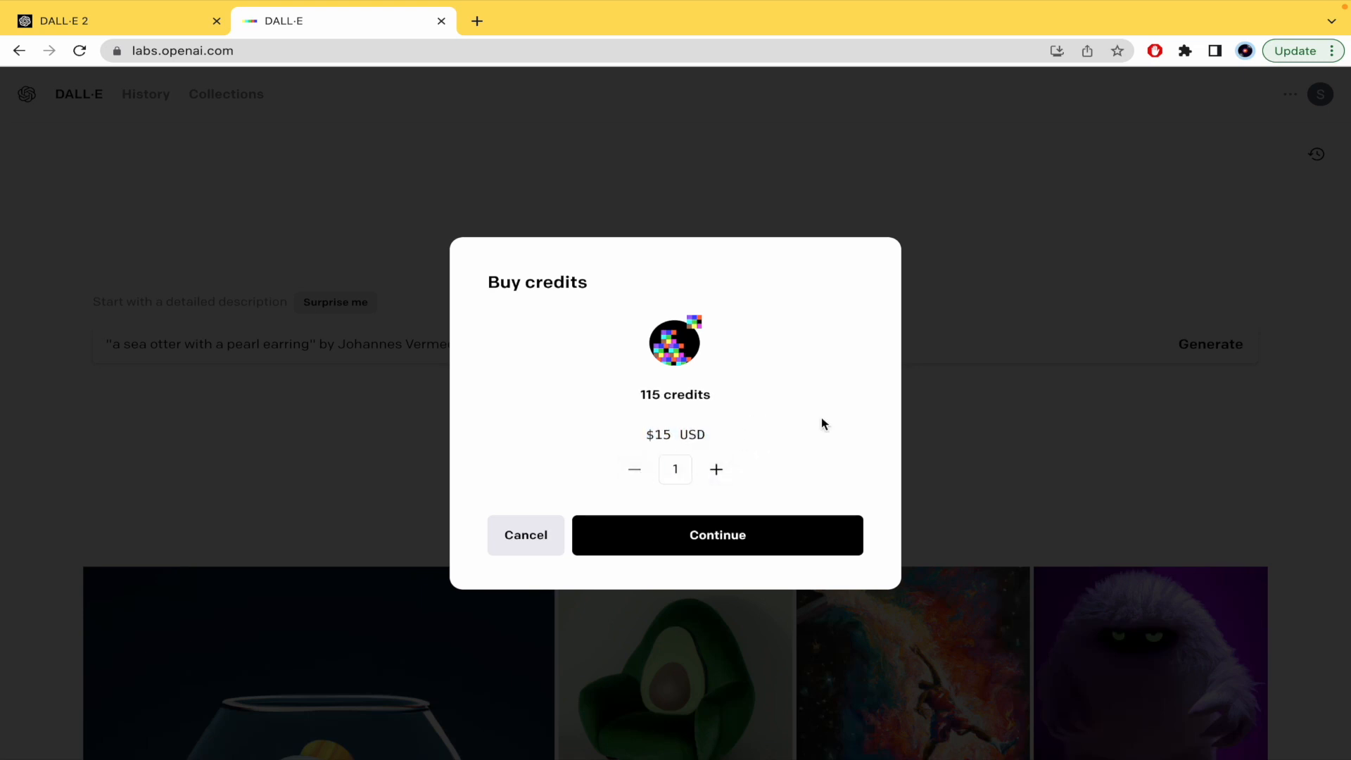
mouse_move(689, 381)
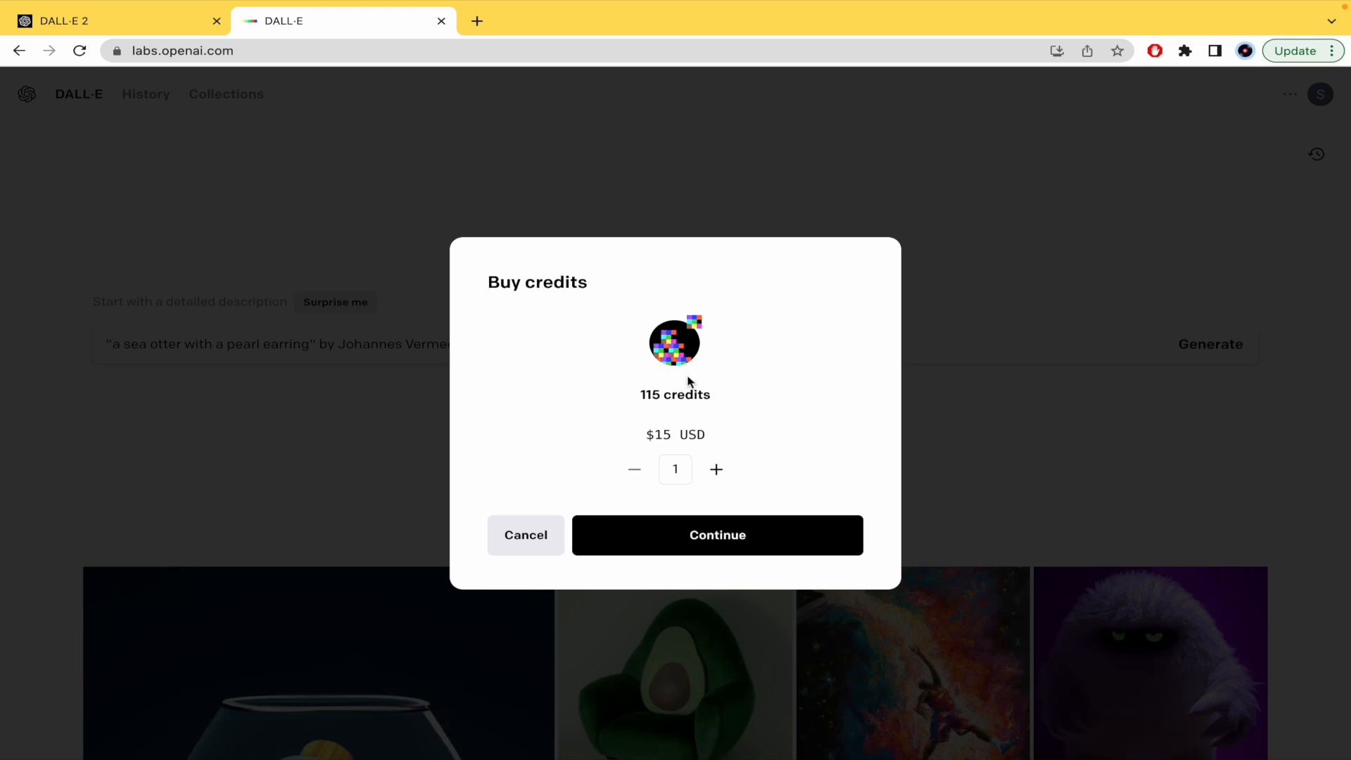
double_click(676, 394)
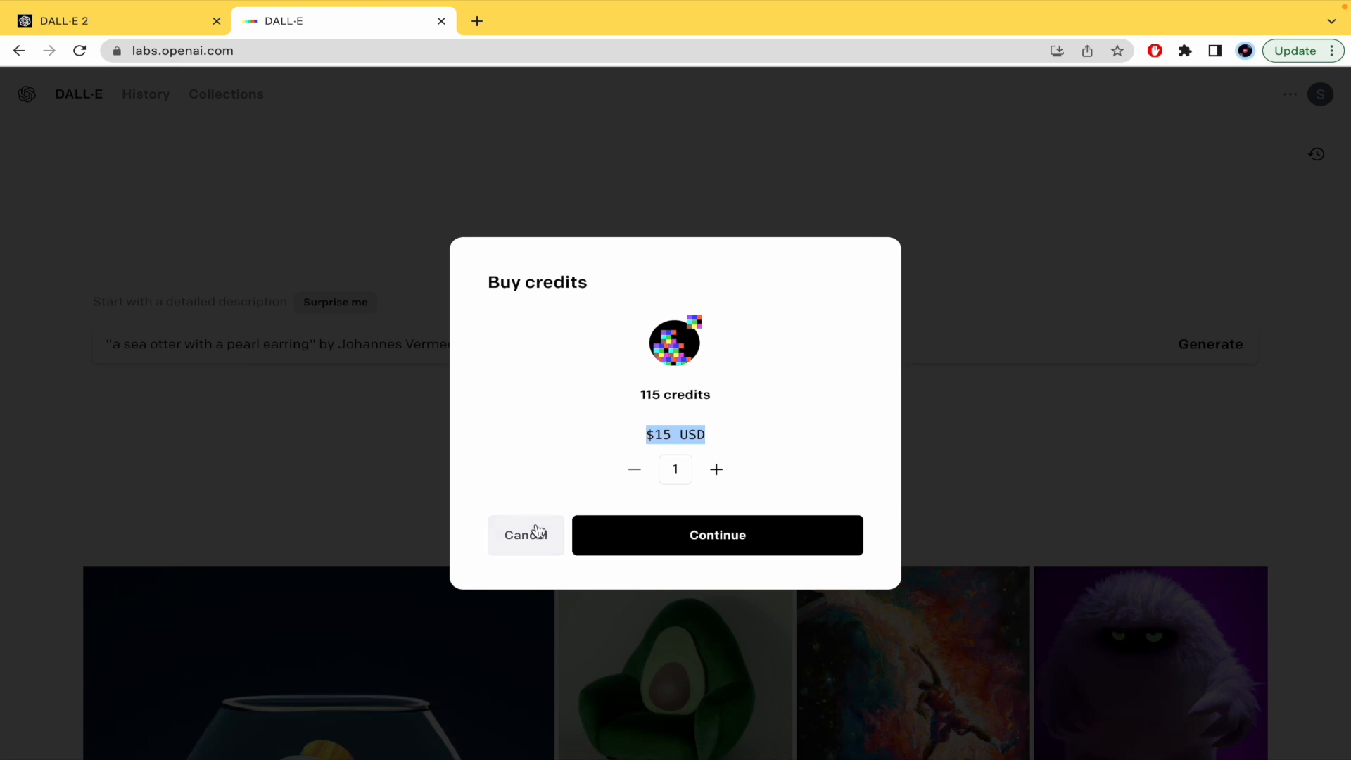
left_click(525, 534)
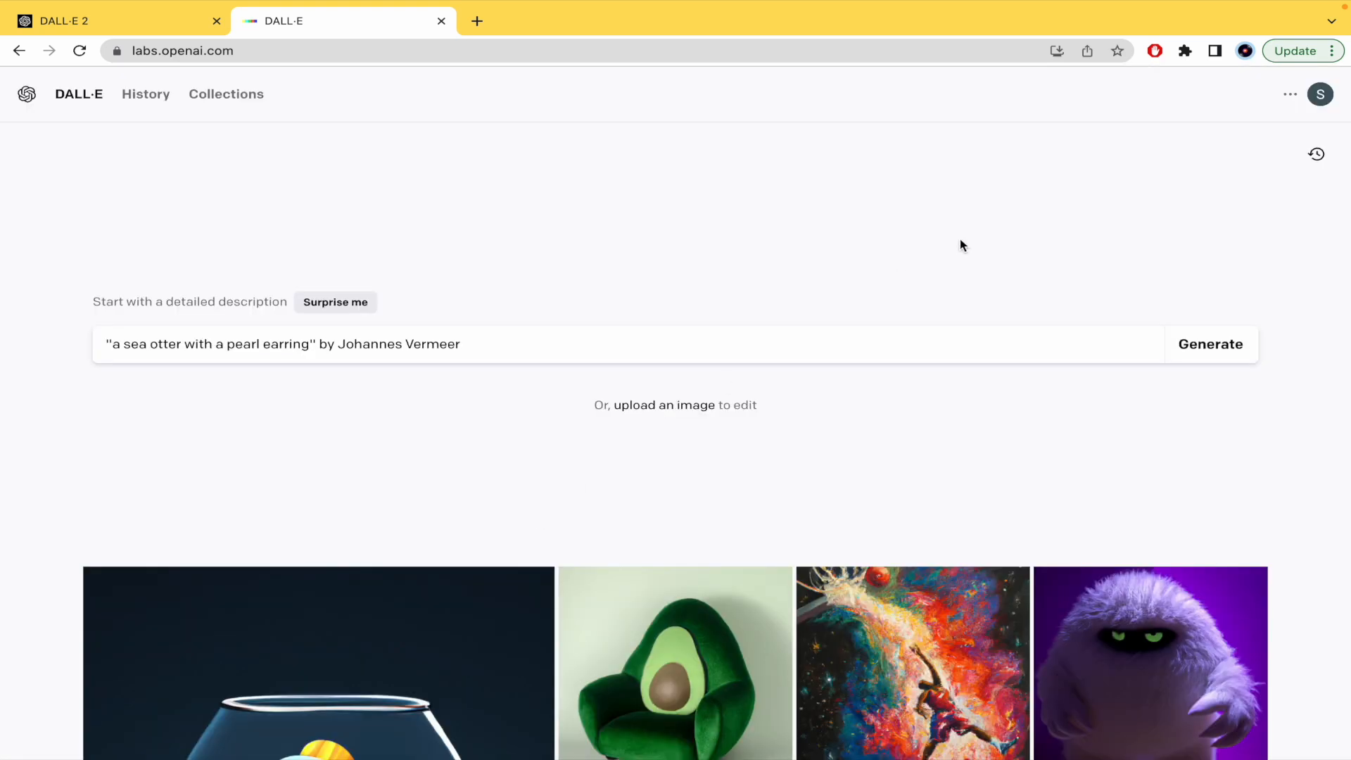
mouse_move(1322, 94)
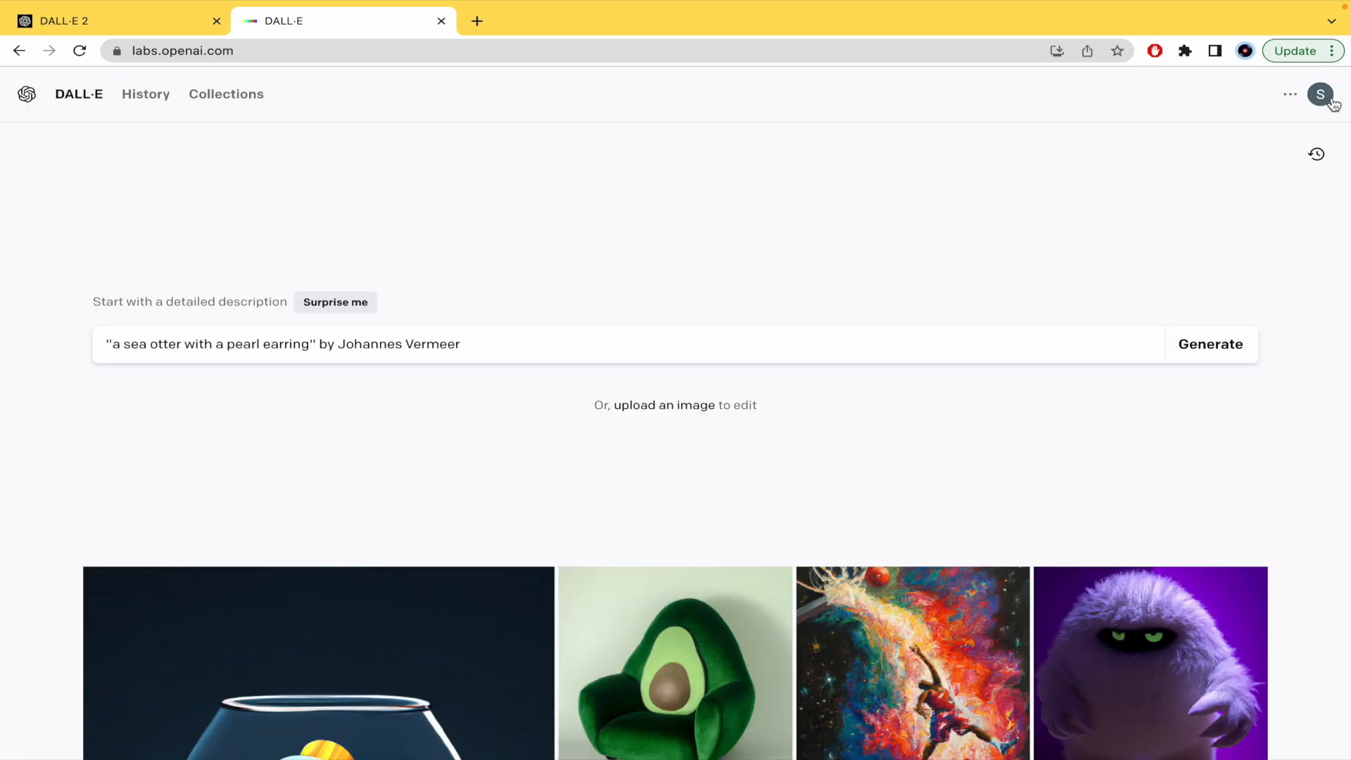
left_click(1320, 94)
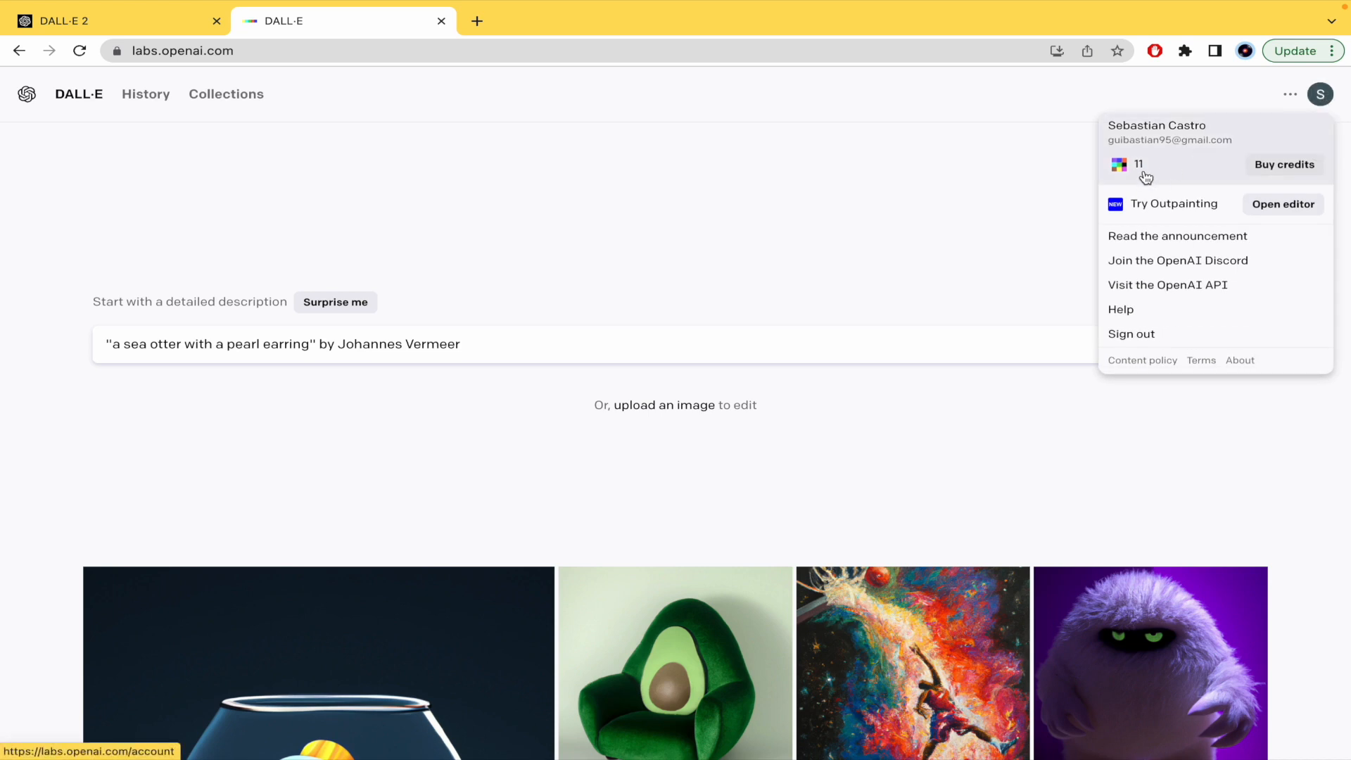
mouse_move(982, 214)
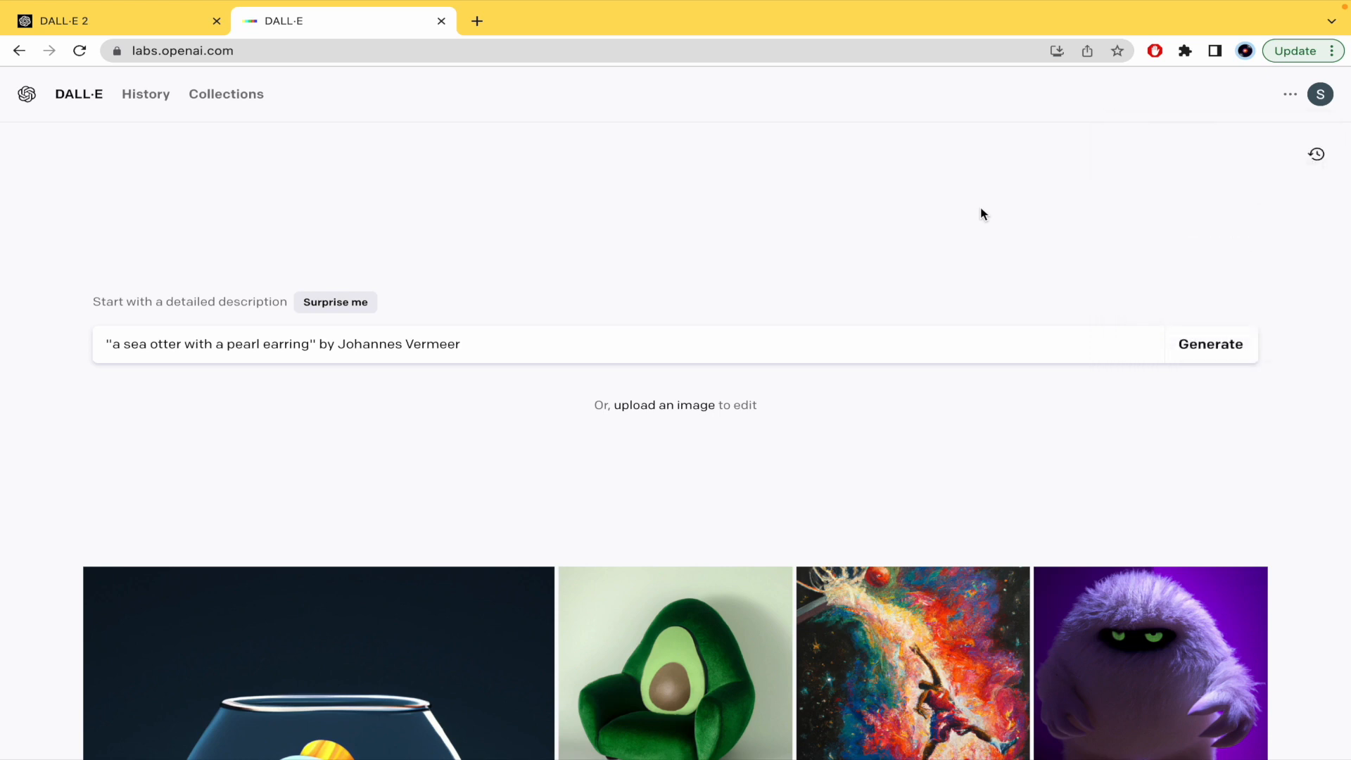
mouse_move(366, 312)
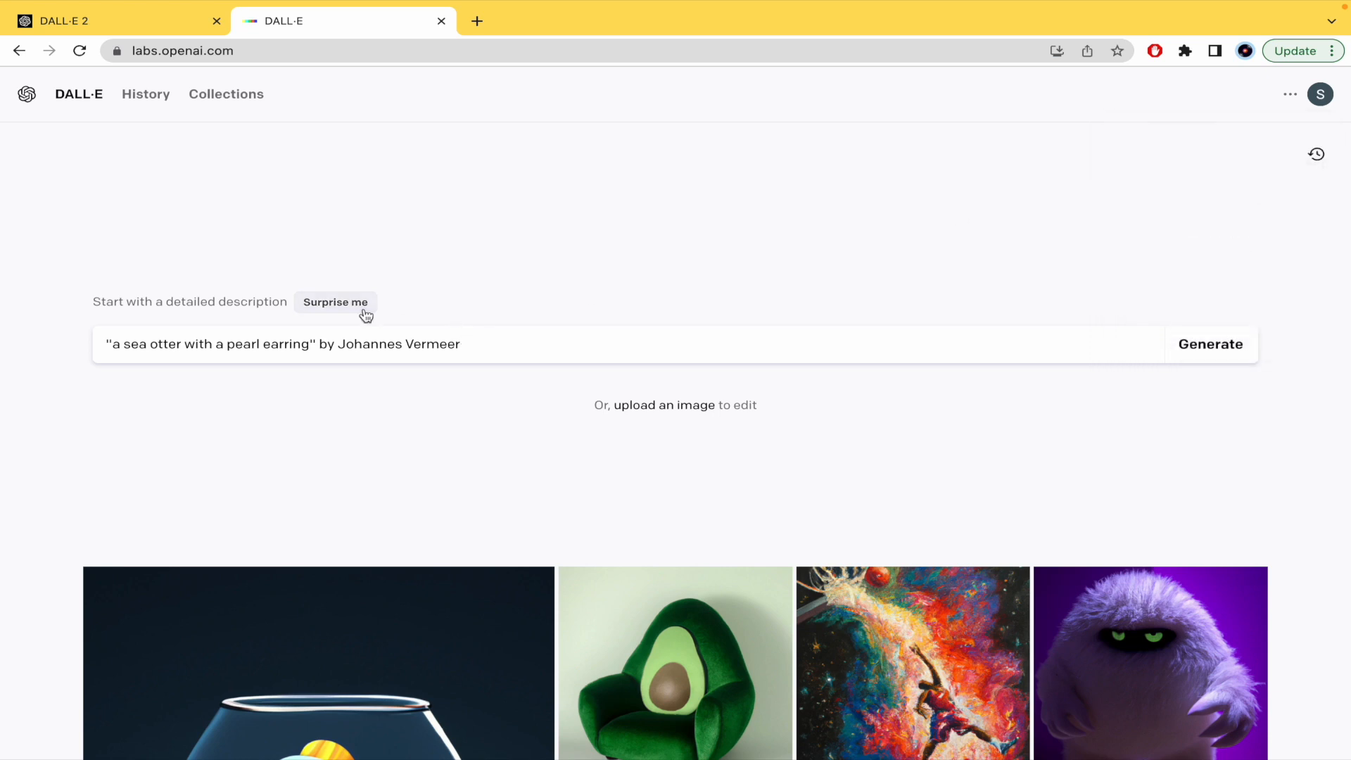
Surprise me to 'an astronaut lounging in a tropical resort in space, pixel art' and select 'pixel art'.
left_click(335, 301)
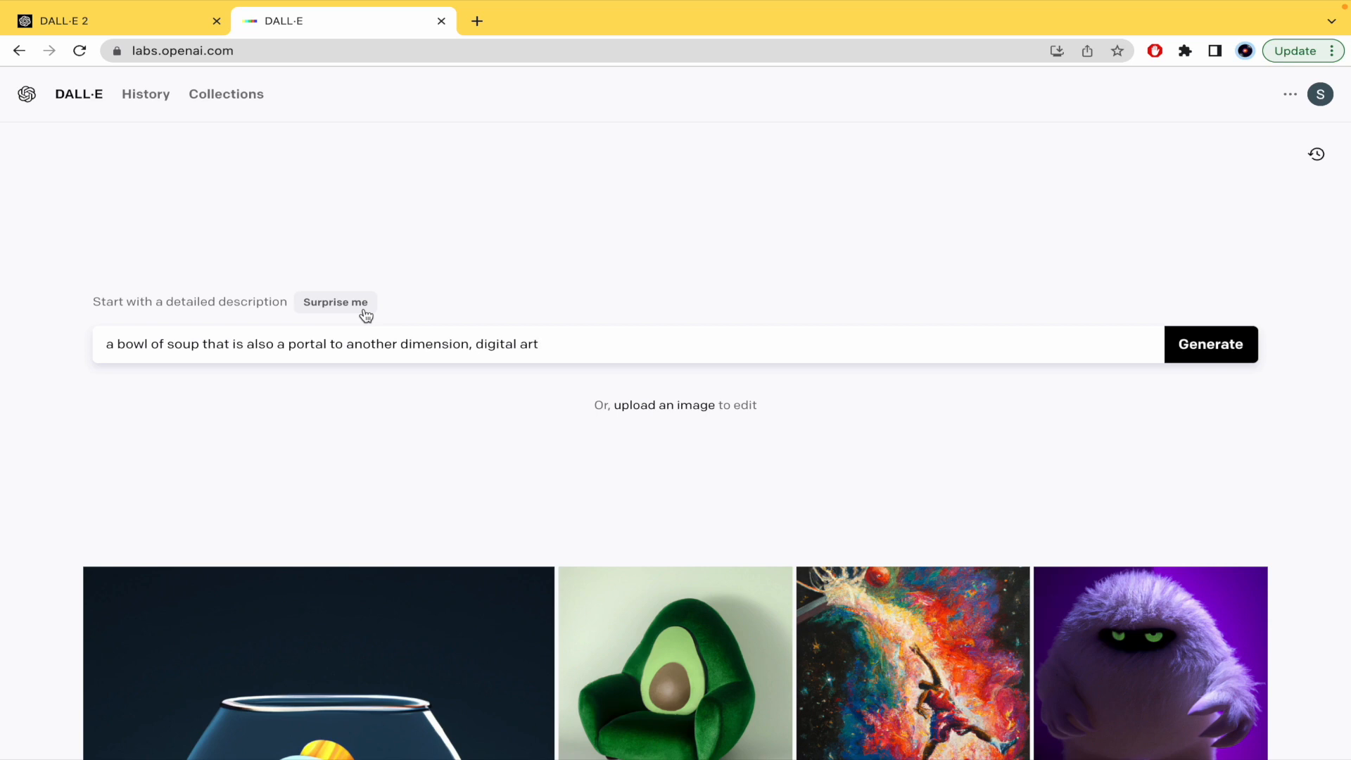
left_click(335, 301)
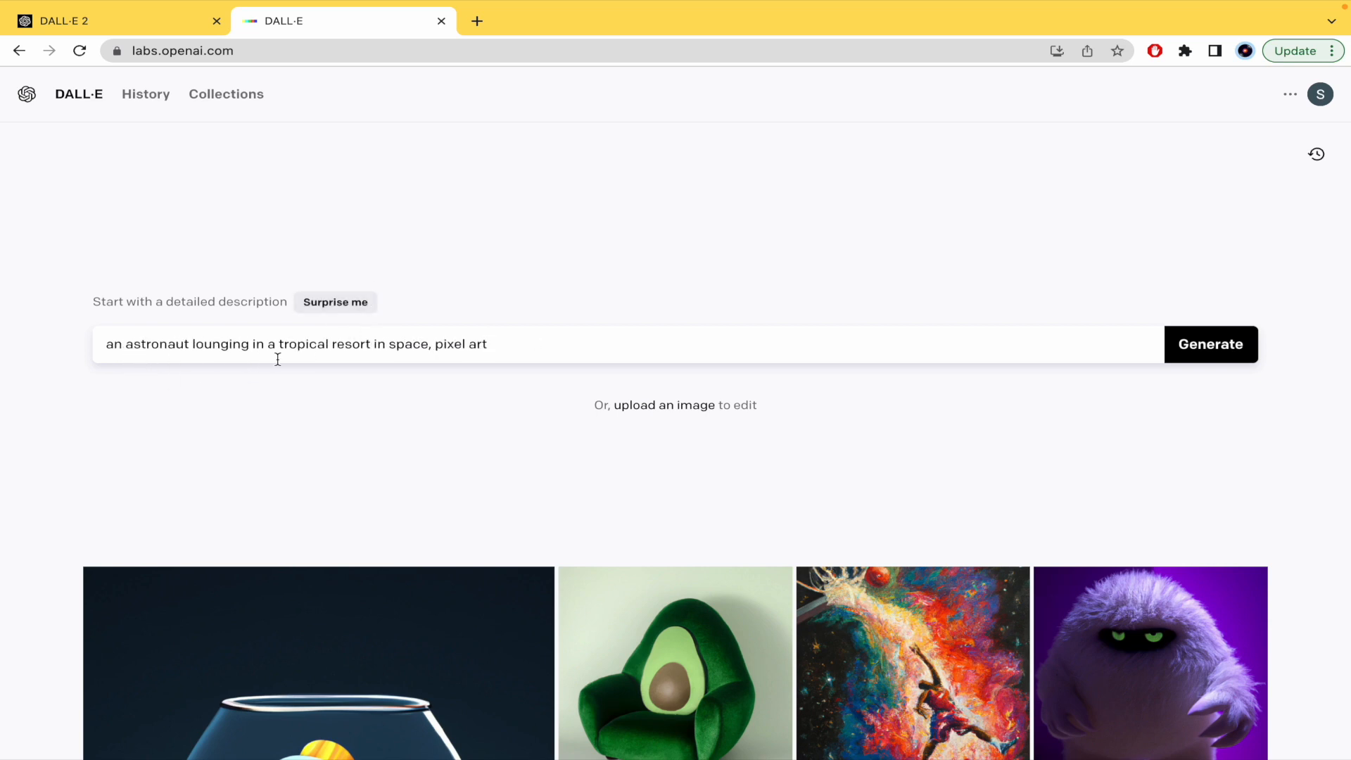
mouse_move(504, 352)
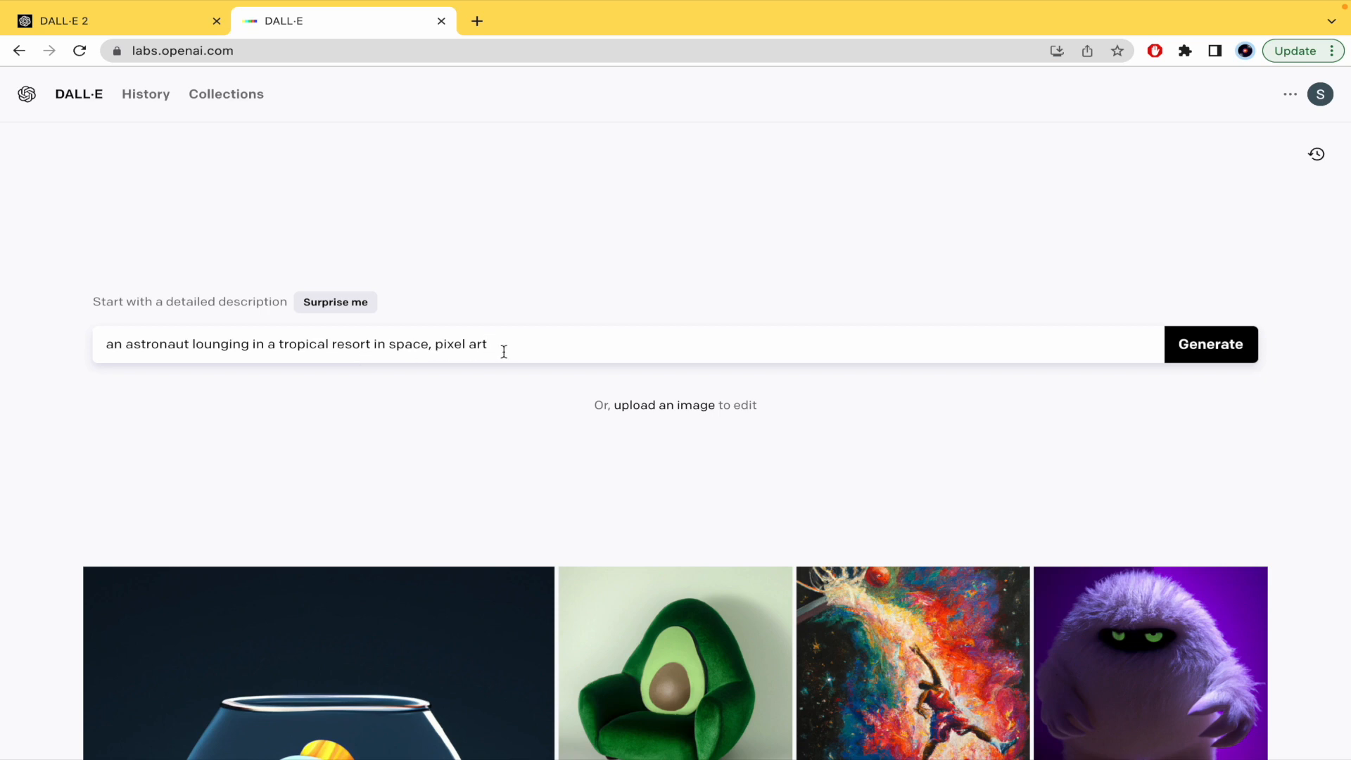
double_click(460, 343)
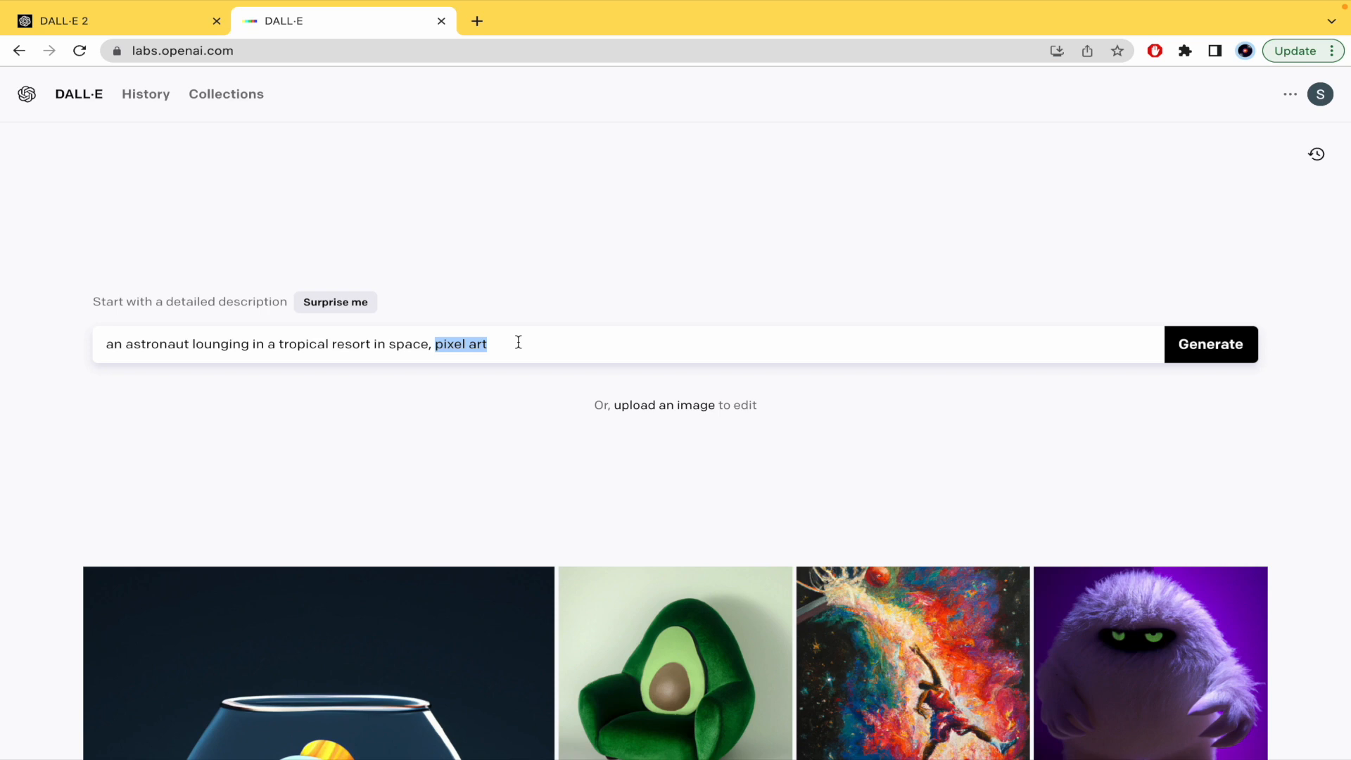
Generate four images from the pixel-art astronaut prompt and dismiss the credits-left notice.
left_click(1210, 343)
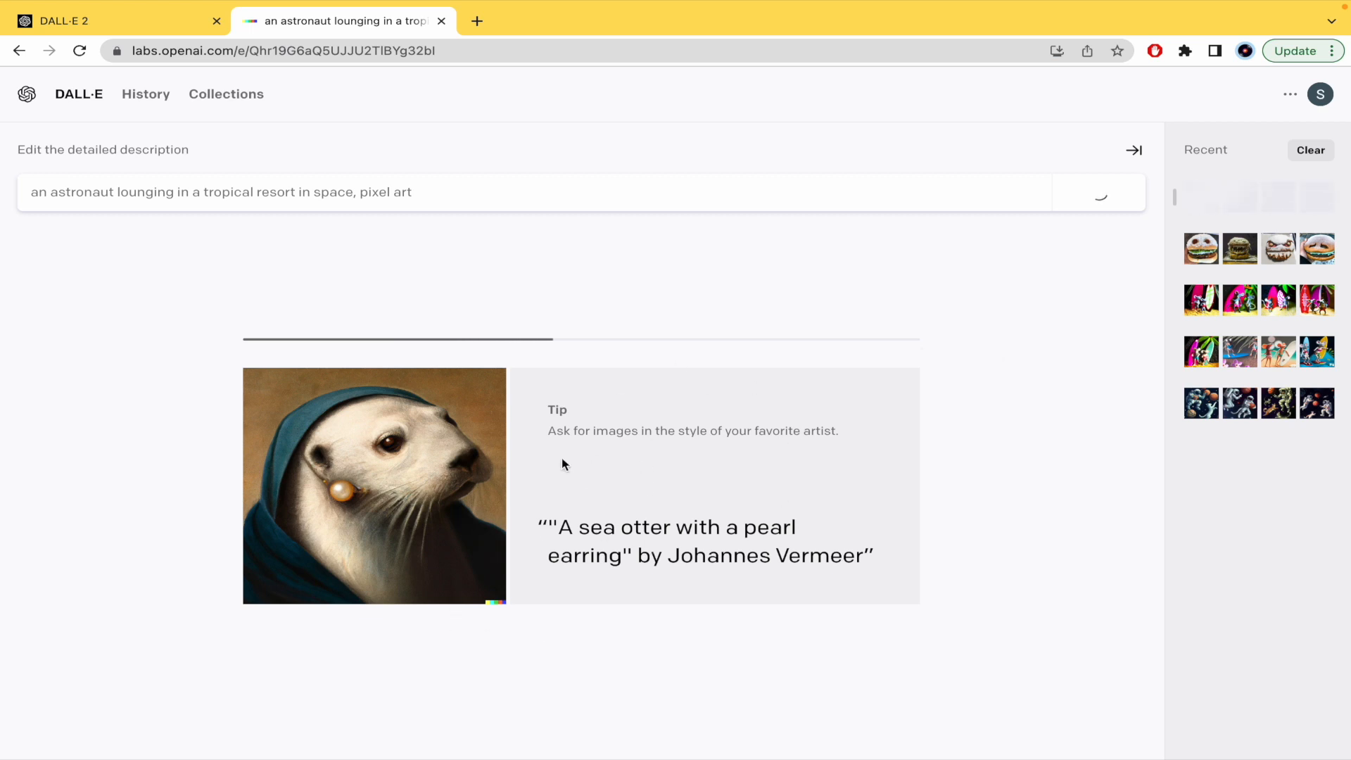
left_click(1096, 191)
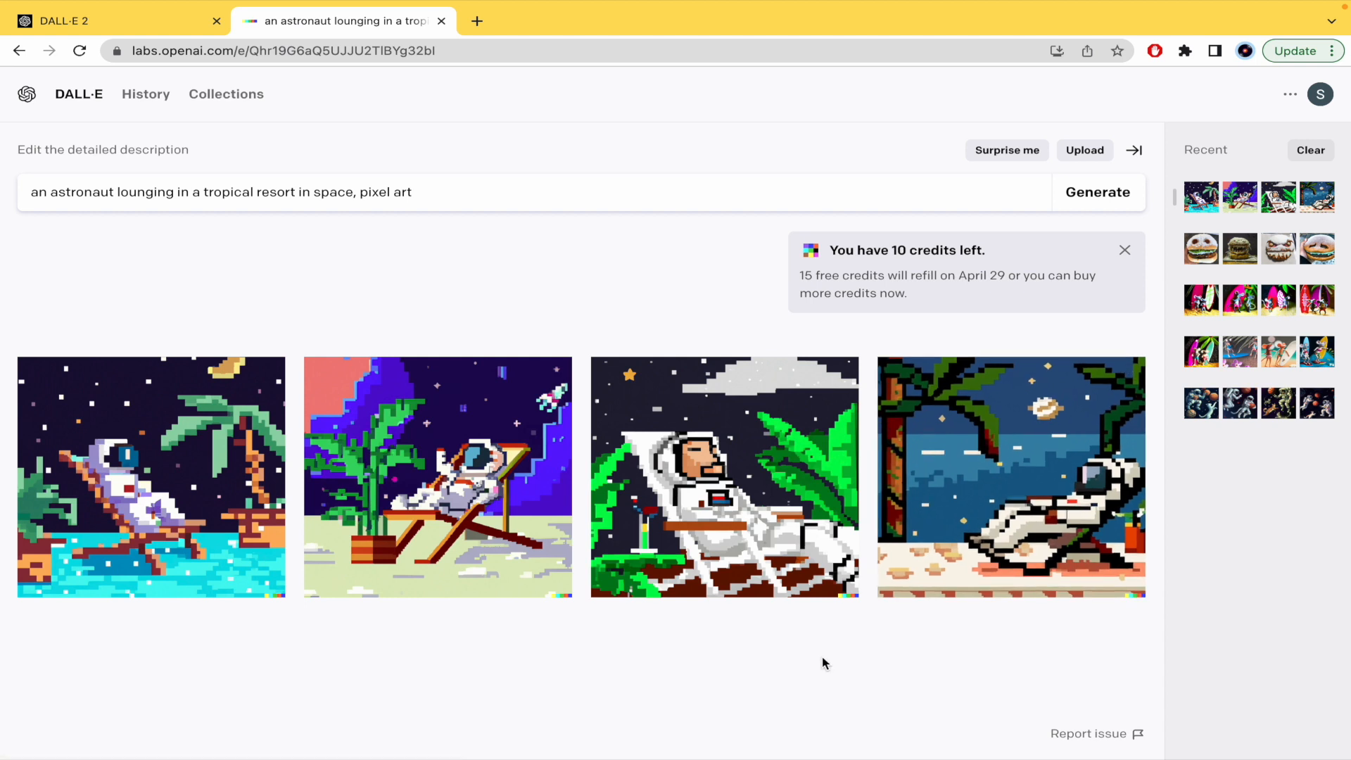
mouse_move(1112, 287)
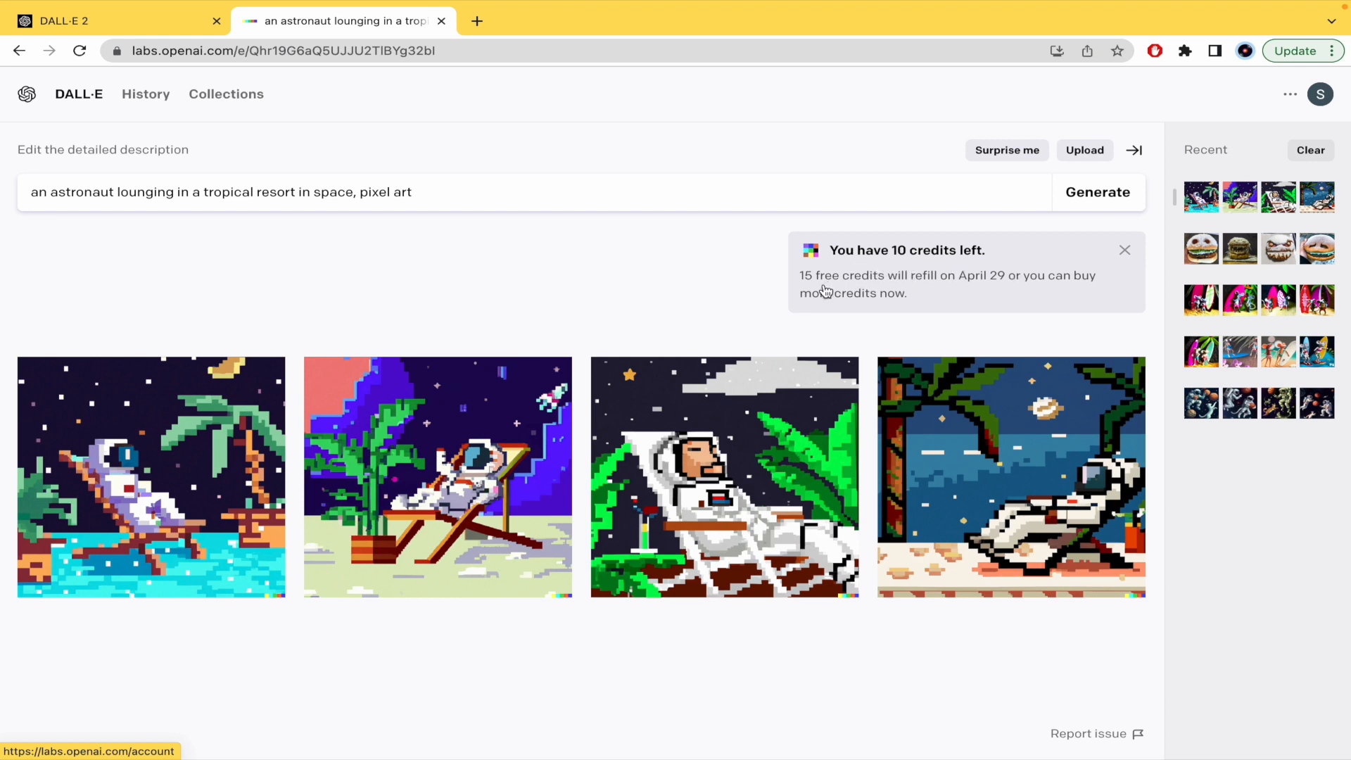
mouse_move(866, 290)
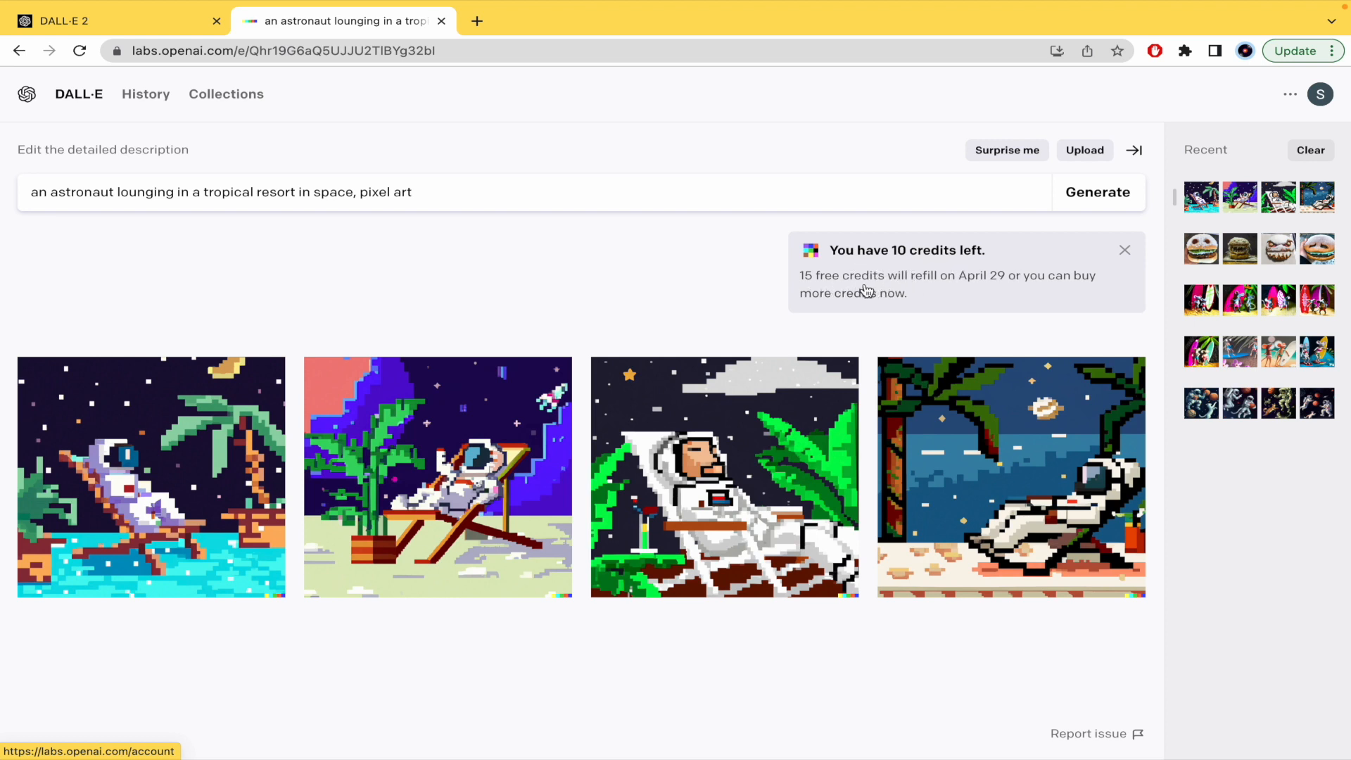
mouse_move(960, 285)
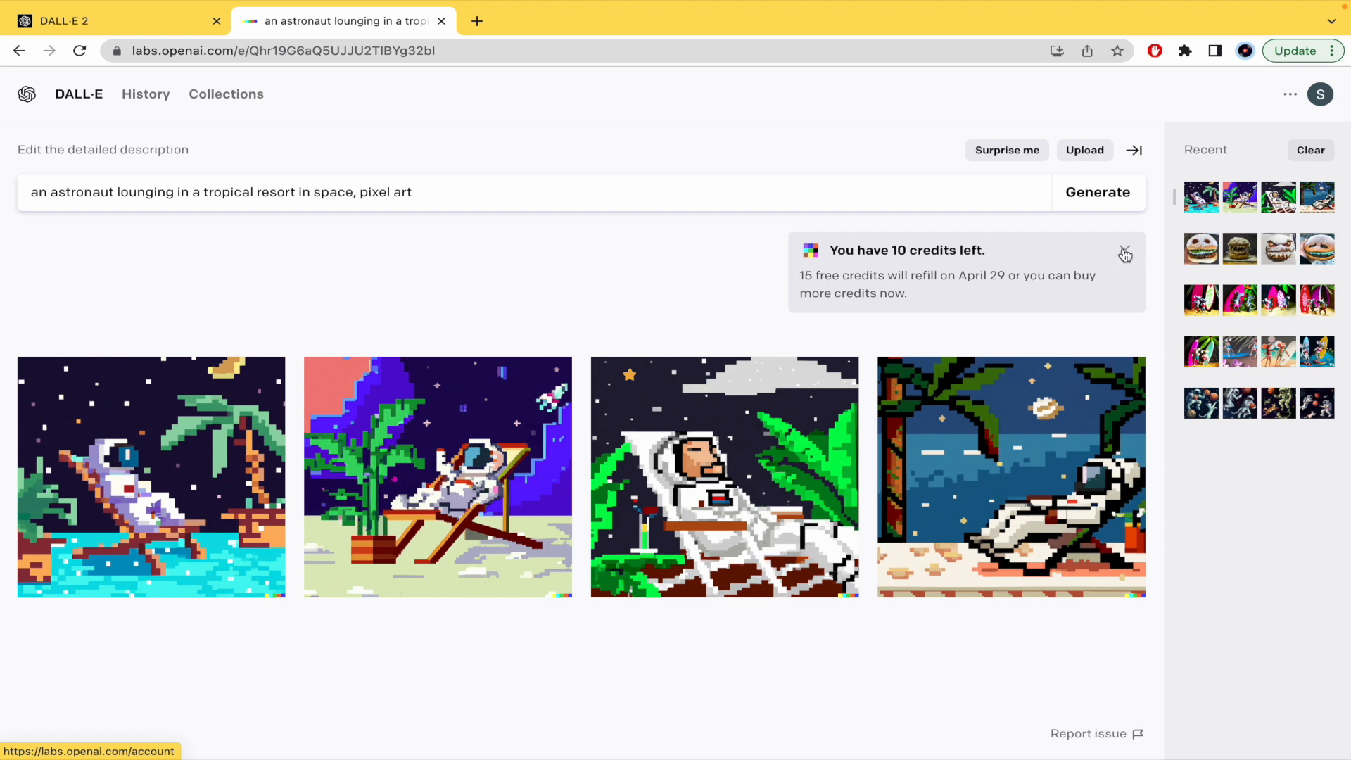
left_click(1126, 255)
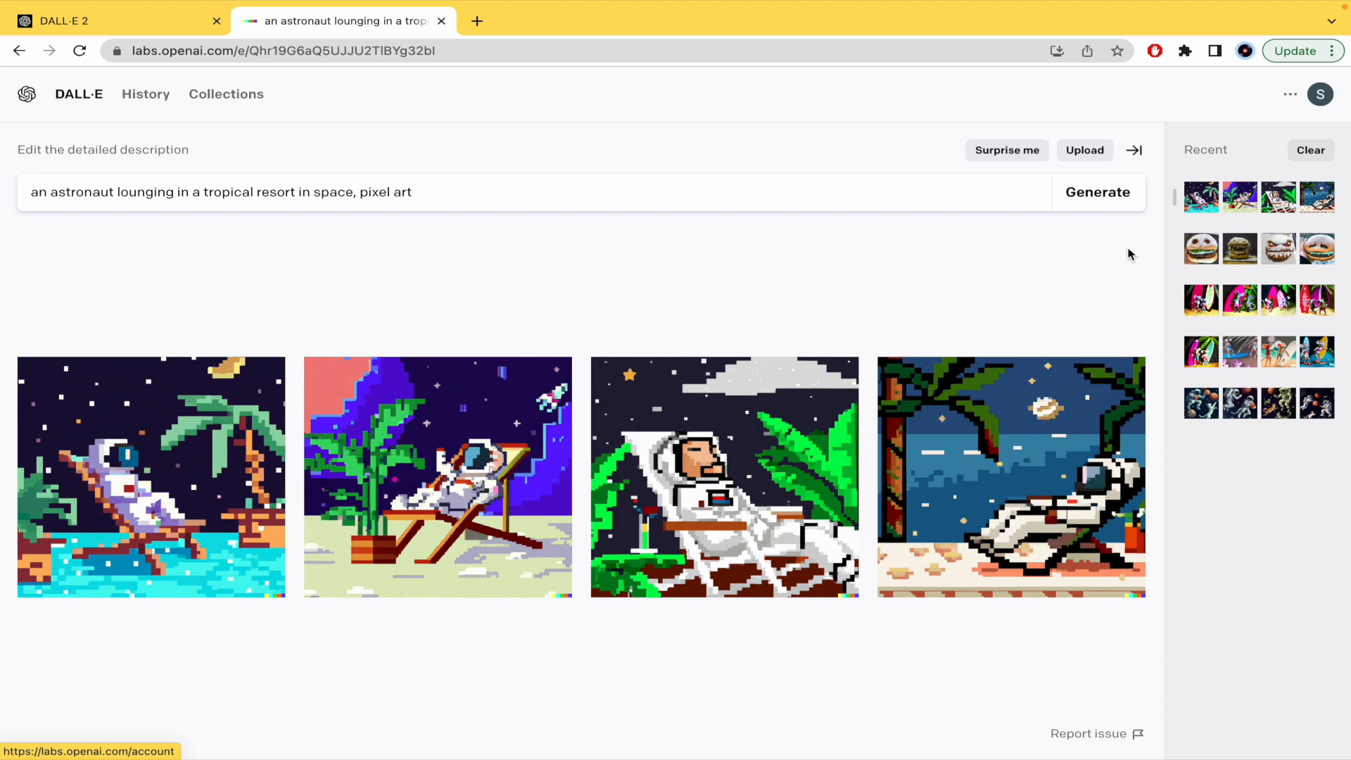
mouse_move(923, 474)
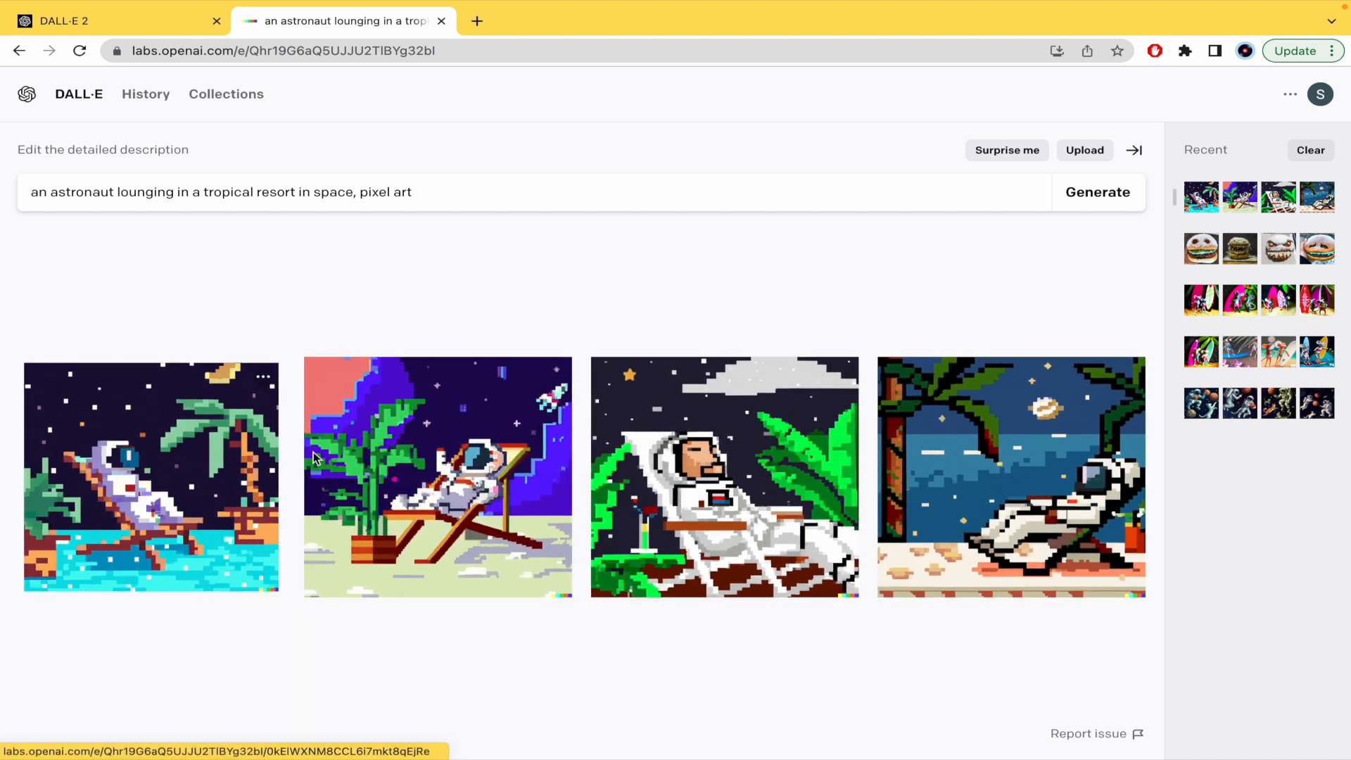
mouse_move(276, 390)
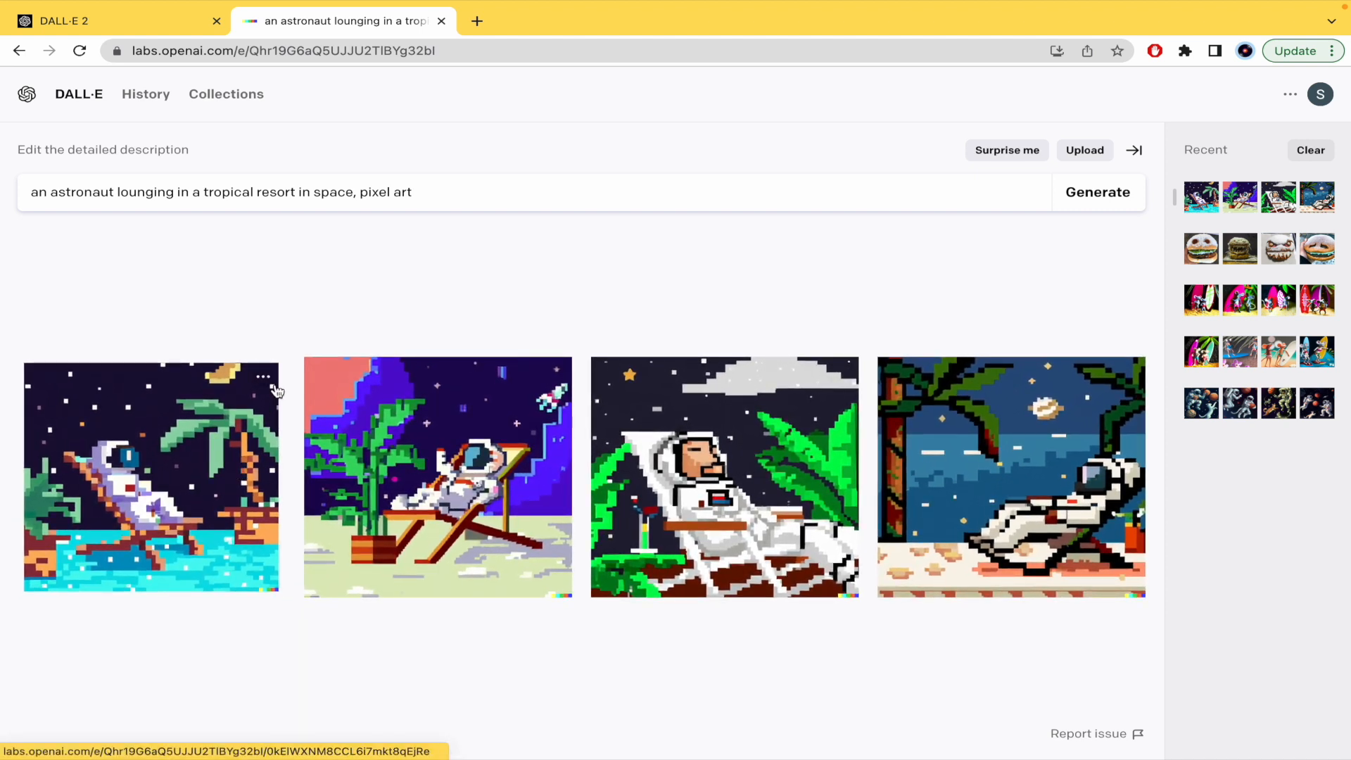
Download the first astronaut image via its actions menu and open variations of the third image.
left_click(266, 377)
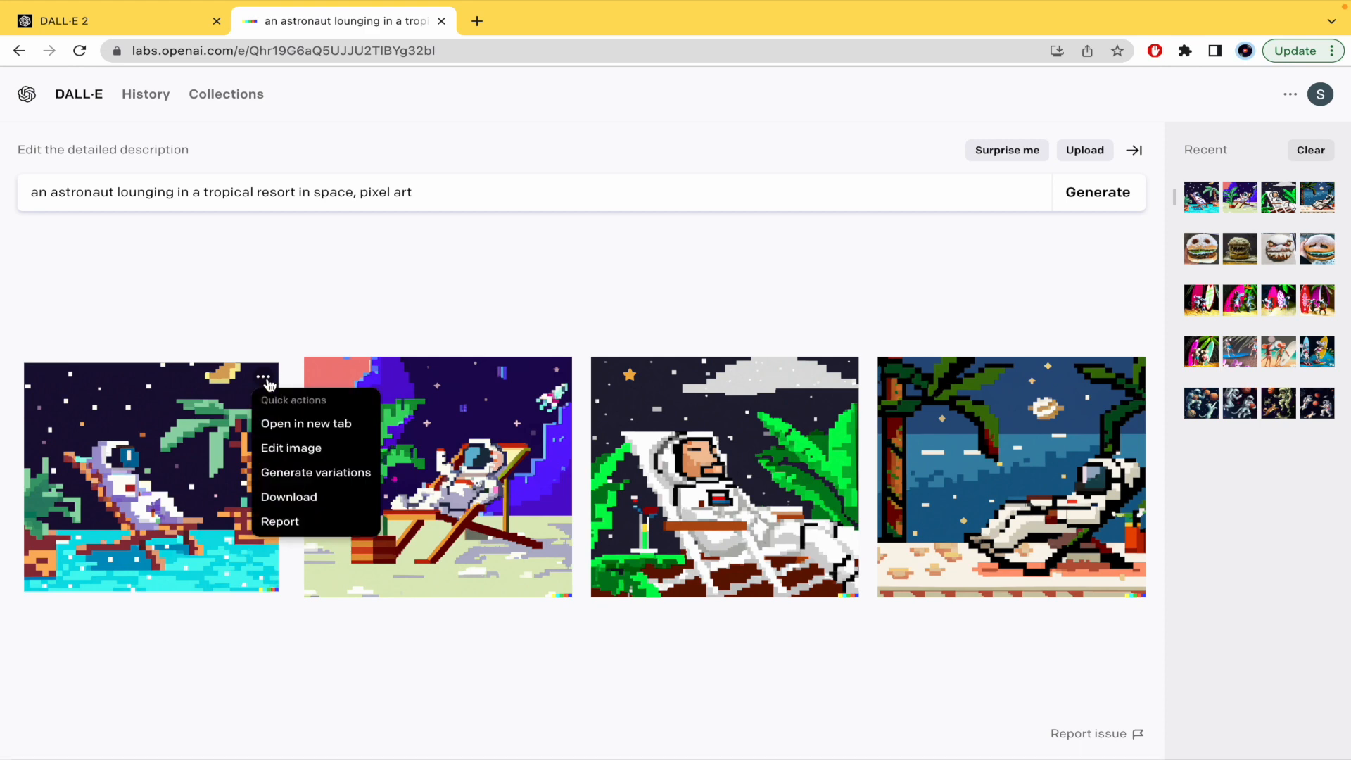
left_click(304, 424)
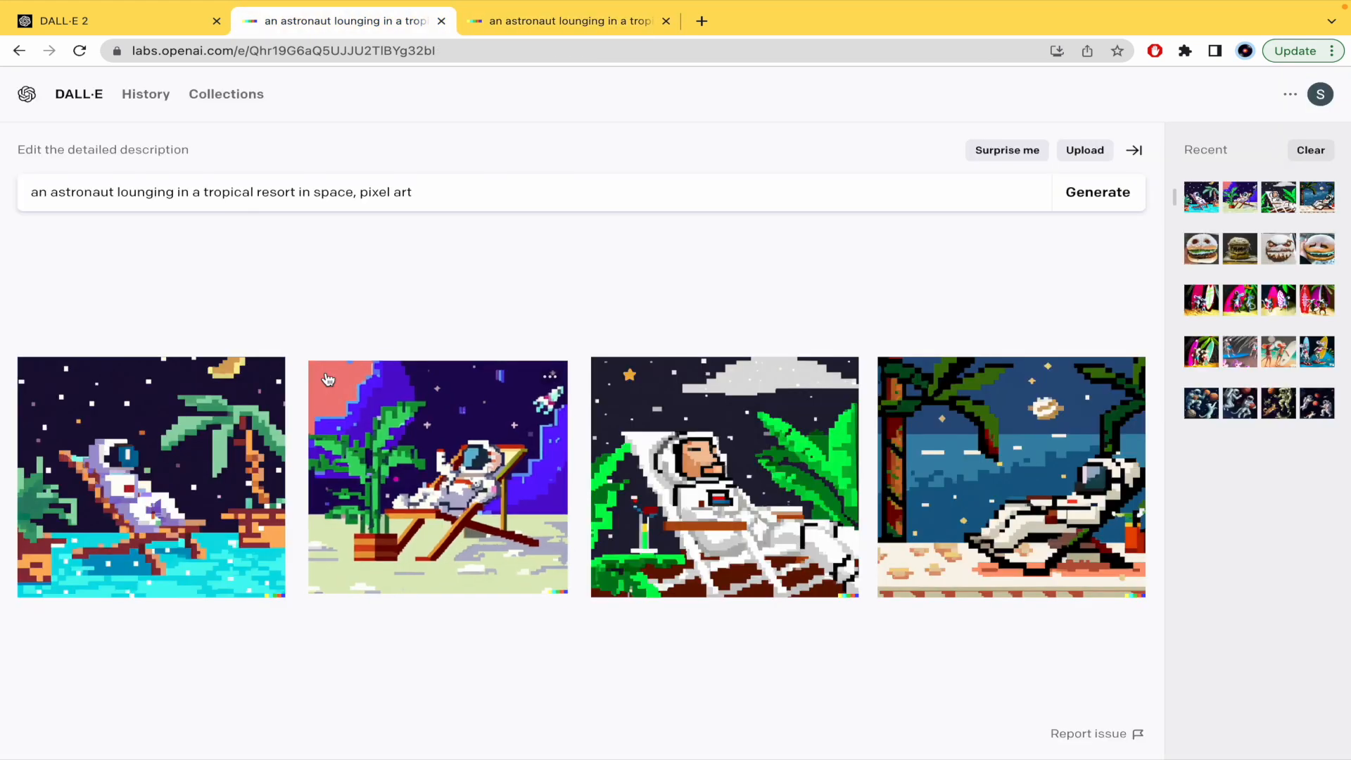
left_click(263, 377)
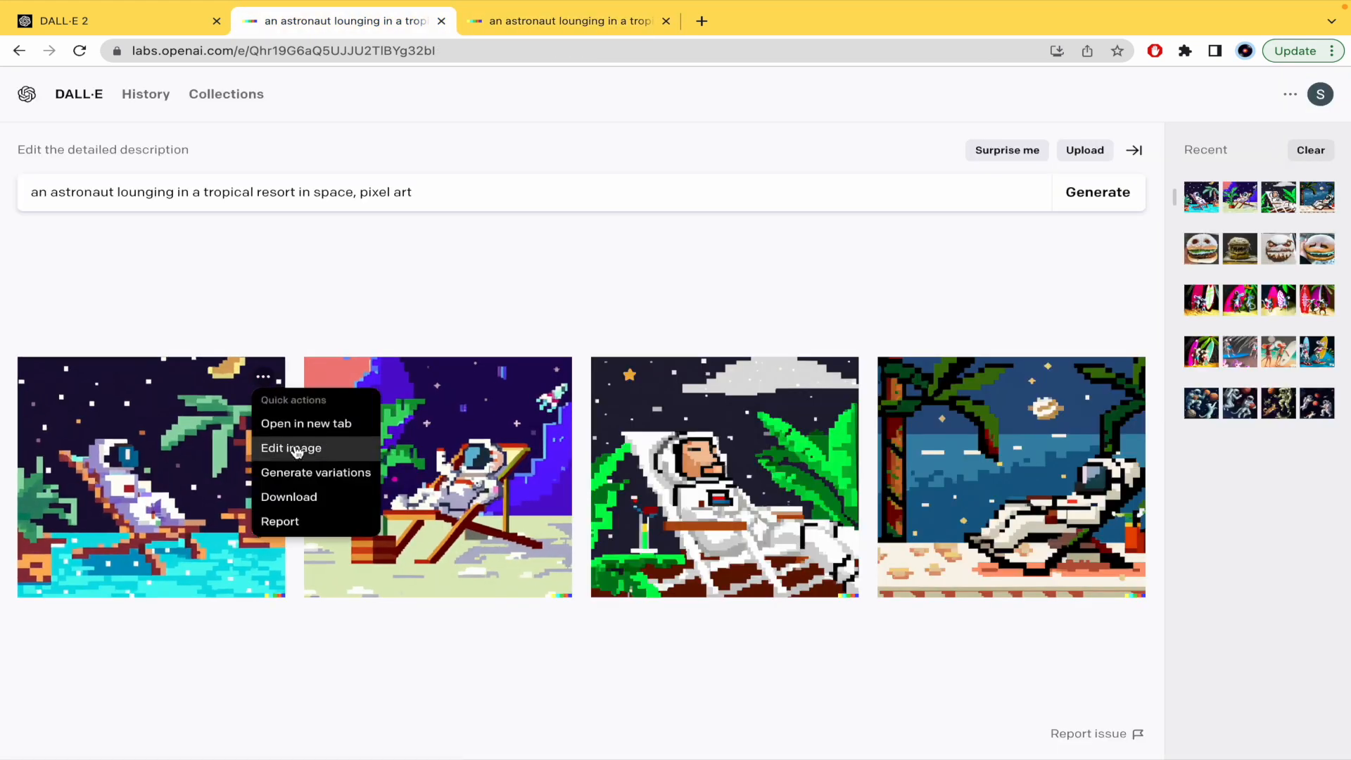
mouse_move(315, 473)
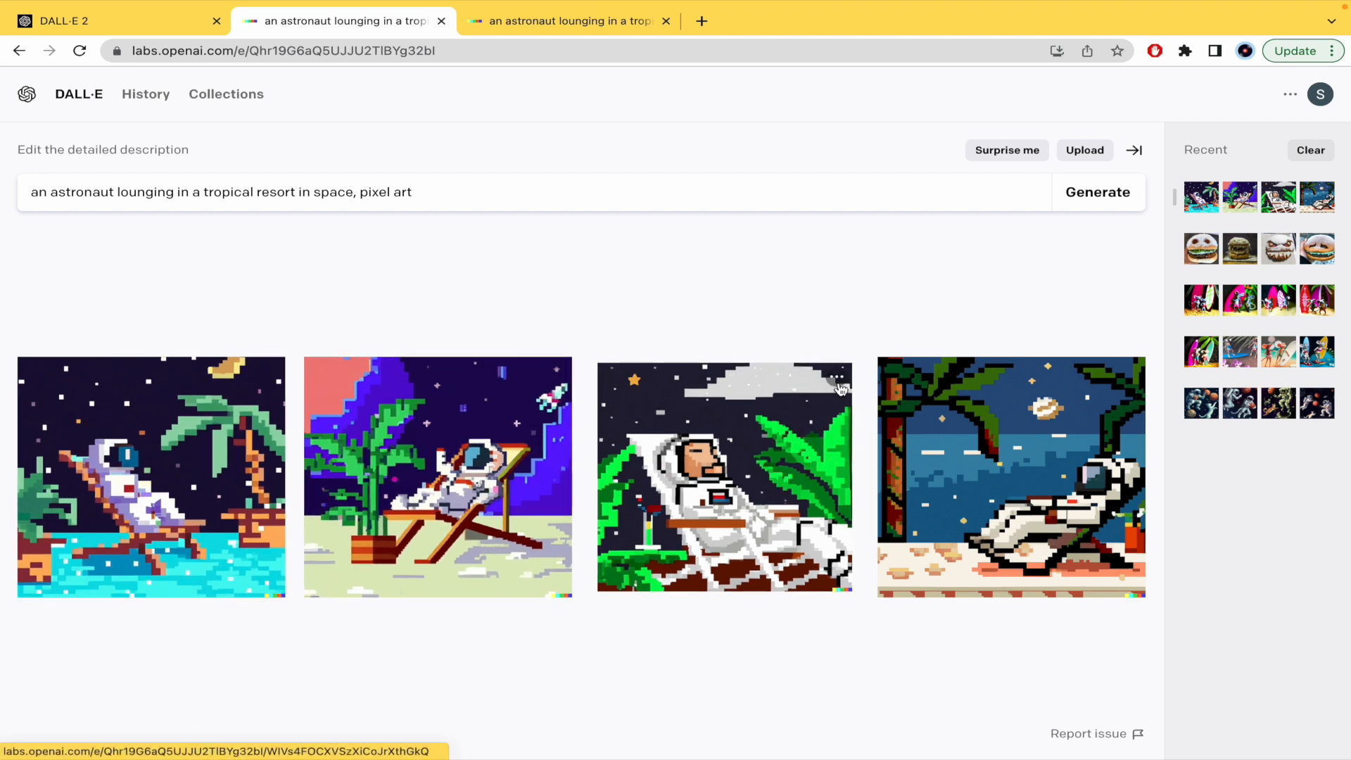
left_click(837, 379)
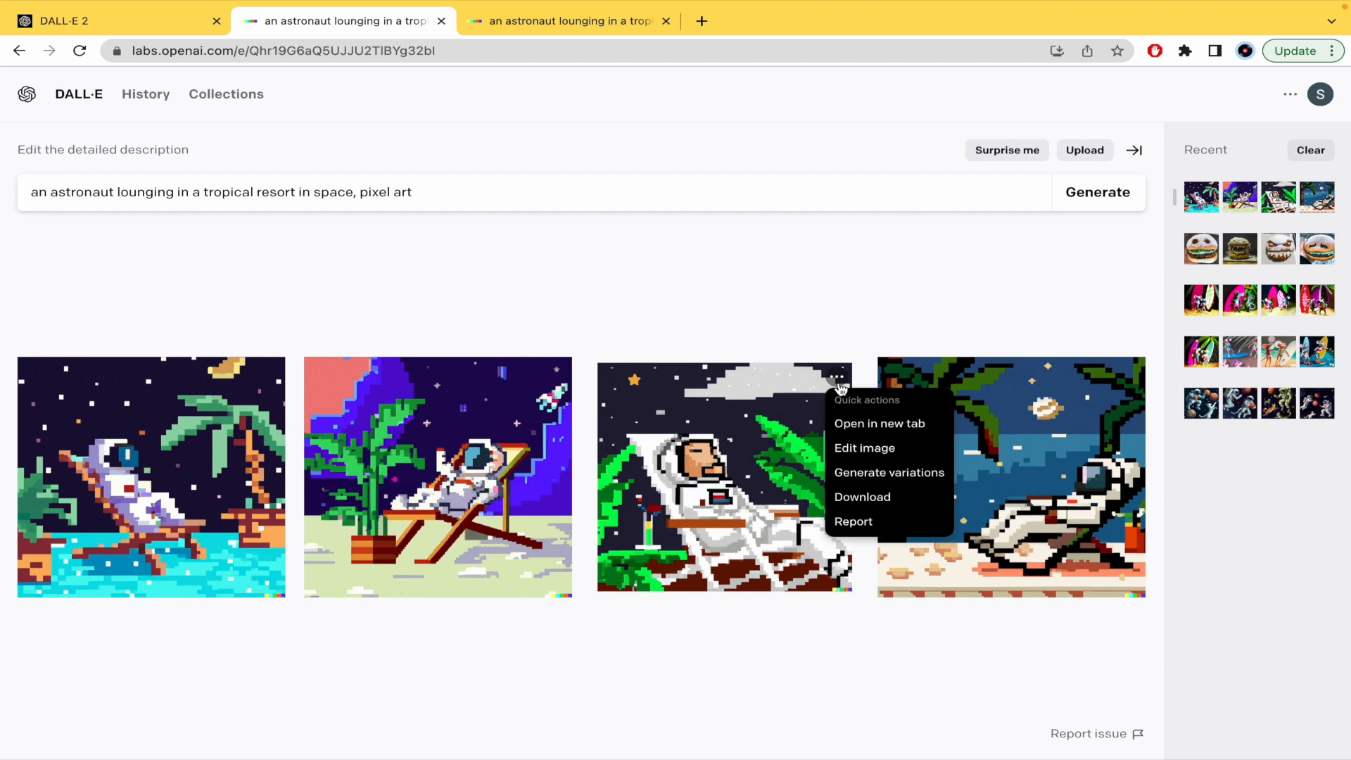
mouse_move(888, 473)
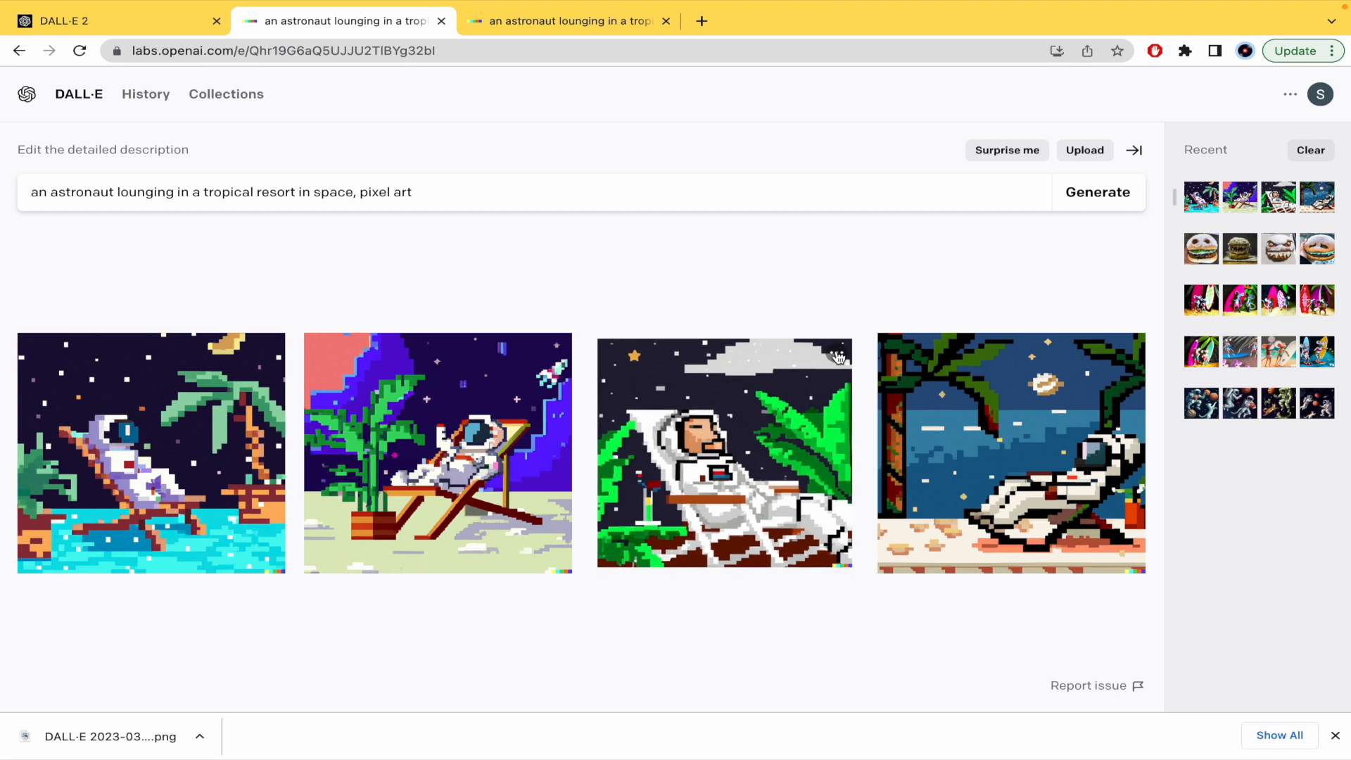
left_click(835, 355)
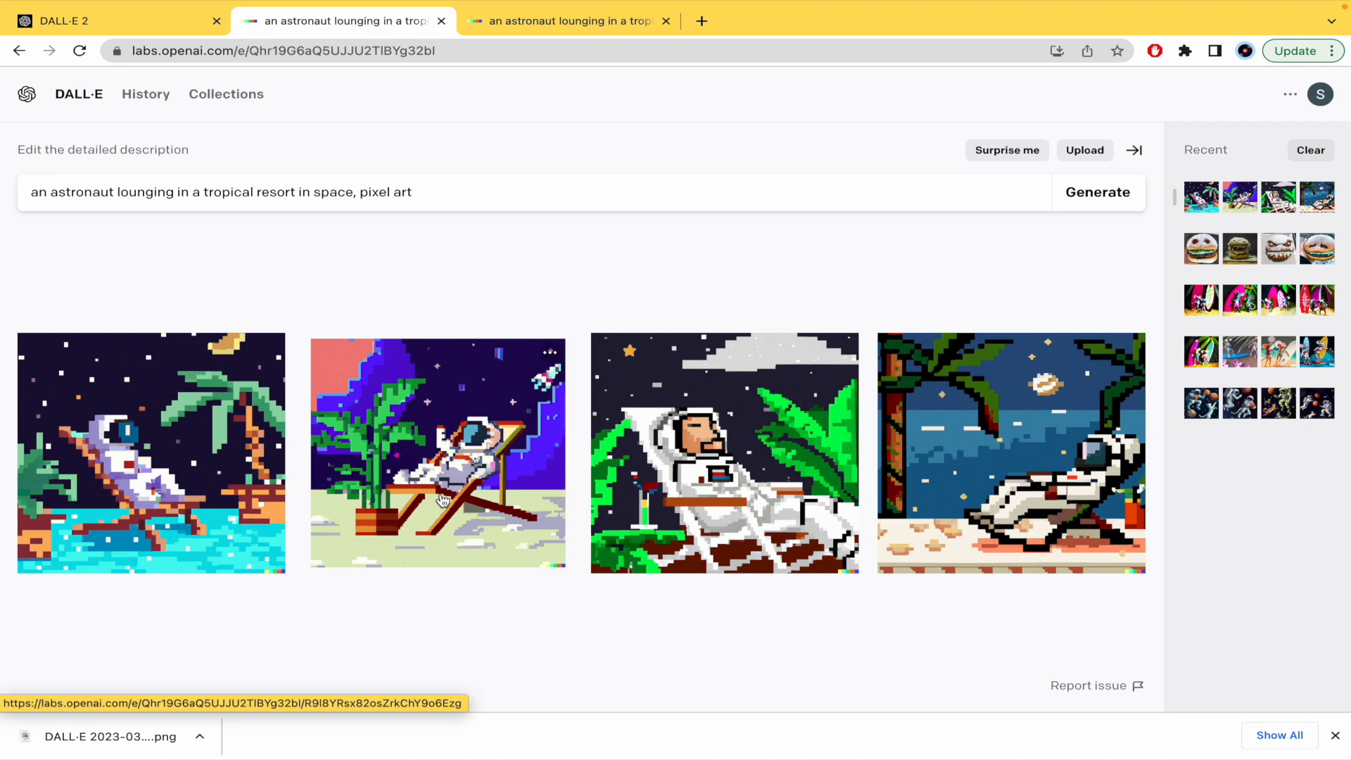
left_click(834, 352)
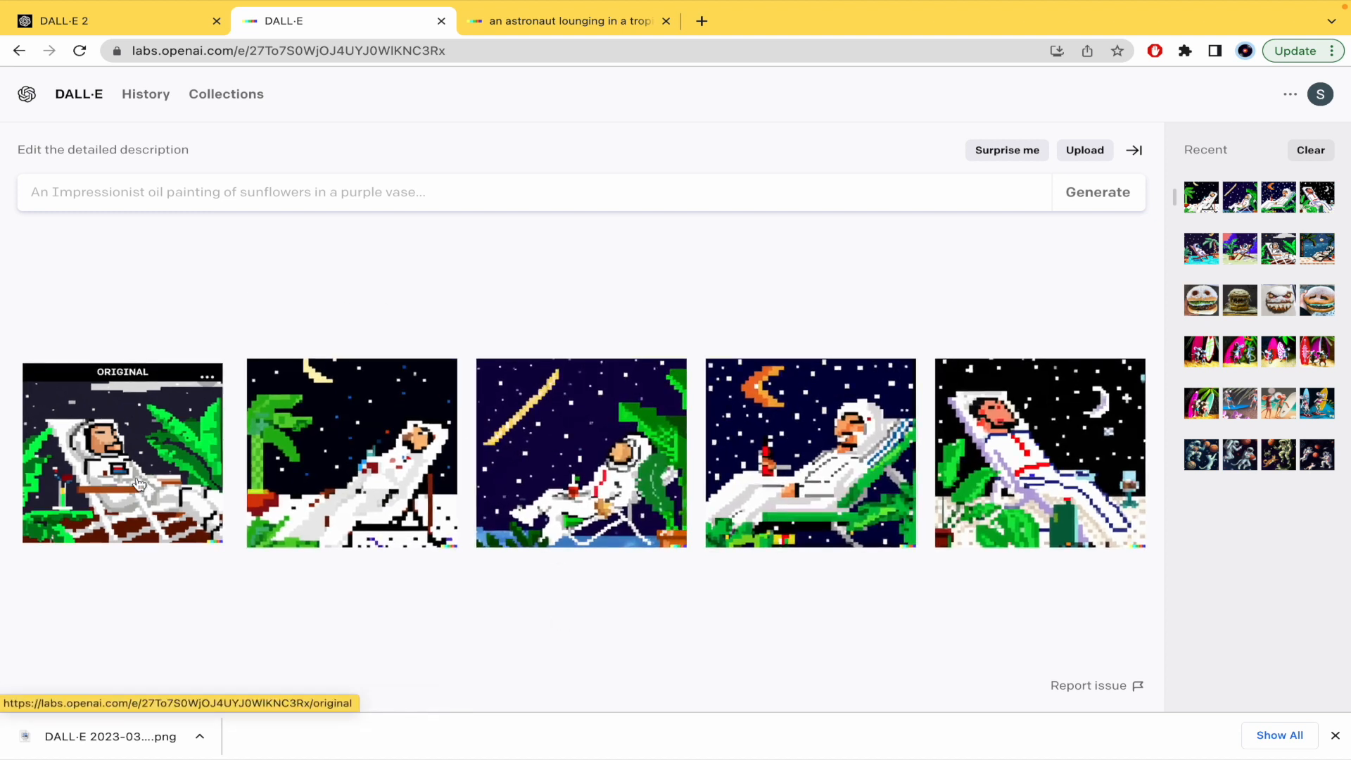
mouse_move(182, 466)
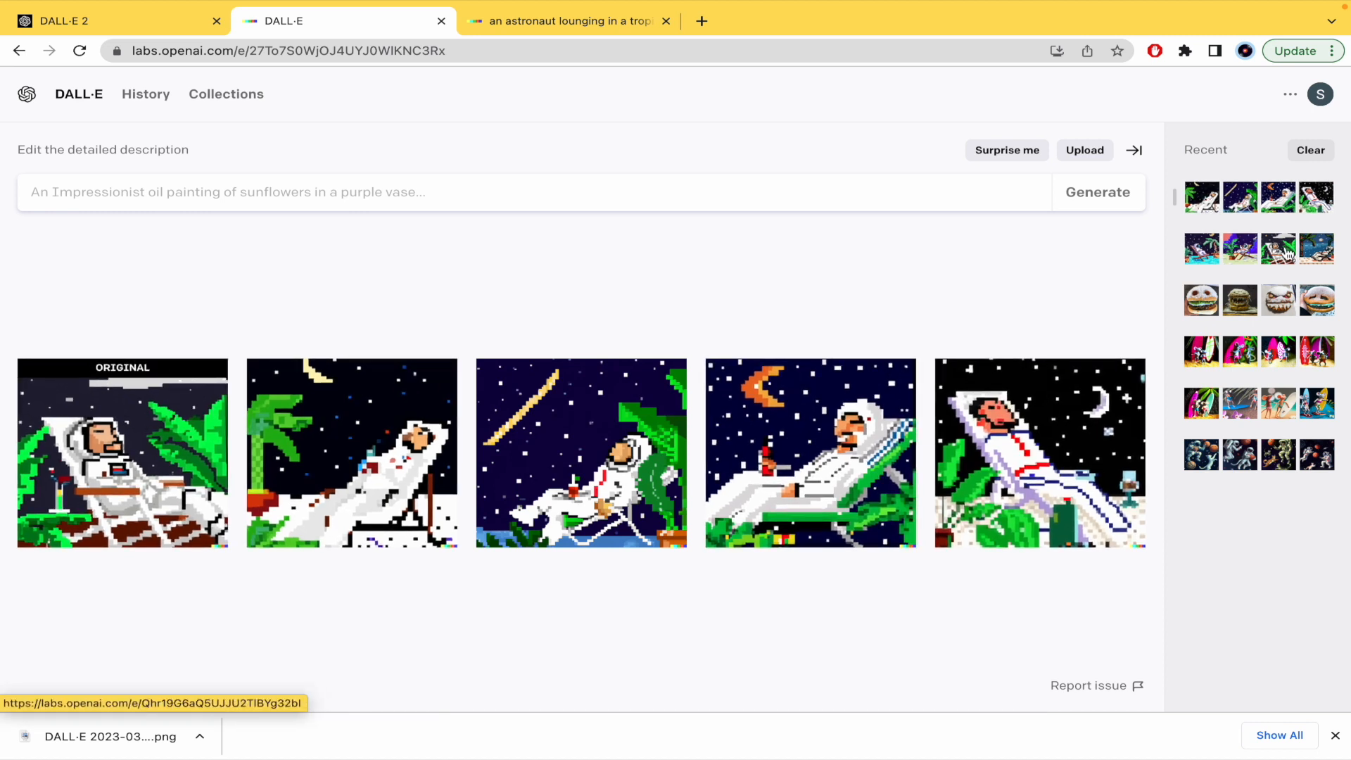
mouse_move(1217, 276)
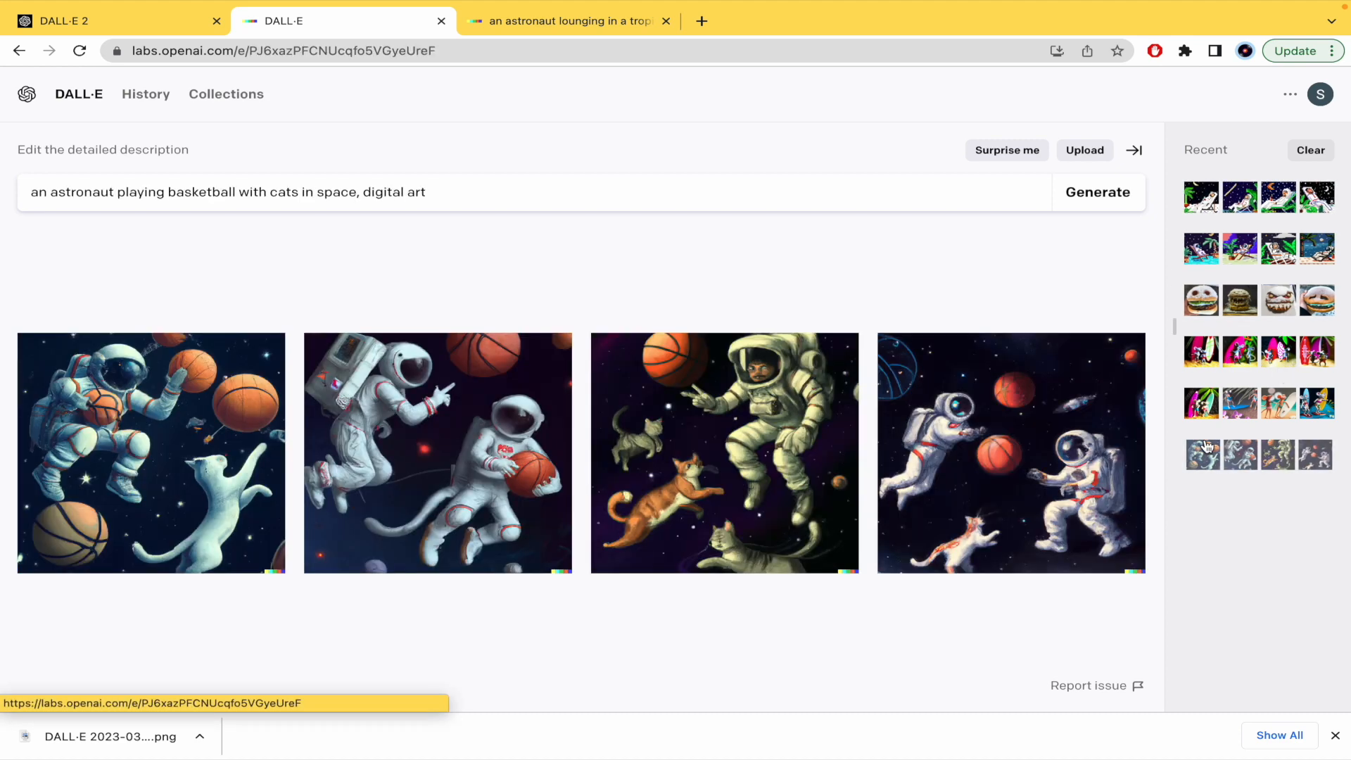
Browse Recent thumbnails (surfing mice, basketball cats, frost-monster hamburger) and reopen the pixel-art astronaut resort results.
left_click(1201, 456)
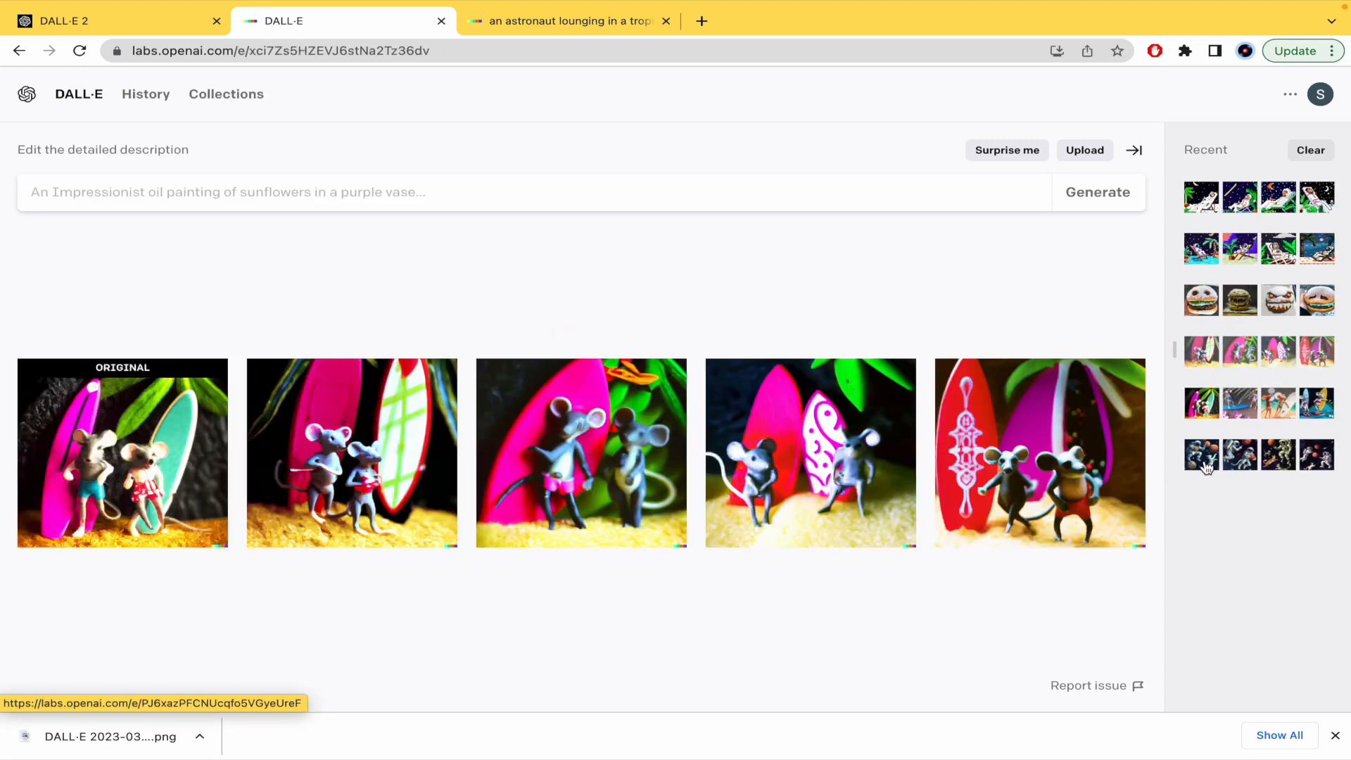
left_click(1199, 455)
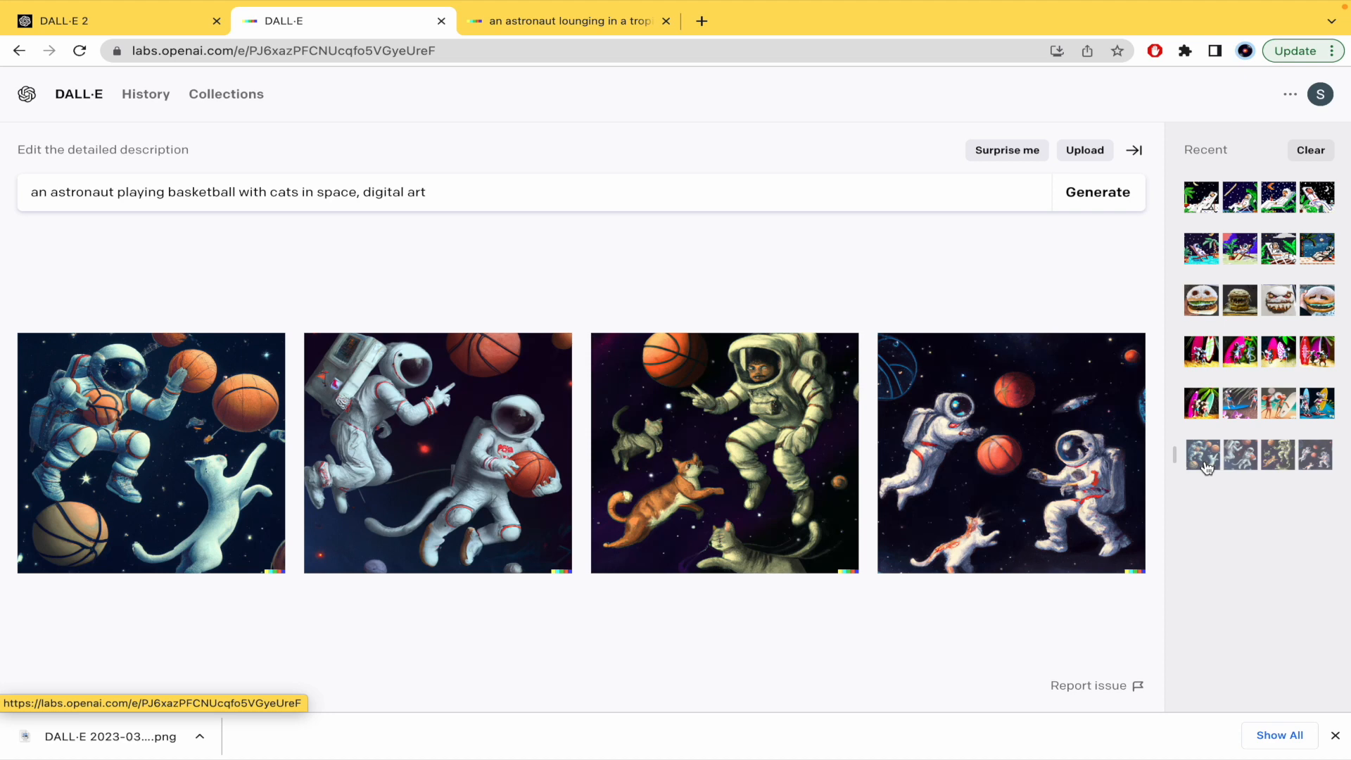
left_click(1201, 300)
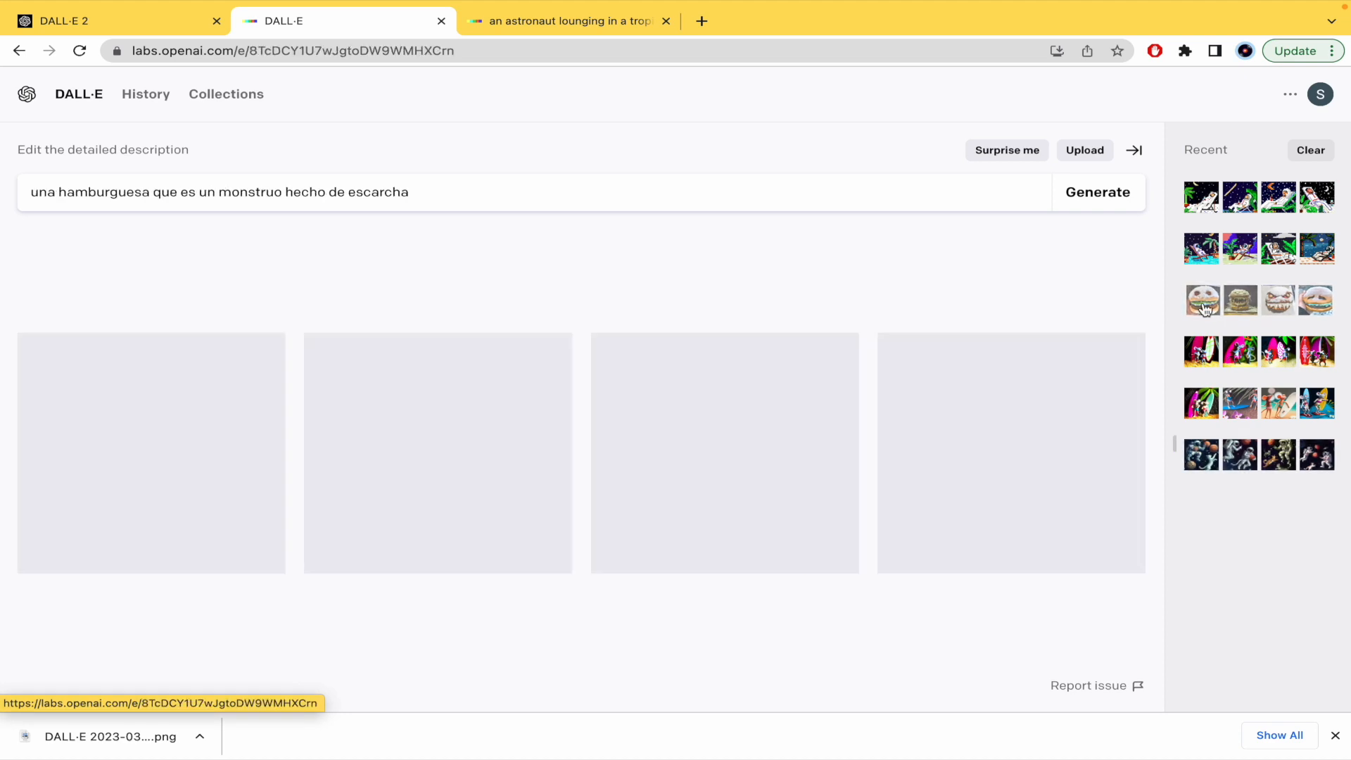
left_click(1098, 191)
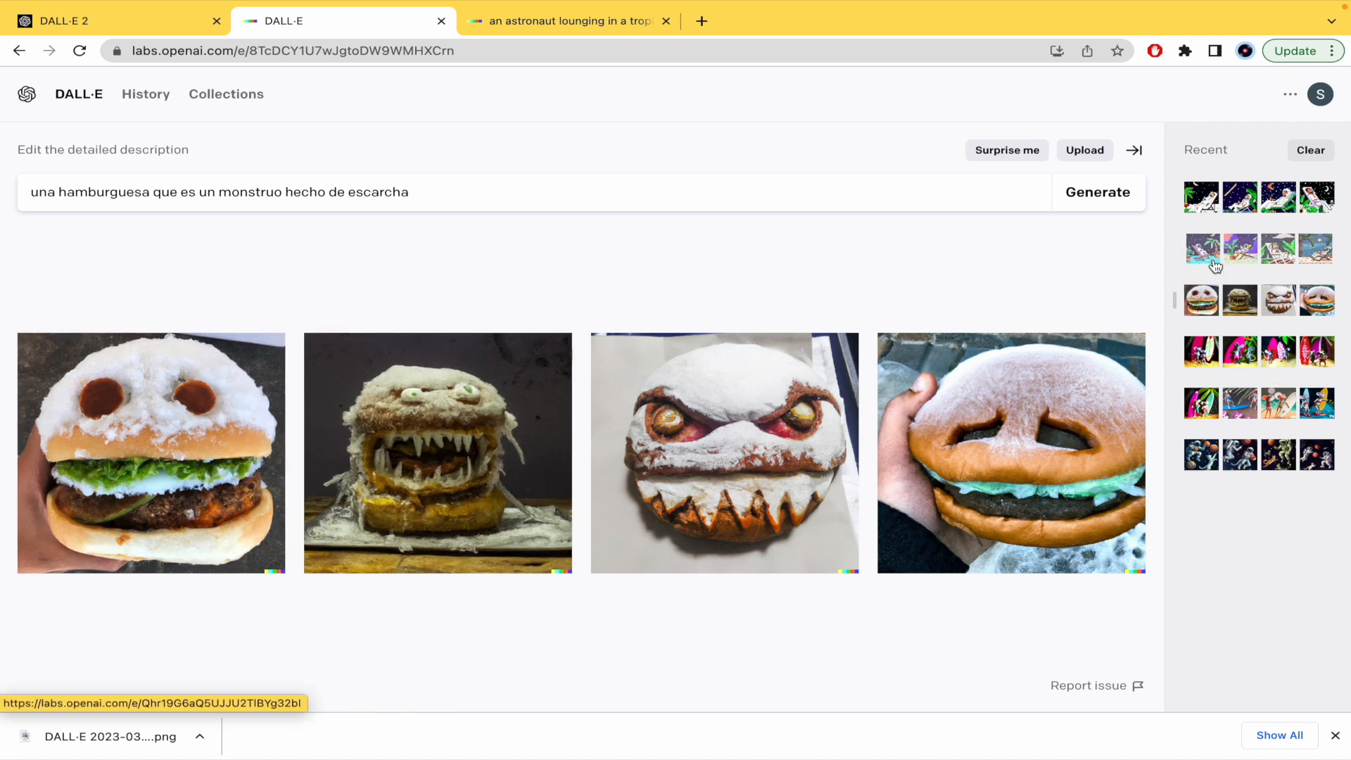
left_click(1199, 249)
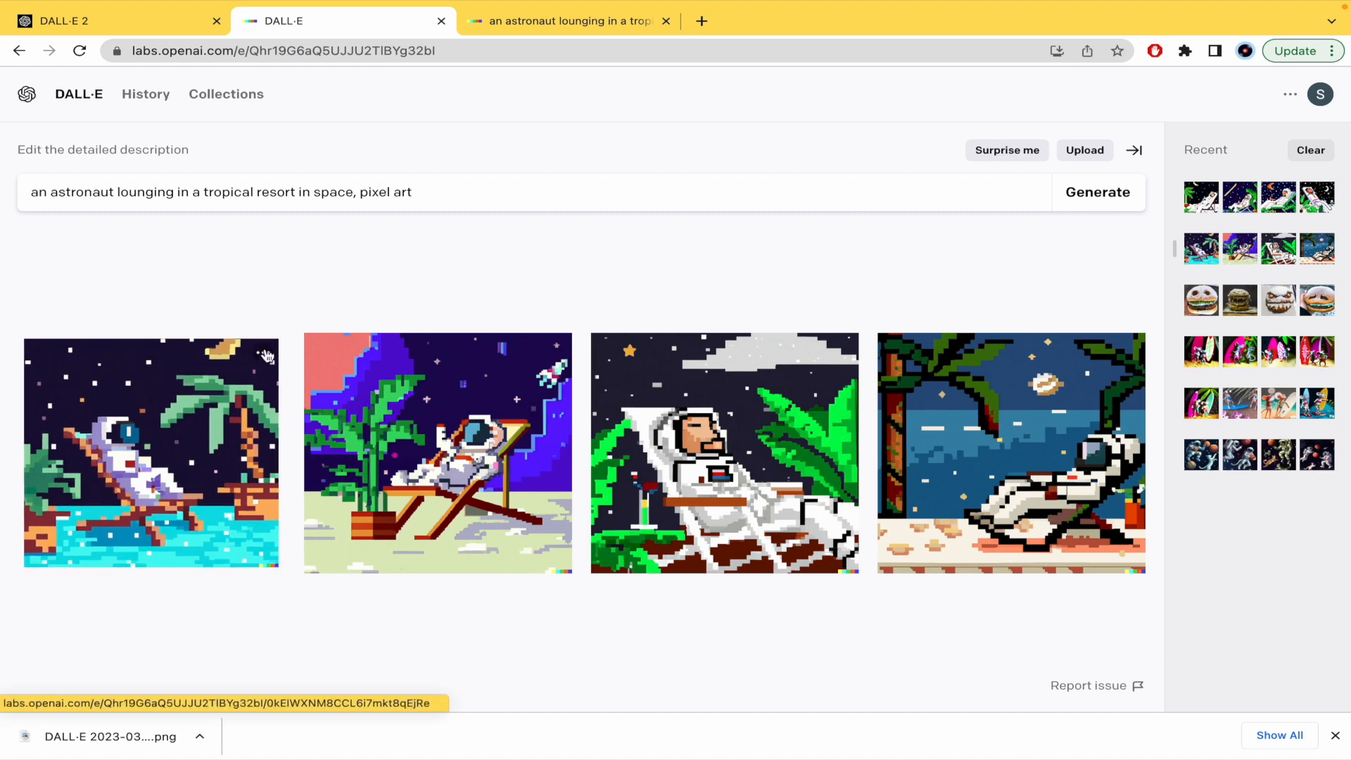
Edit the first pixel-art astronaut image and select the generation frame for moving.
left_click(150, 452)
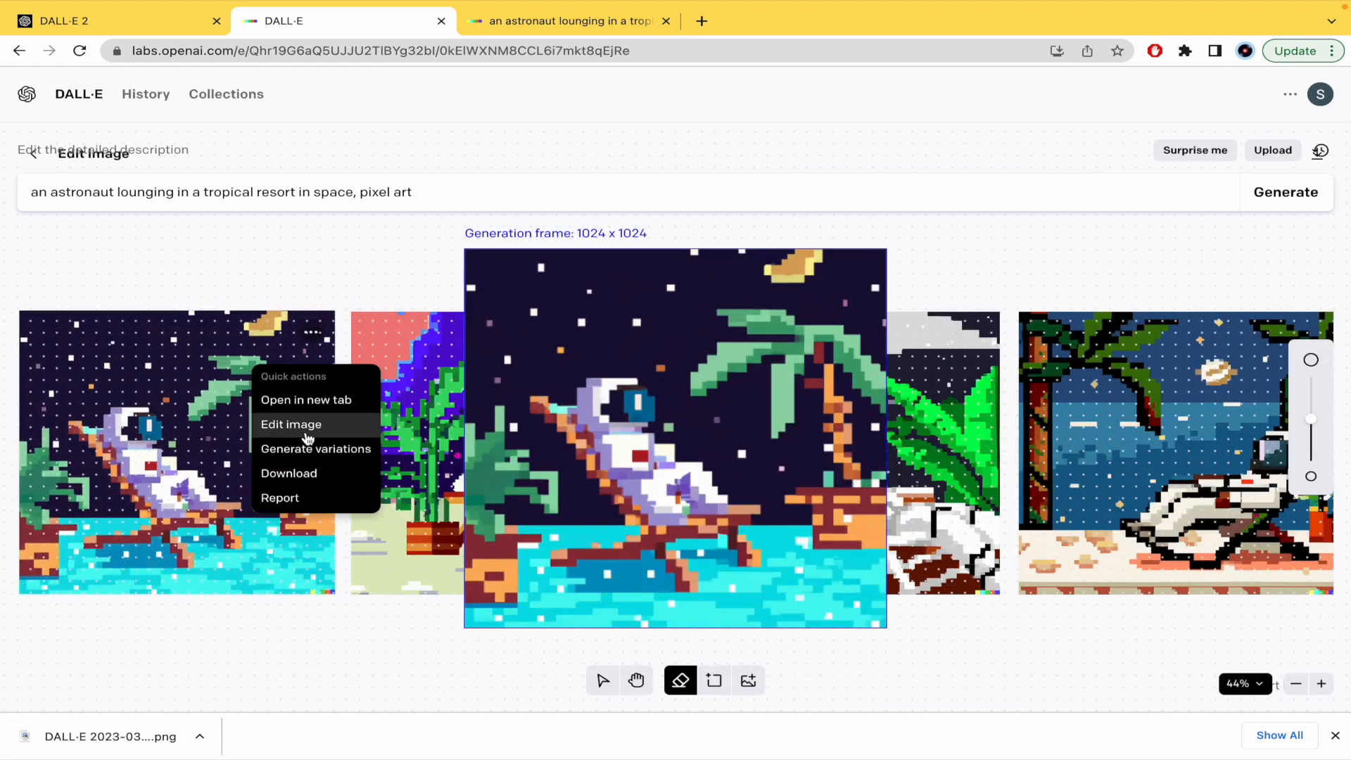
left_click(290, 424)
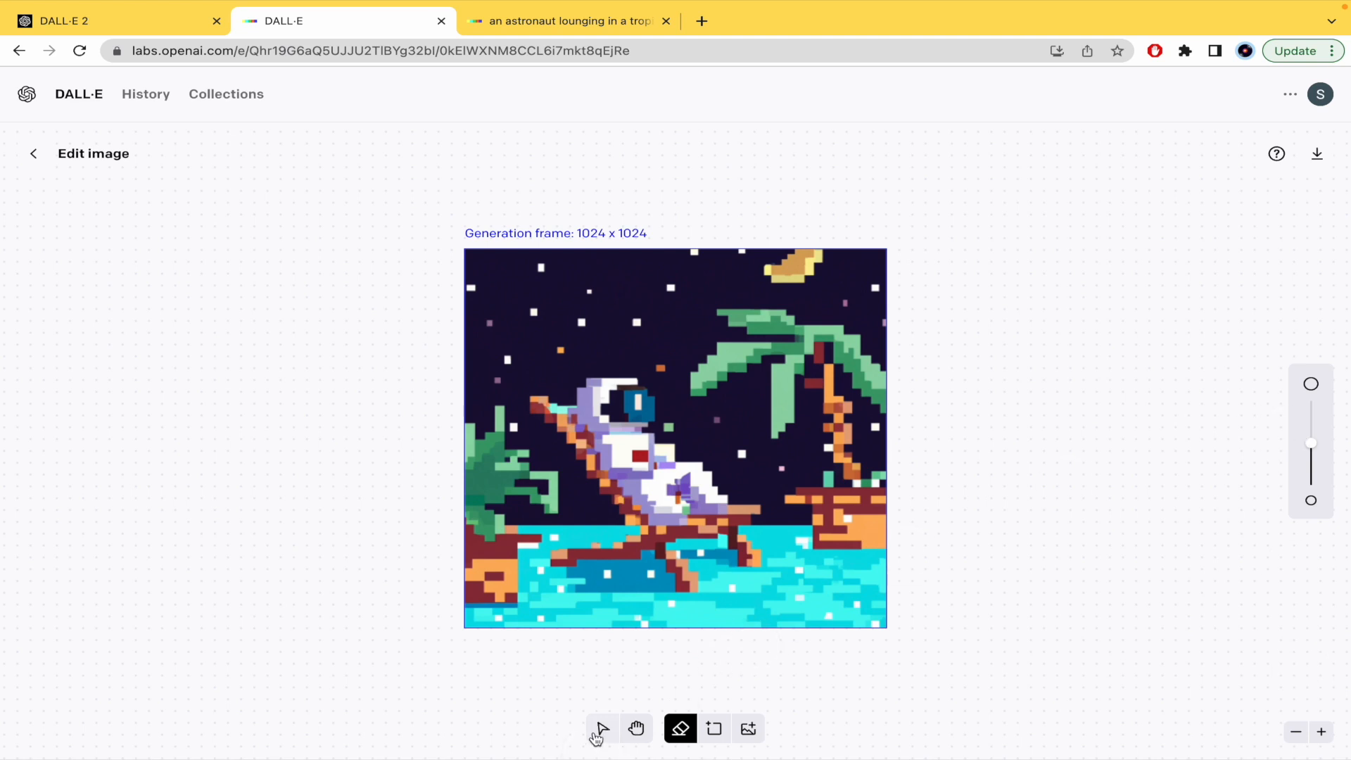
left_click(604, 728)
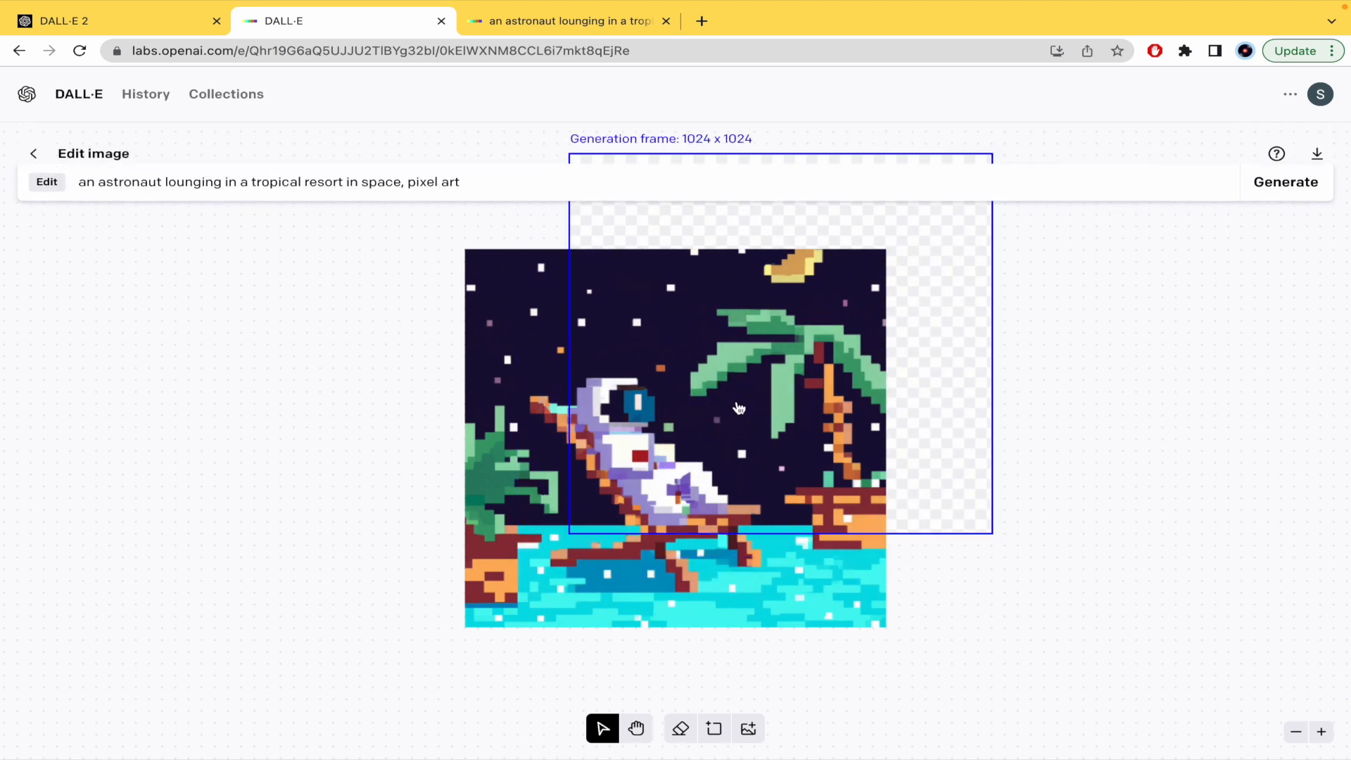
mouse_move(636, 727)
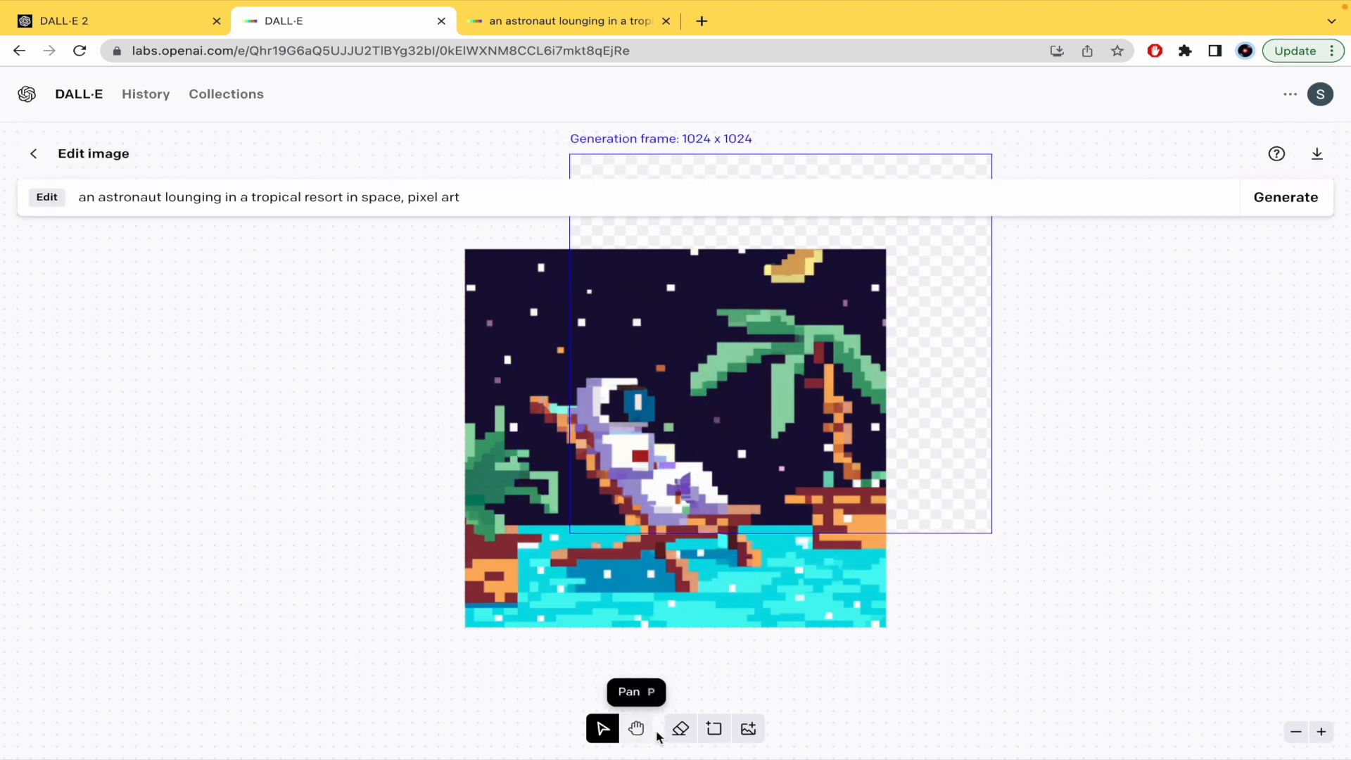
Erase the moon at top right and drag the generation frame up and to the right.
left_click(680, 728)
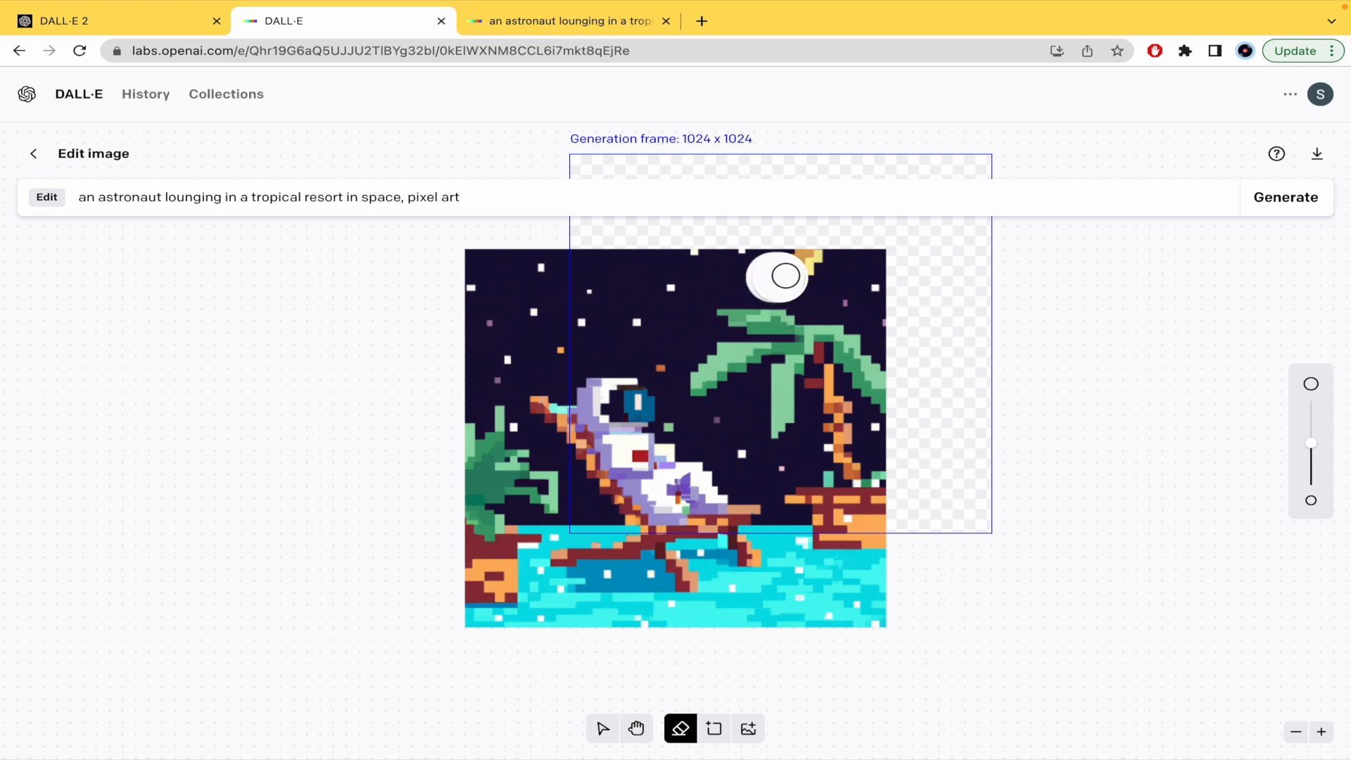
left_click(783, 276)
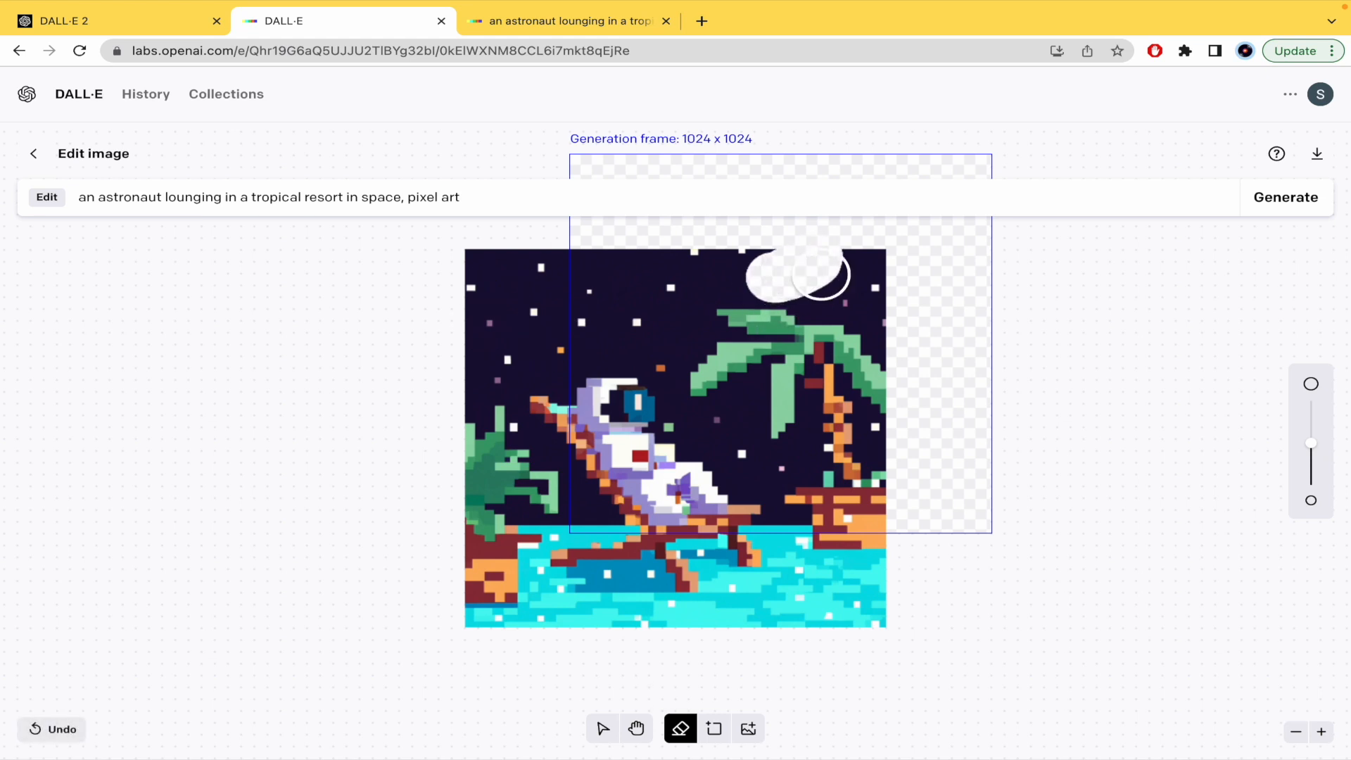
mouse_move(714, 728)
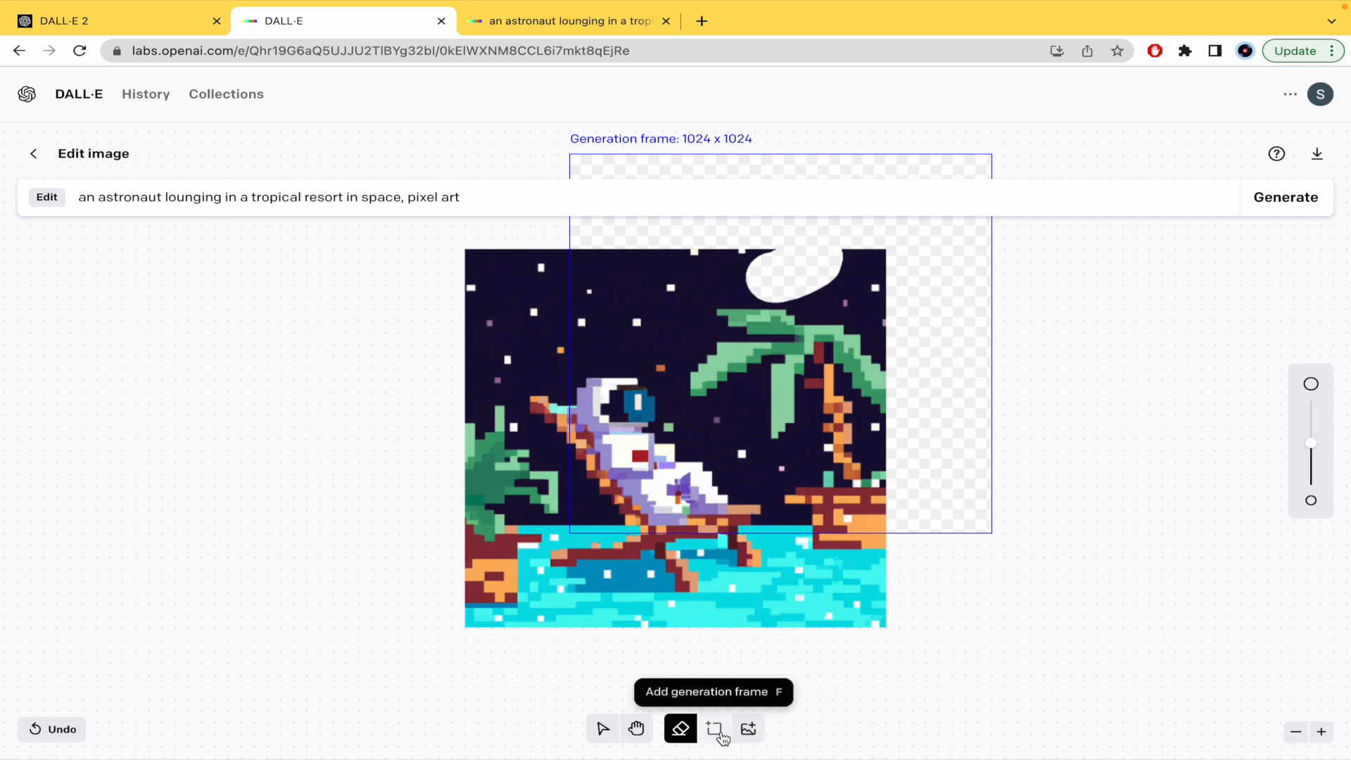
mouse_move(749, 729)
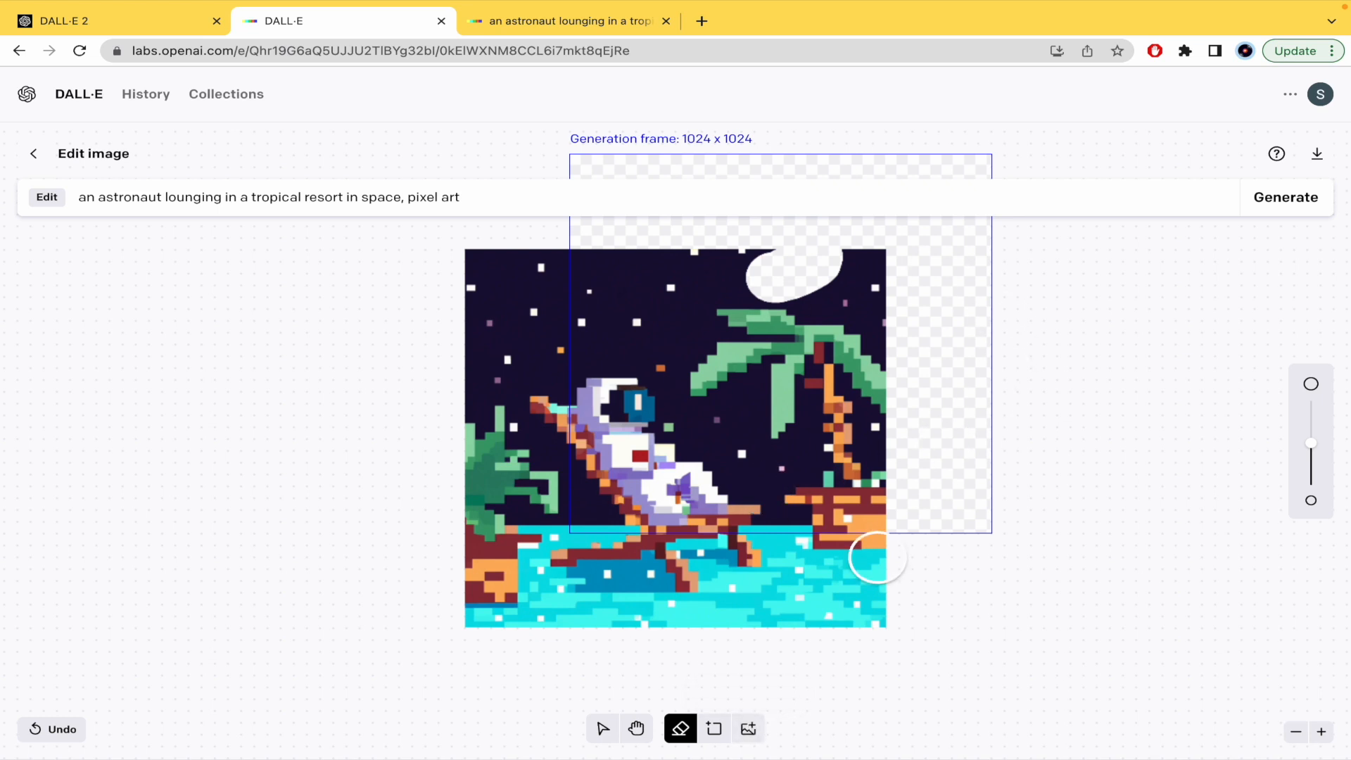
left_click_drag(877, 559, 613, 379)
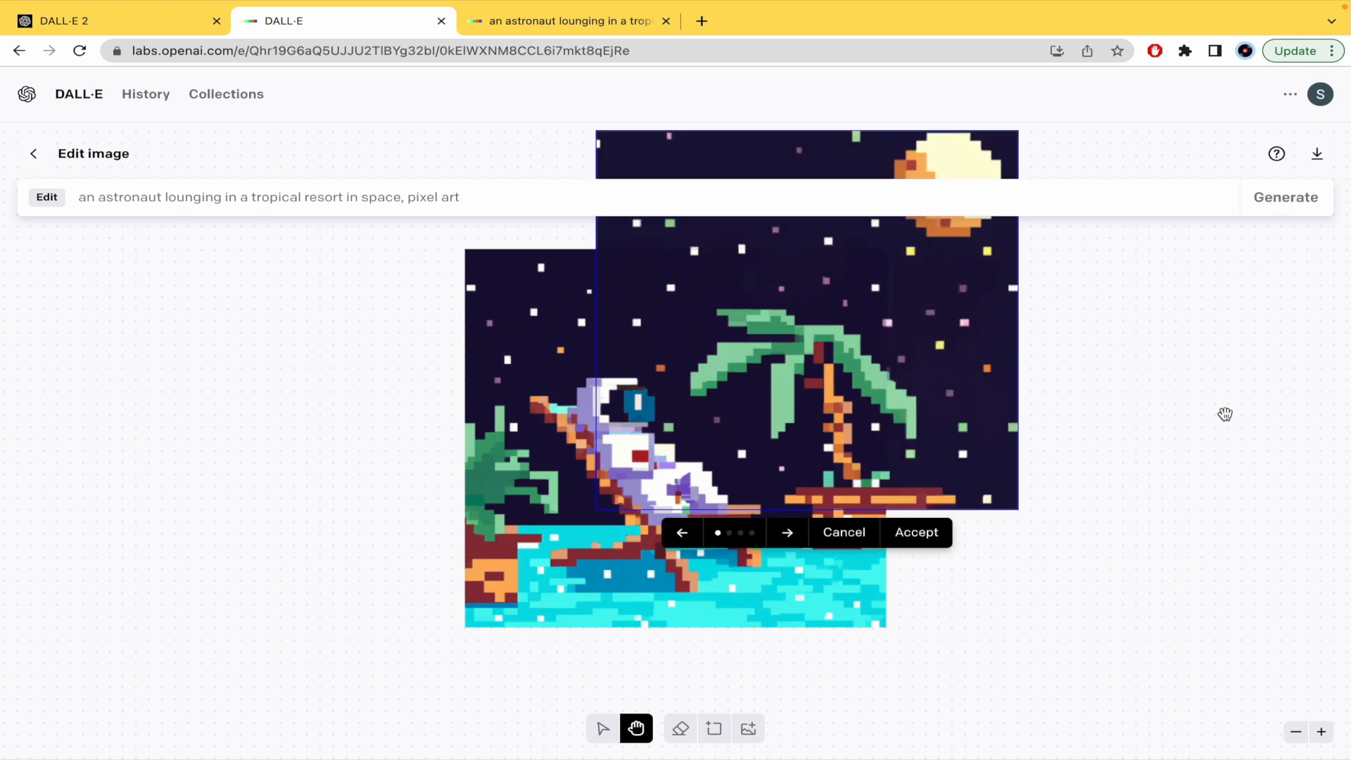
Cycle through the outpainted night-sky options, return to the first and accept it.
left_click(785, 532)
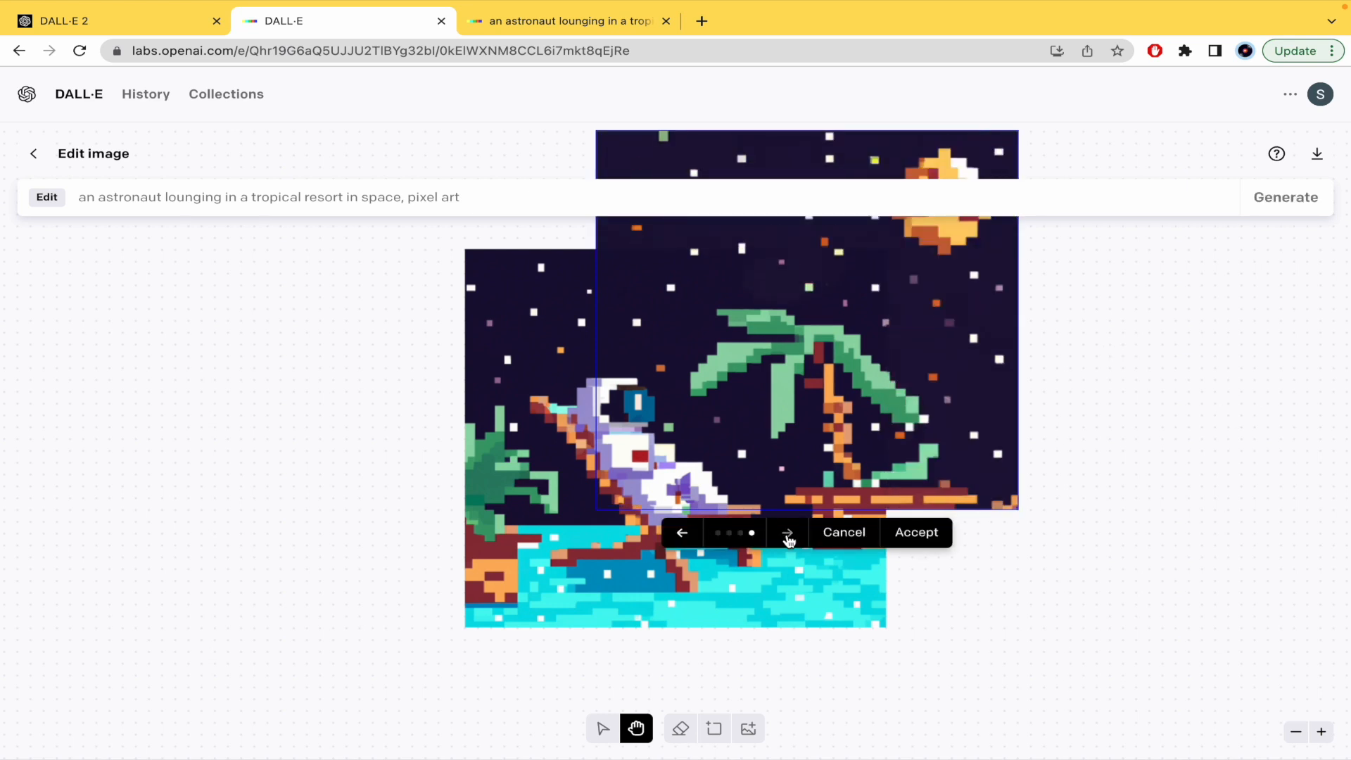
left_click(785, 532)
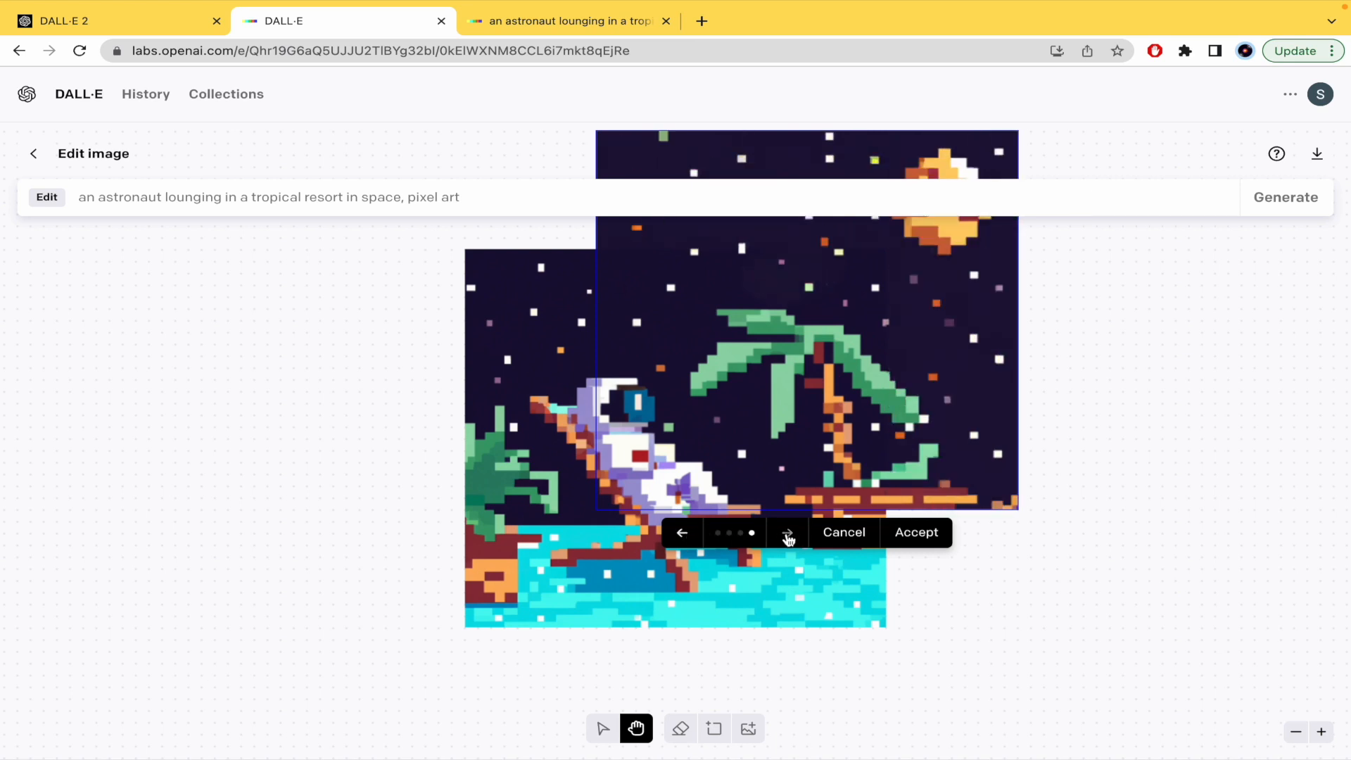
left_click(681, 532)
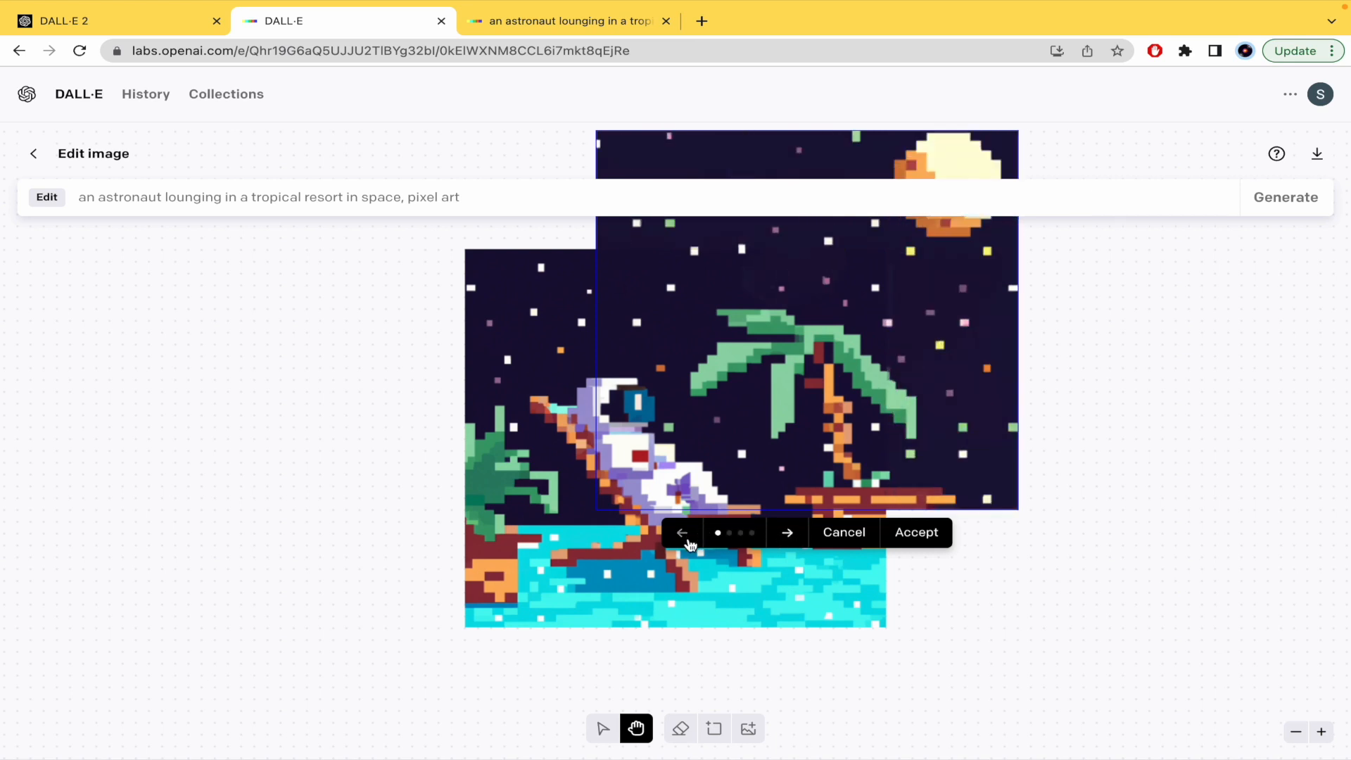
mouse_move(394, 474)
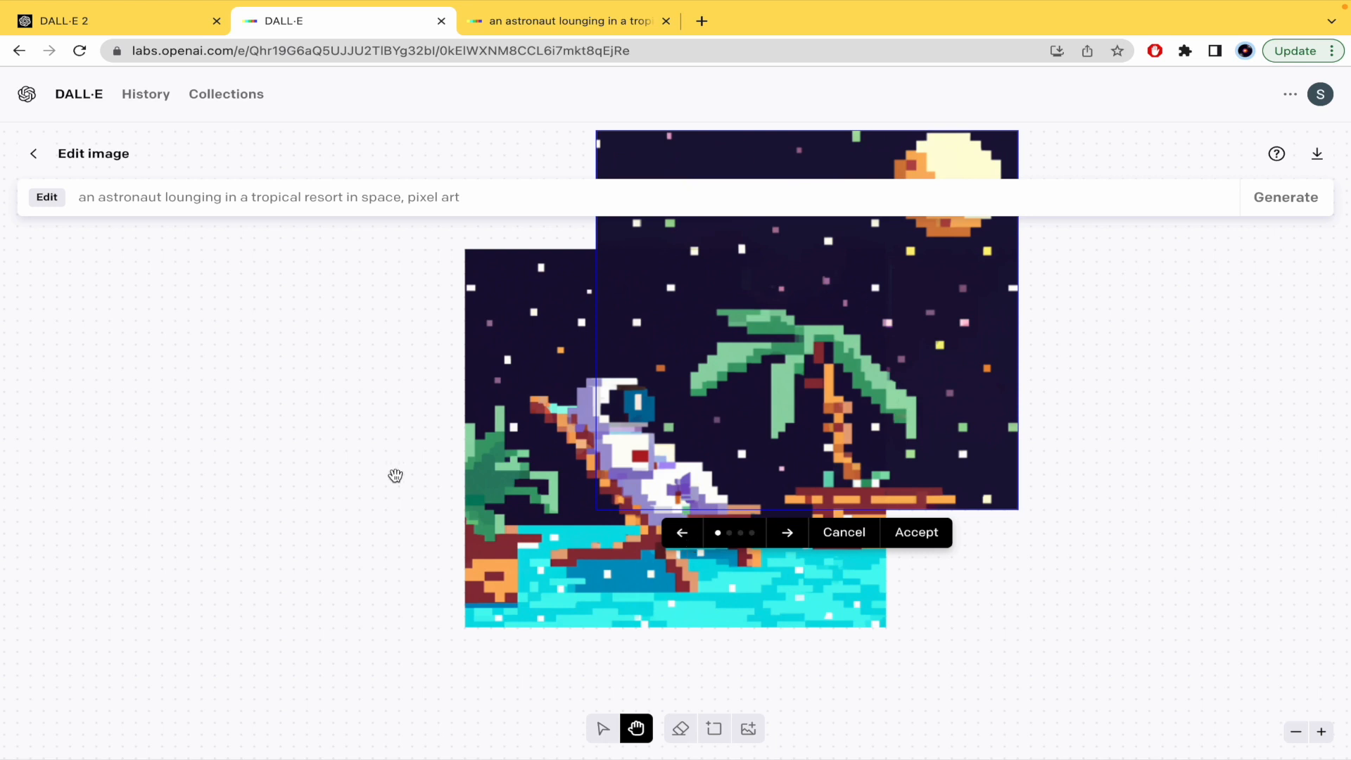
mouse_move(1138, 576)
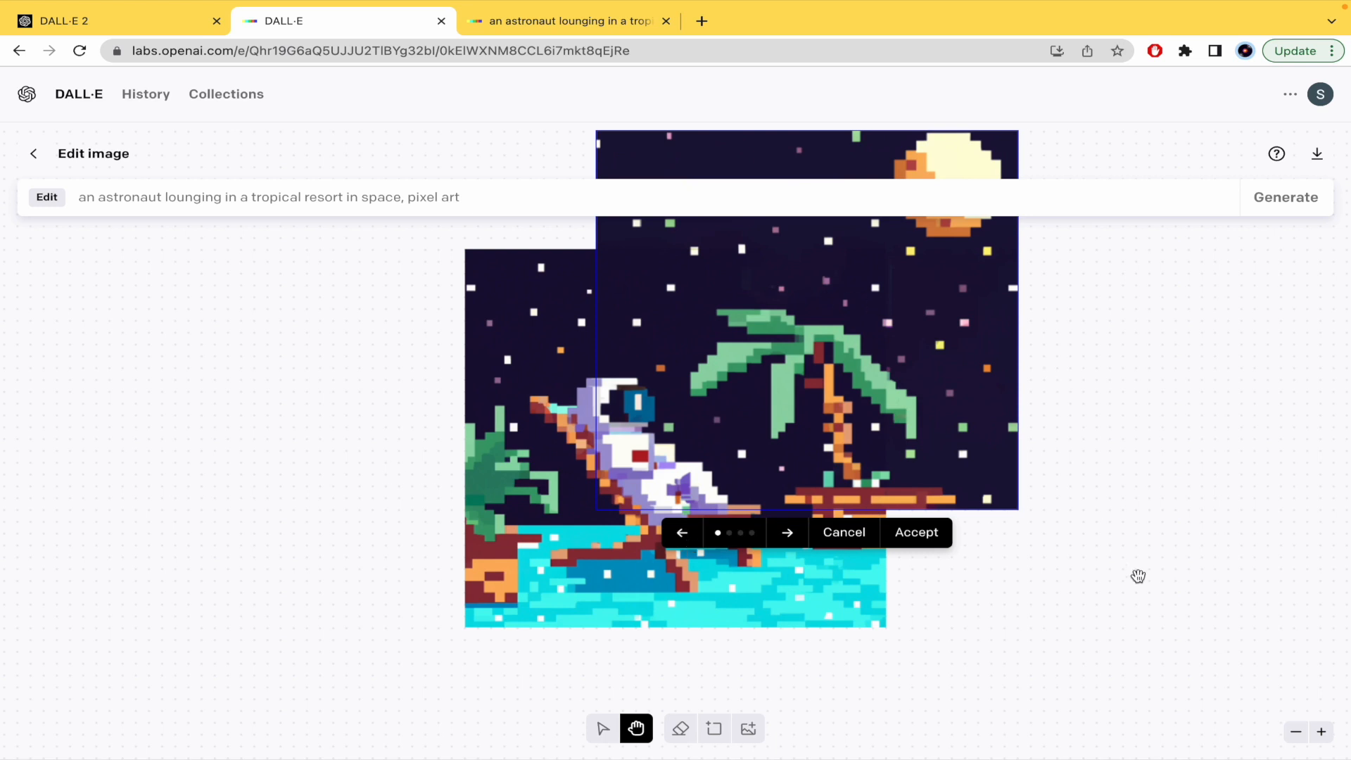
mouse_move(992, 503)
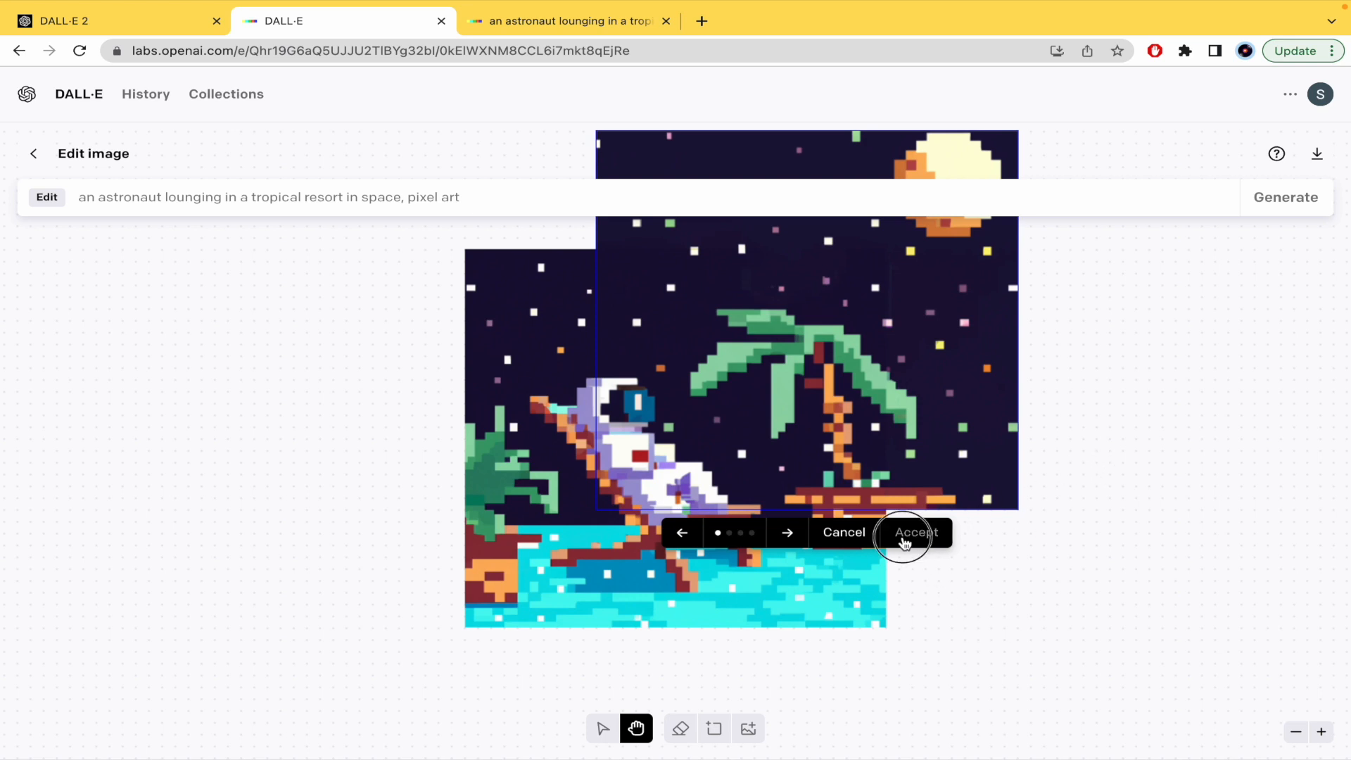
left_click(912, 532)
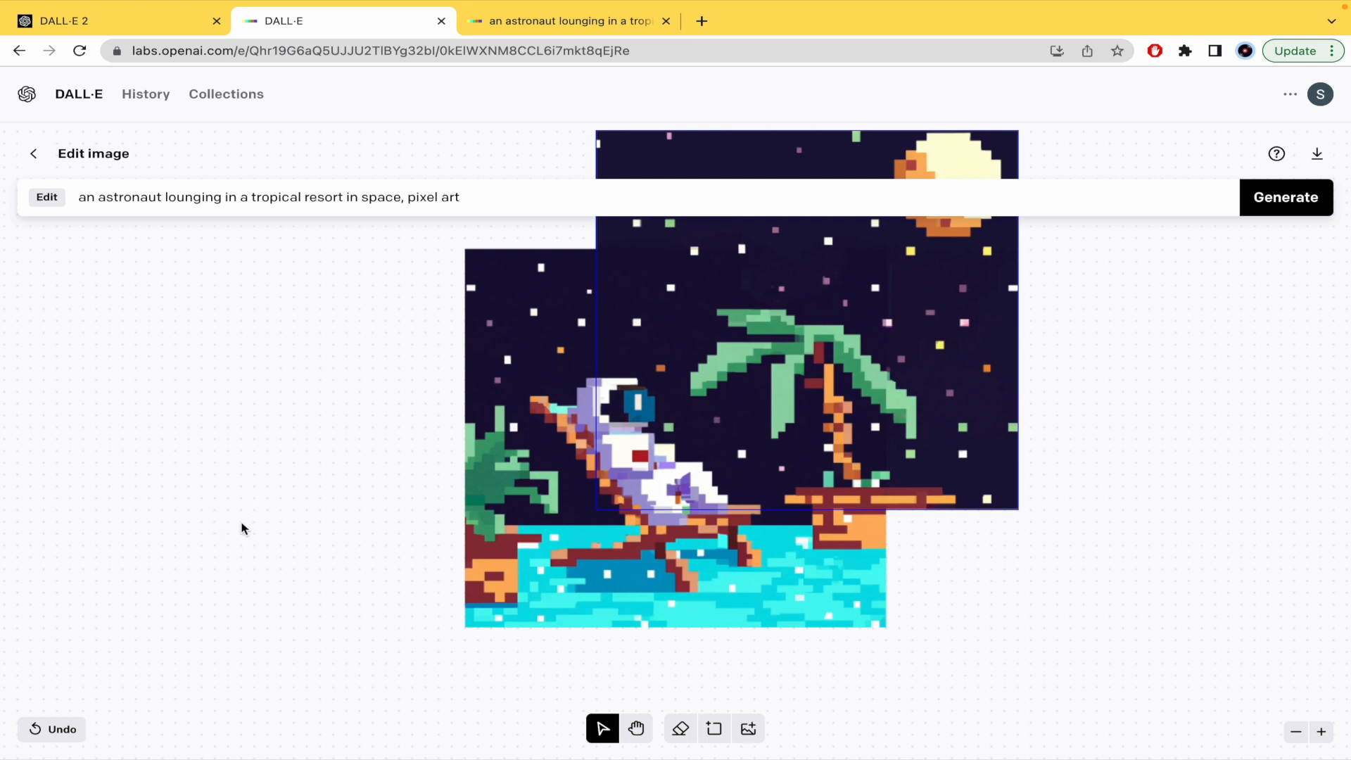
left_click(34, 153)
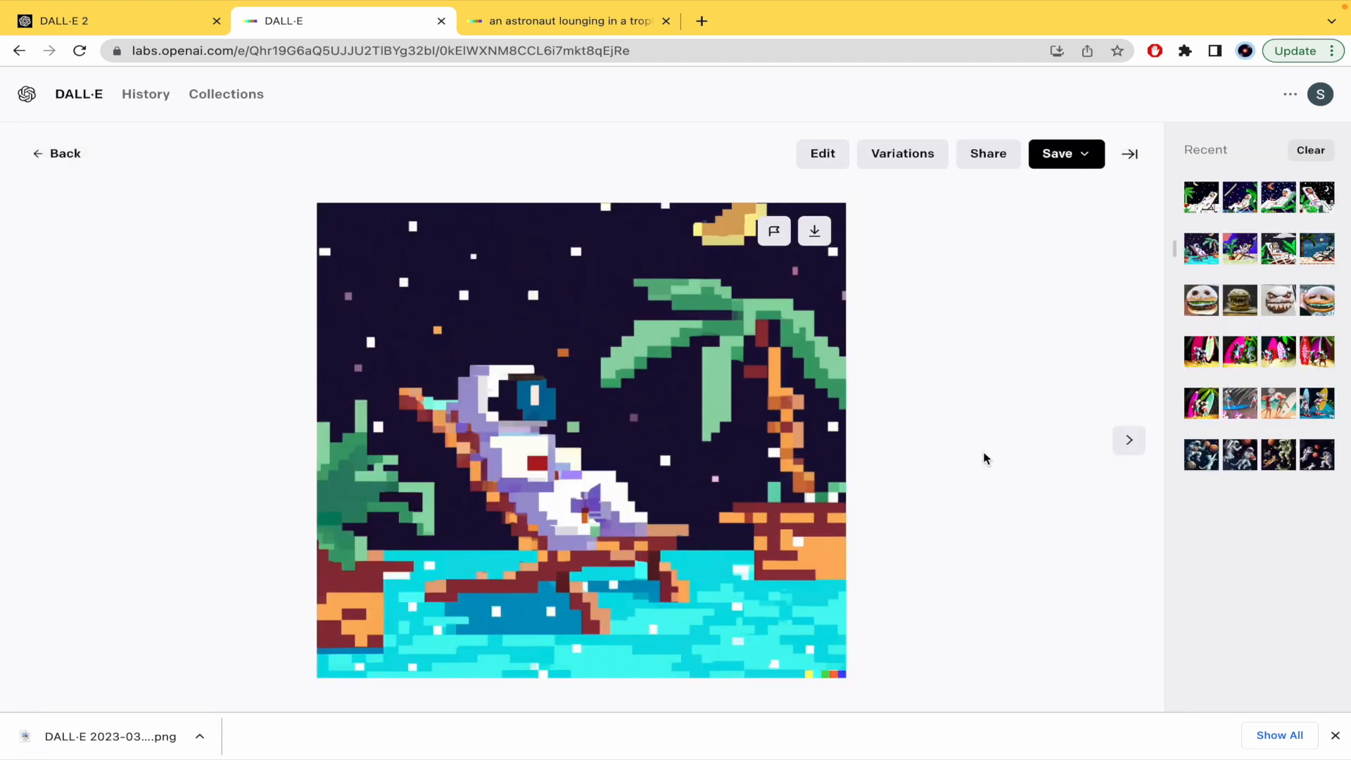
Leave the editor via the account menu and show the basketball-with-cats results from Recent.
left_click(1321, 95)
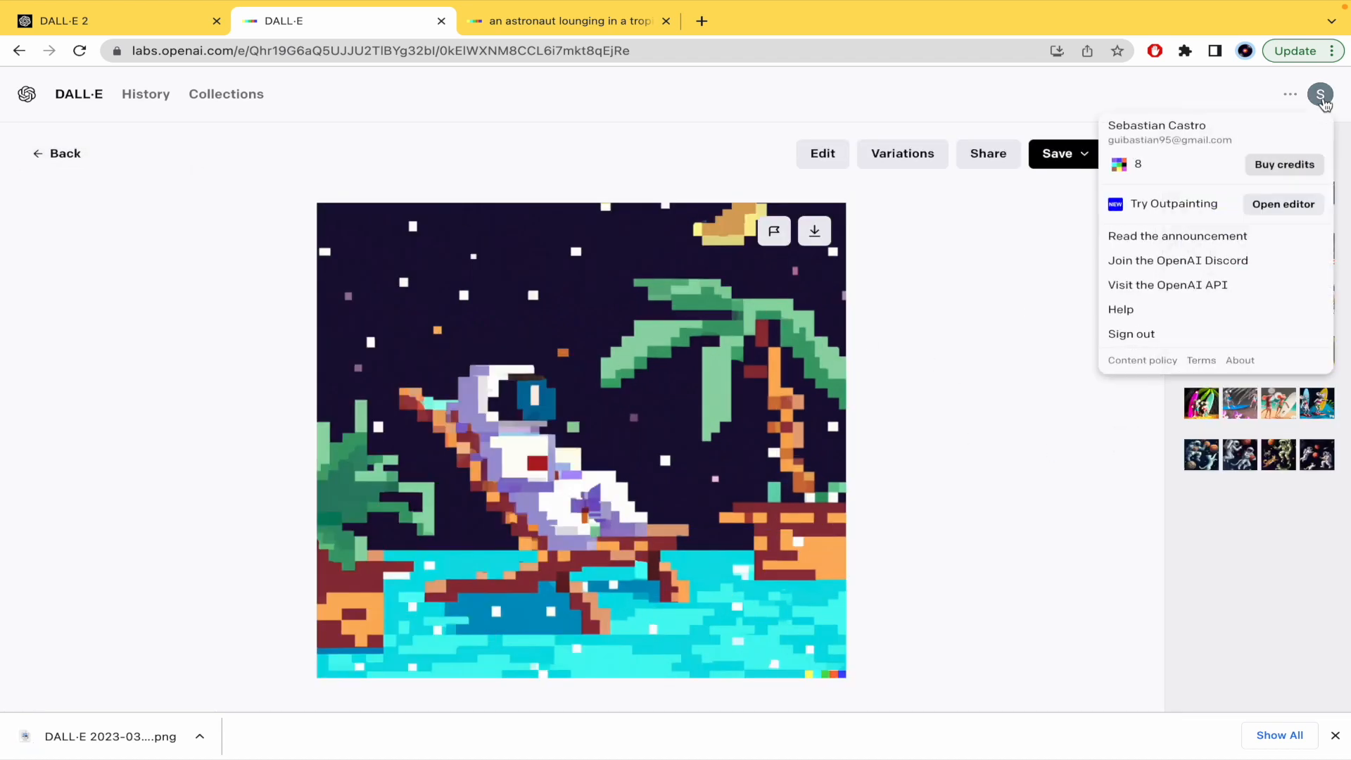
mouse_move(1137, 166)
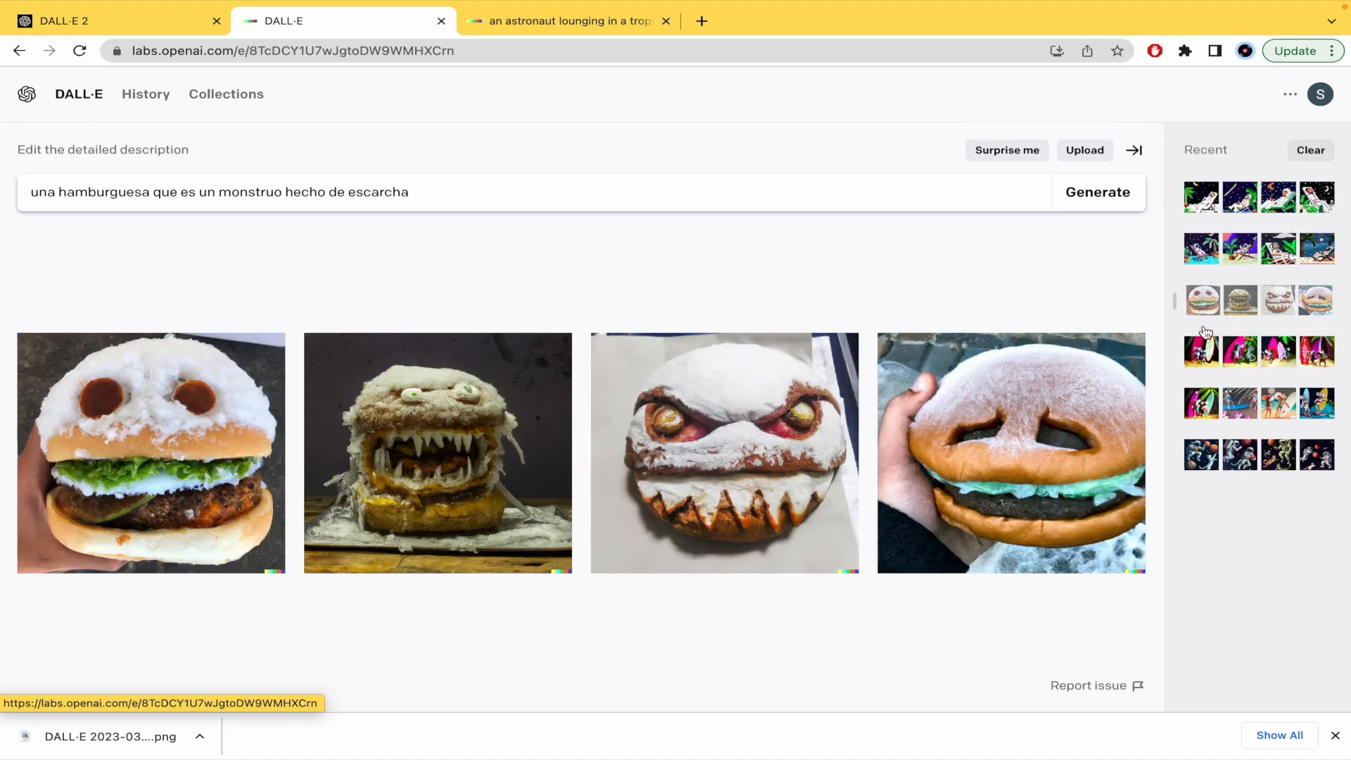
left_click(1200, 248)
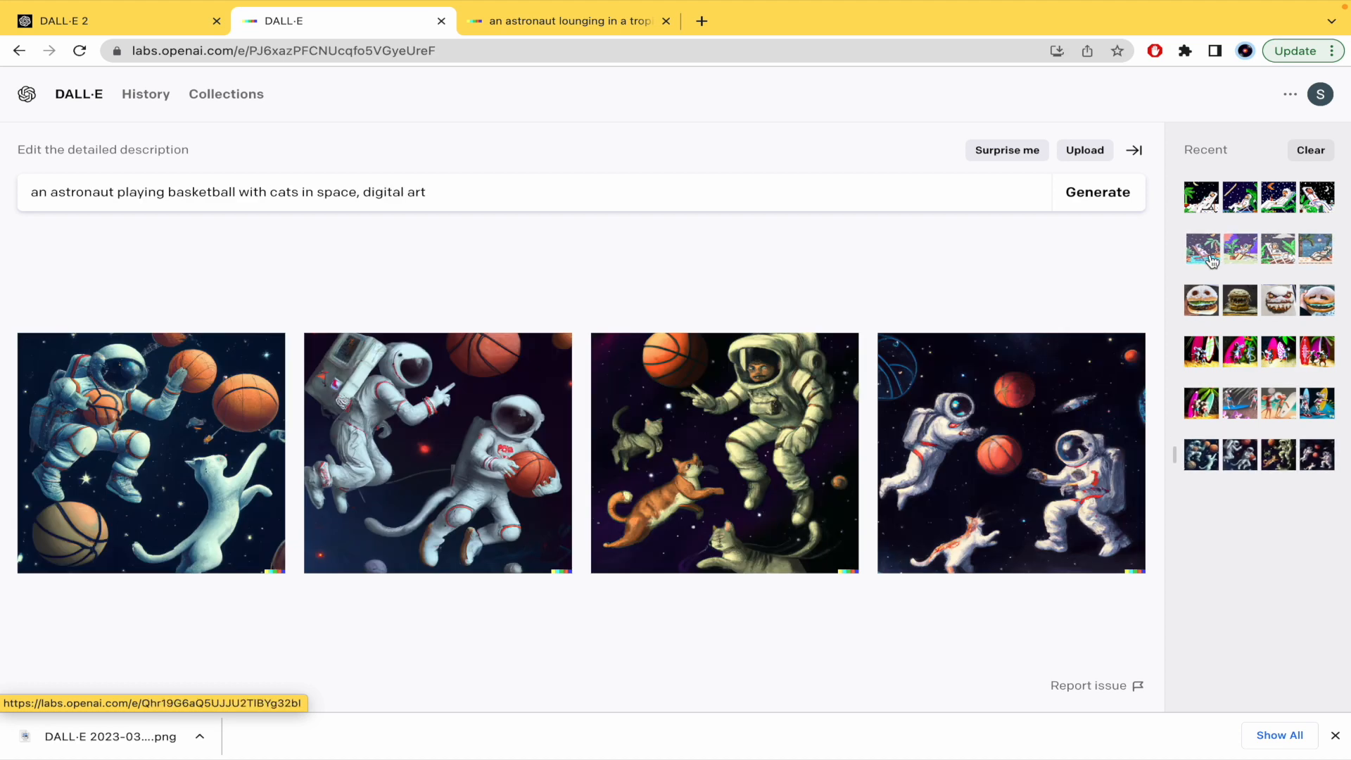